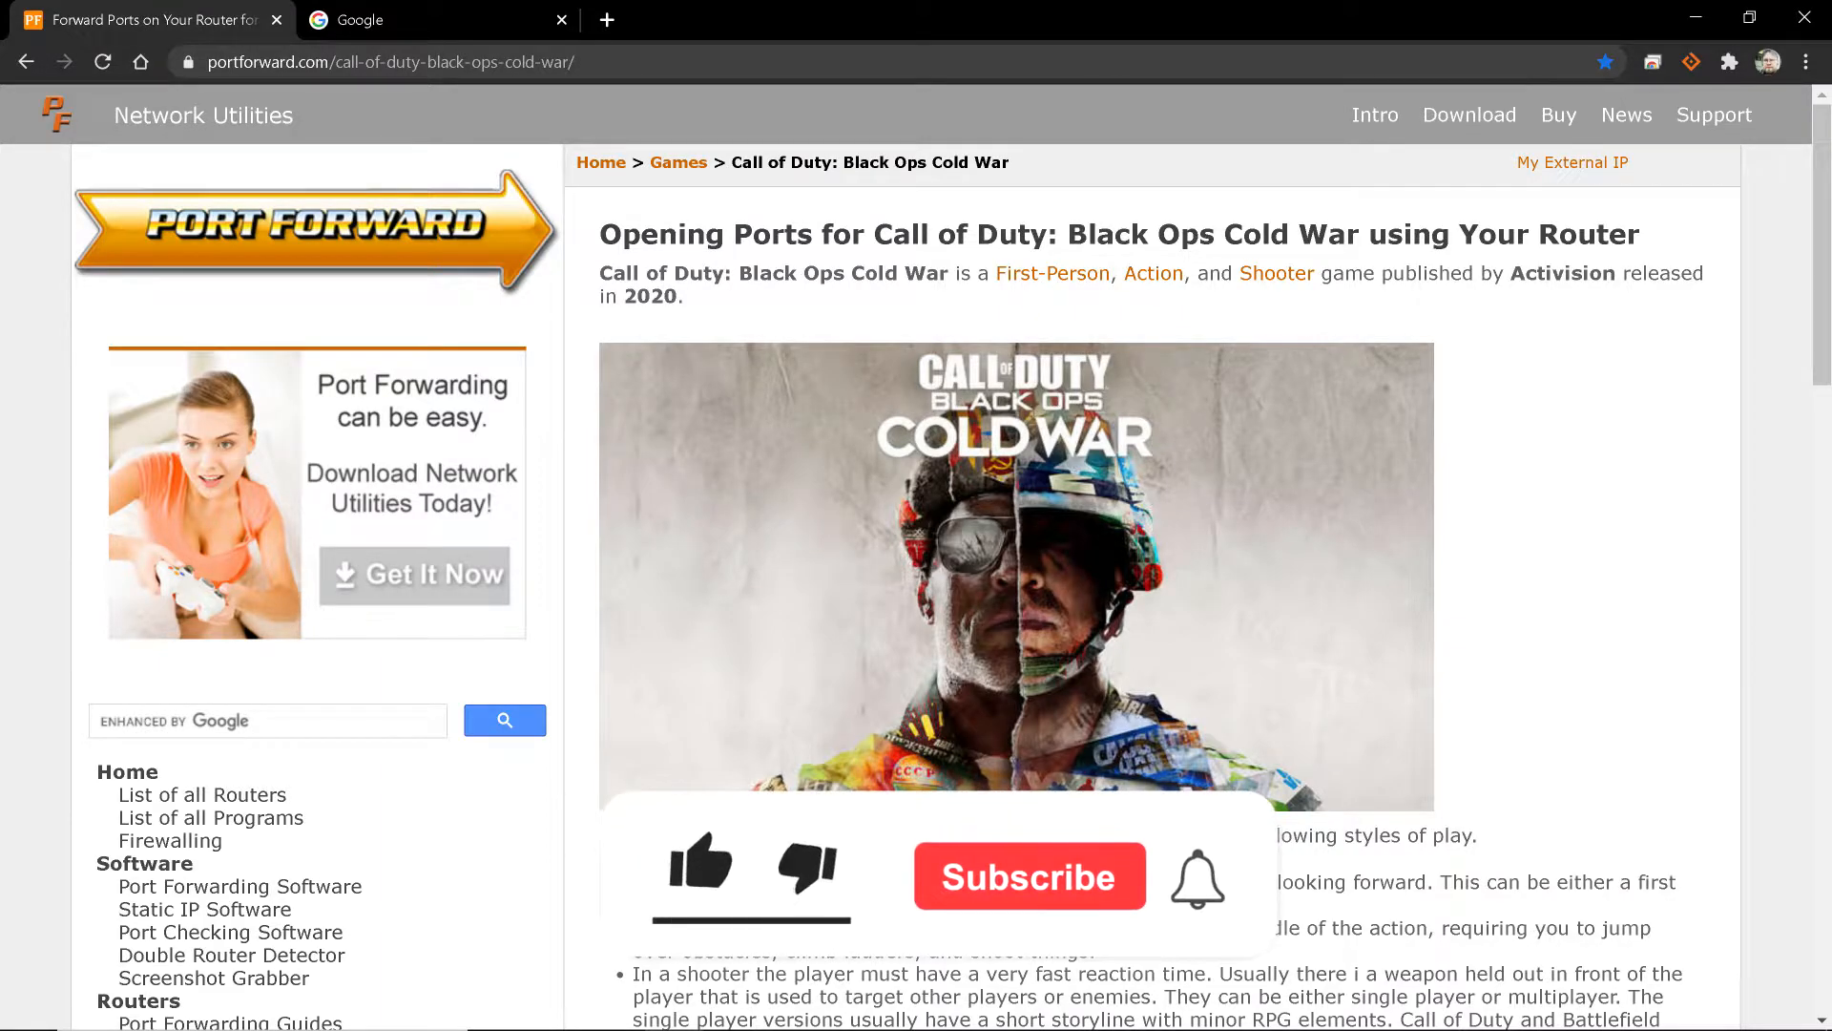
Go to the PortForward.com home page and browse the router manufacturers list
{"action": "left_click", "coordinate": [699, 875]}
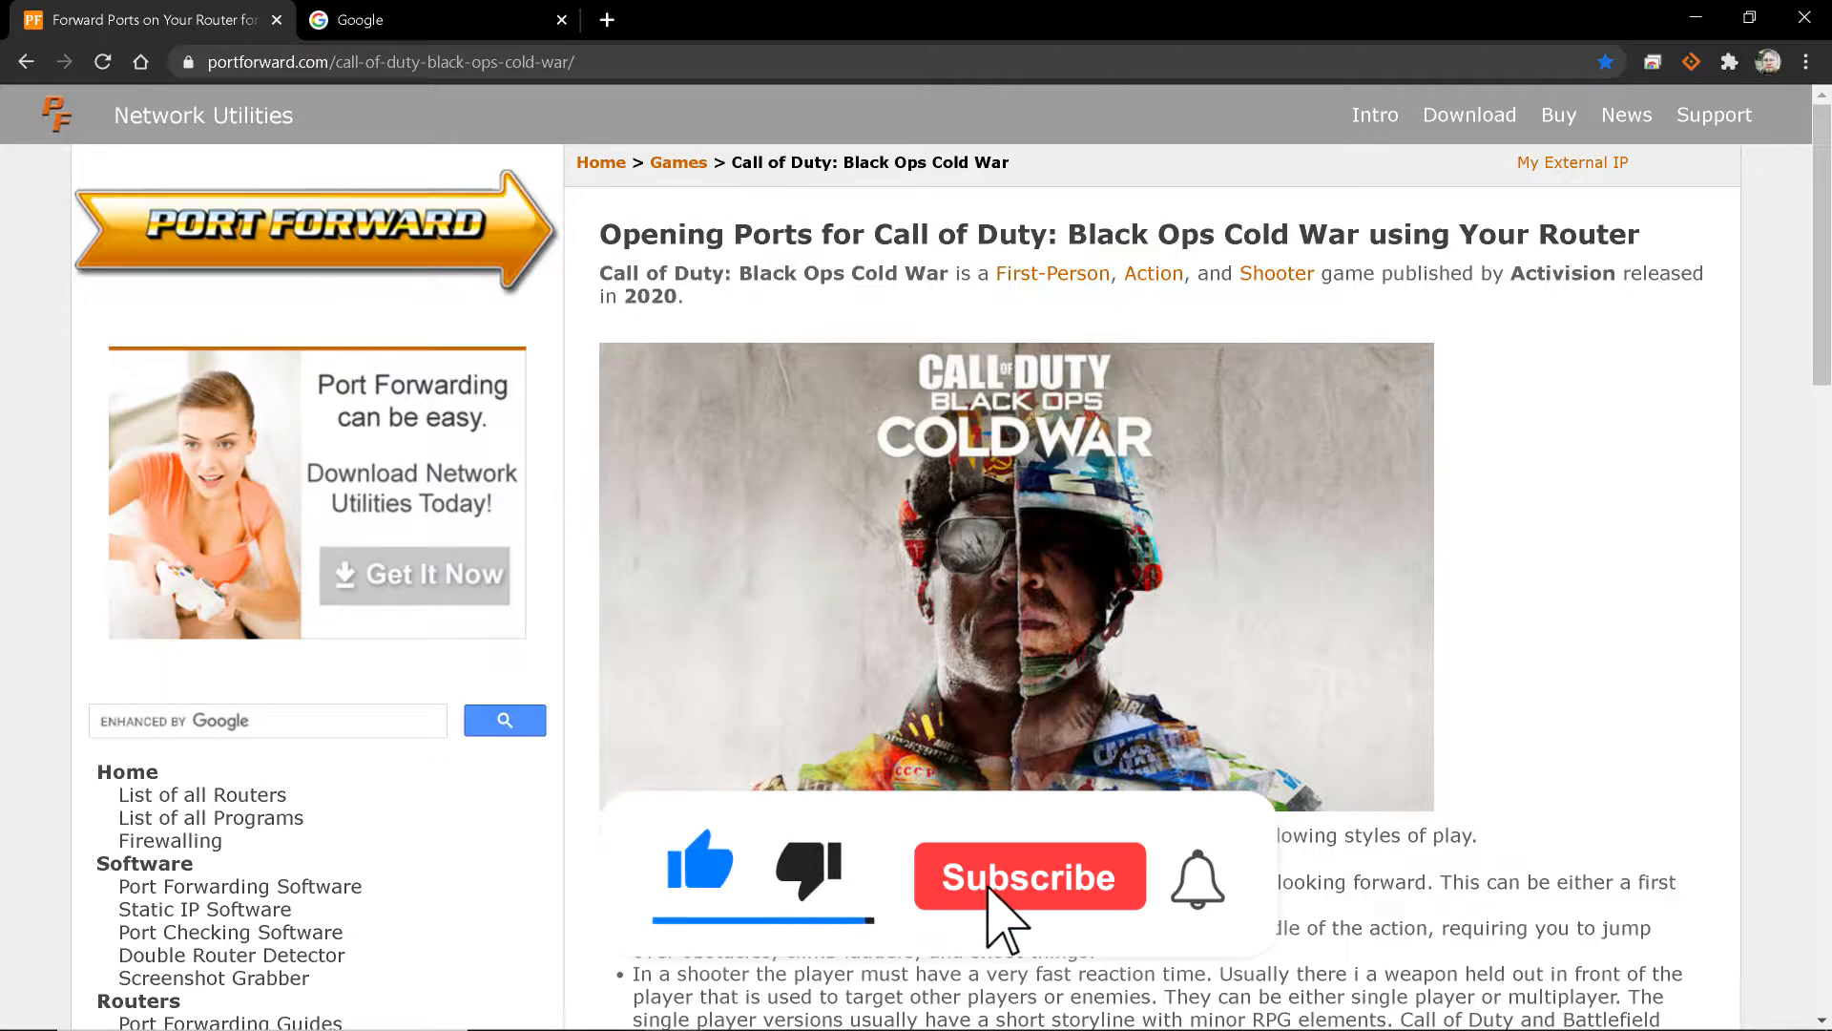
{"action": "left_click", "coordinate": [1029, 876]}
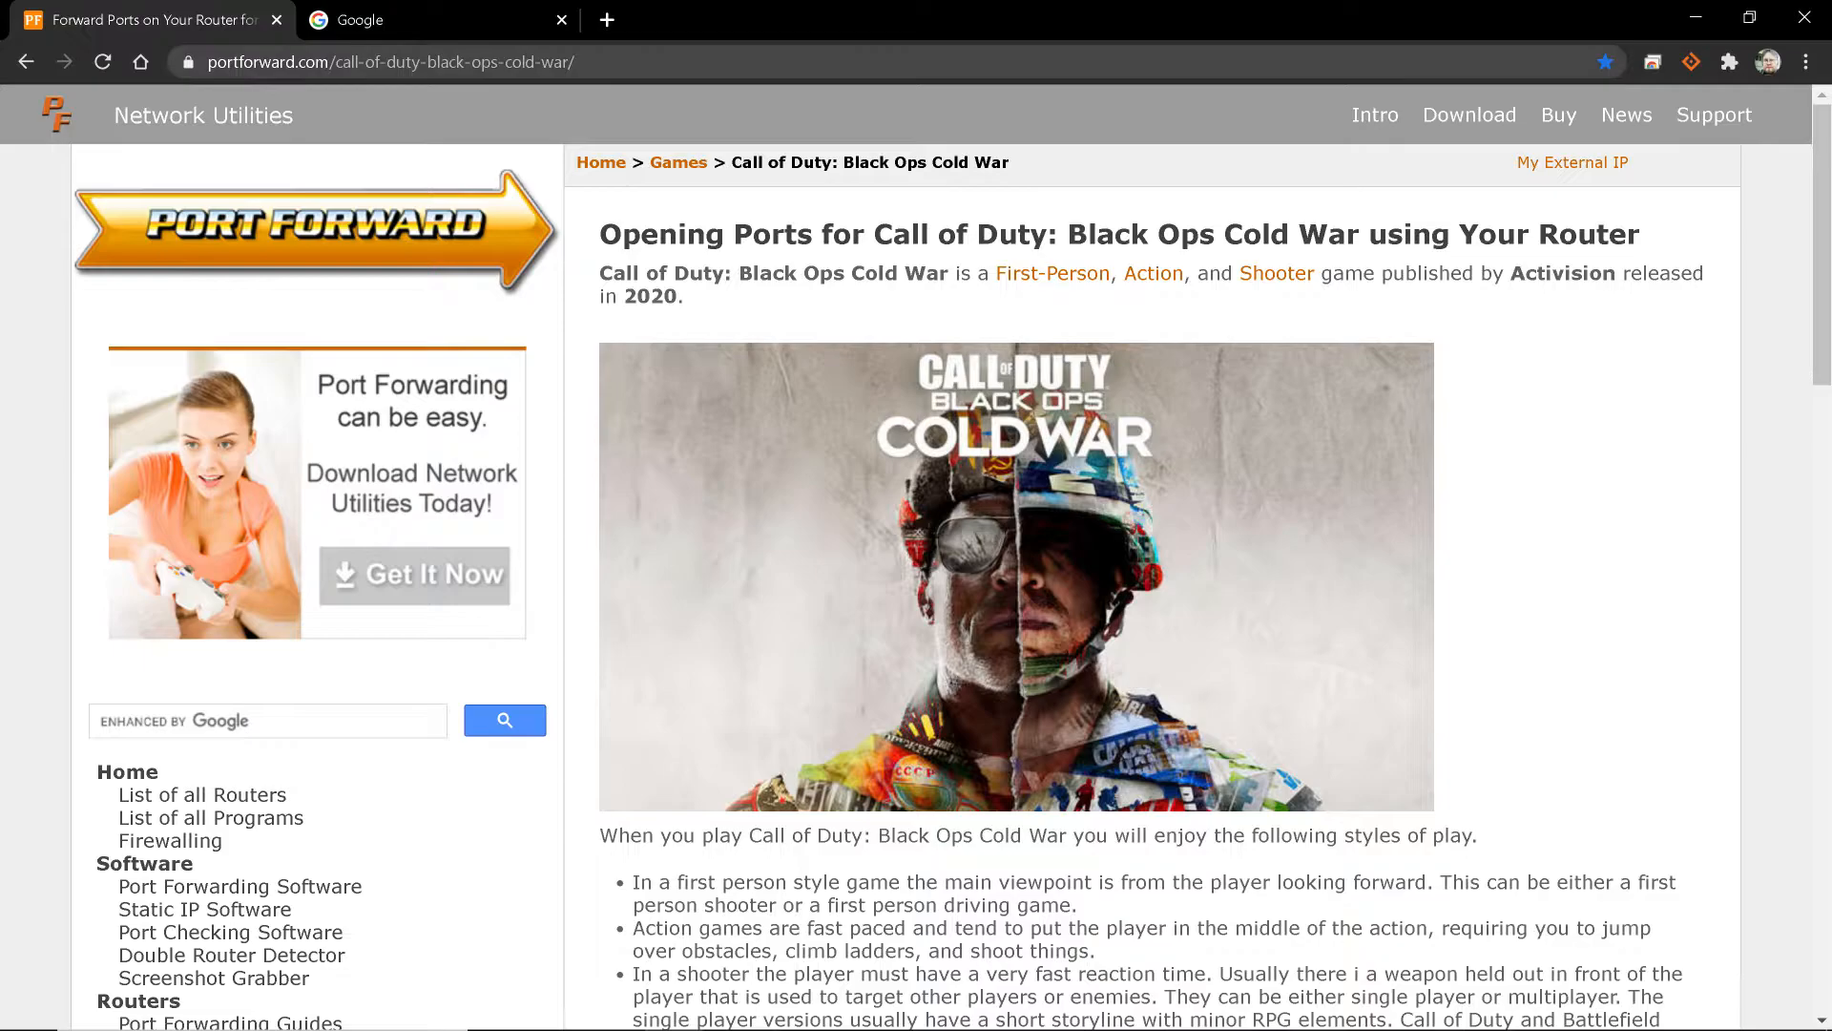
{"action": "left_click", "coordinate": [386, 61]}
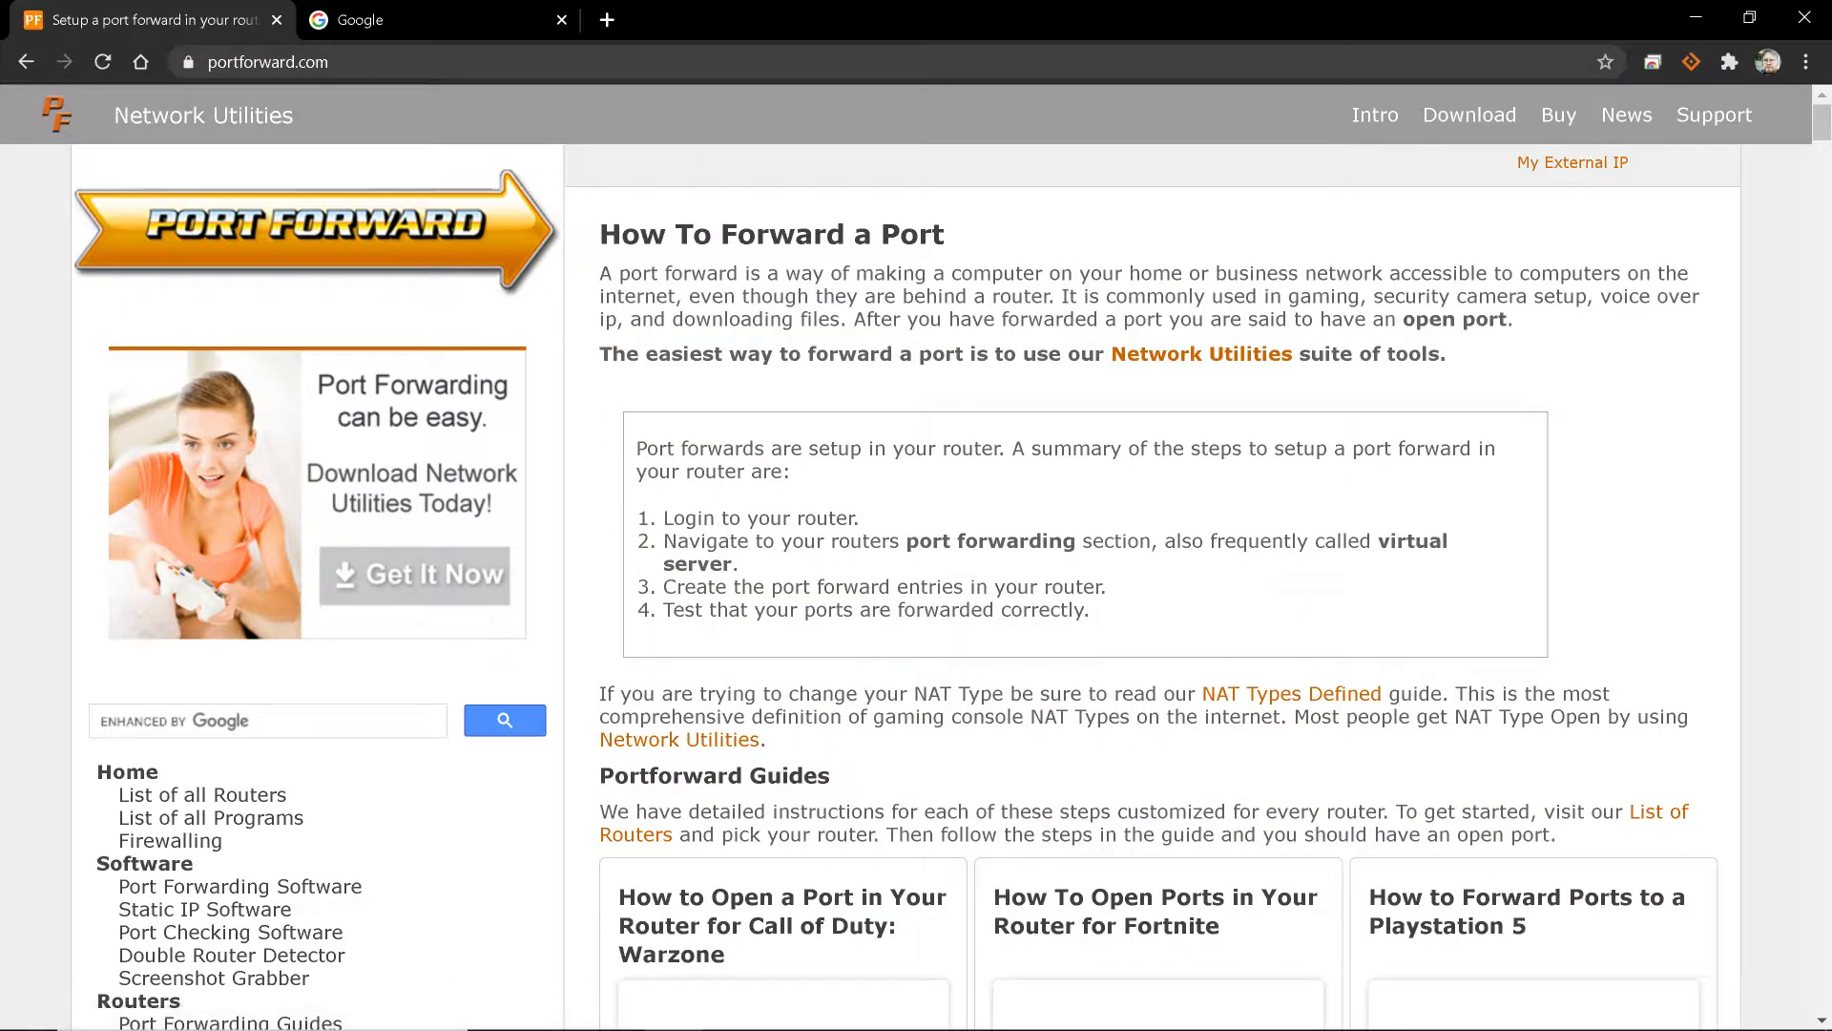
{"action": "scroll", "scroll_direction": "down", "scroll_amount": 3}
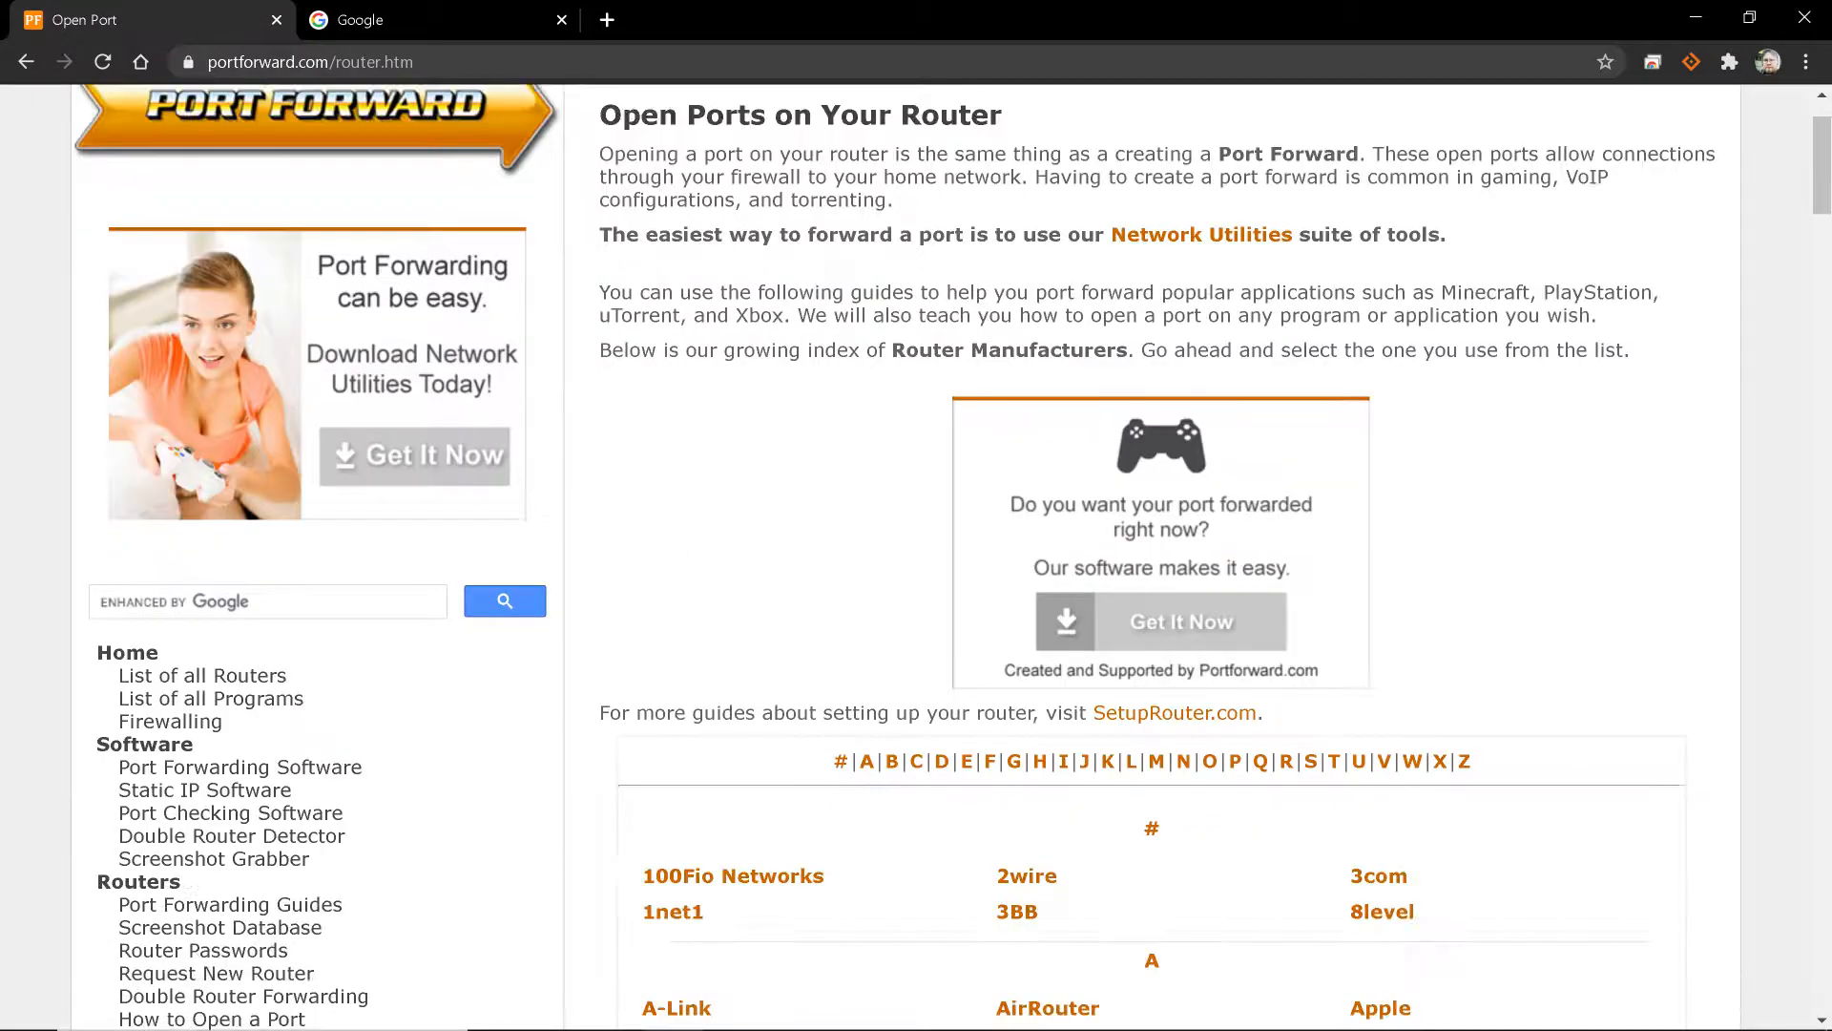
{"action": "scroll", "scroll_direction": "down", "scroll_amount": 3}
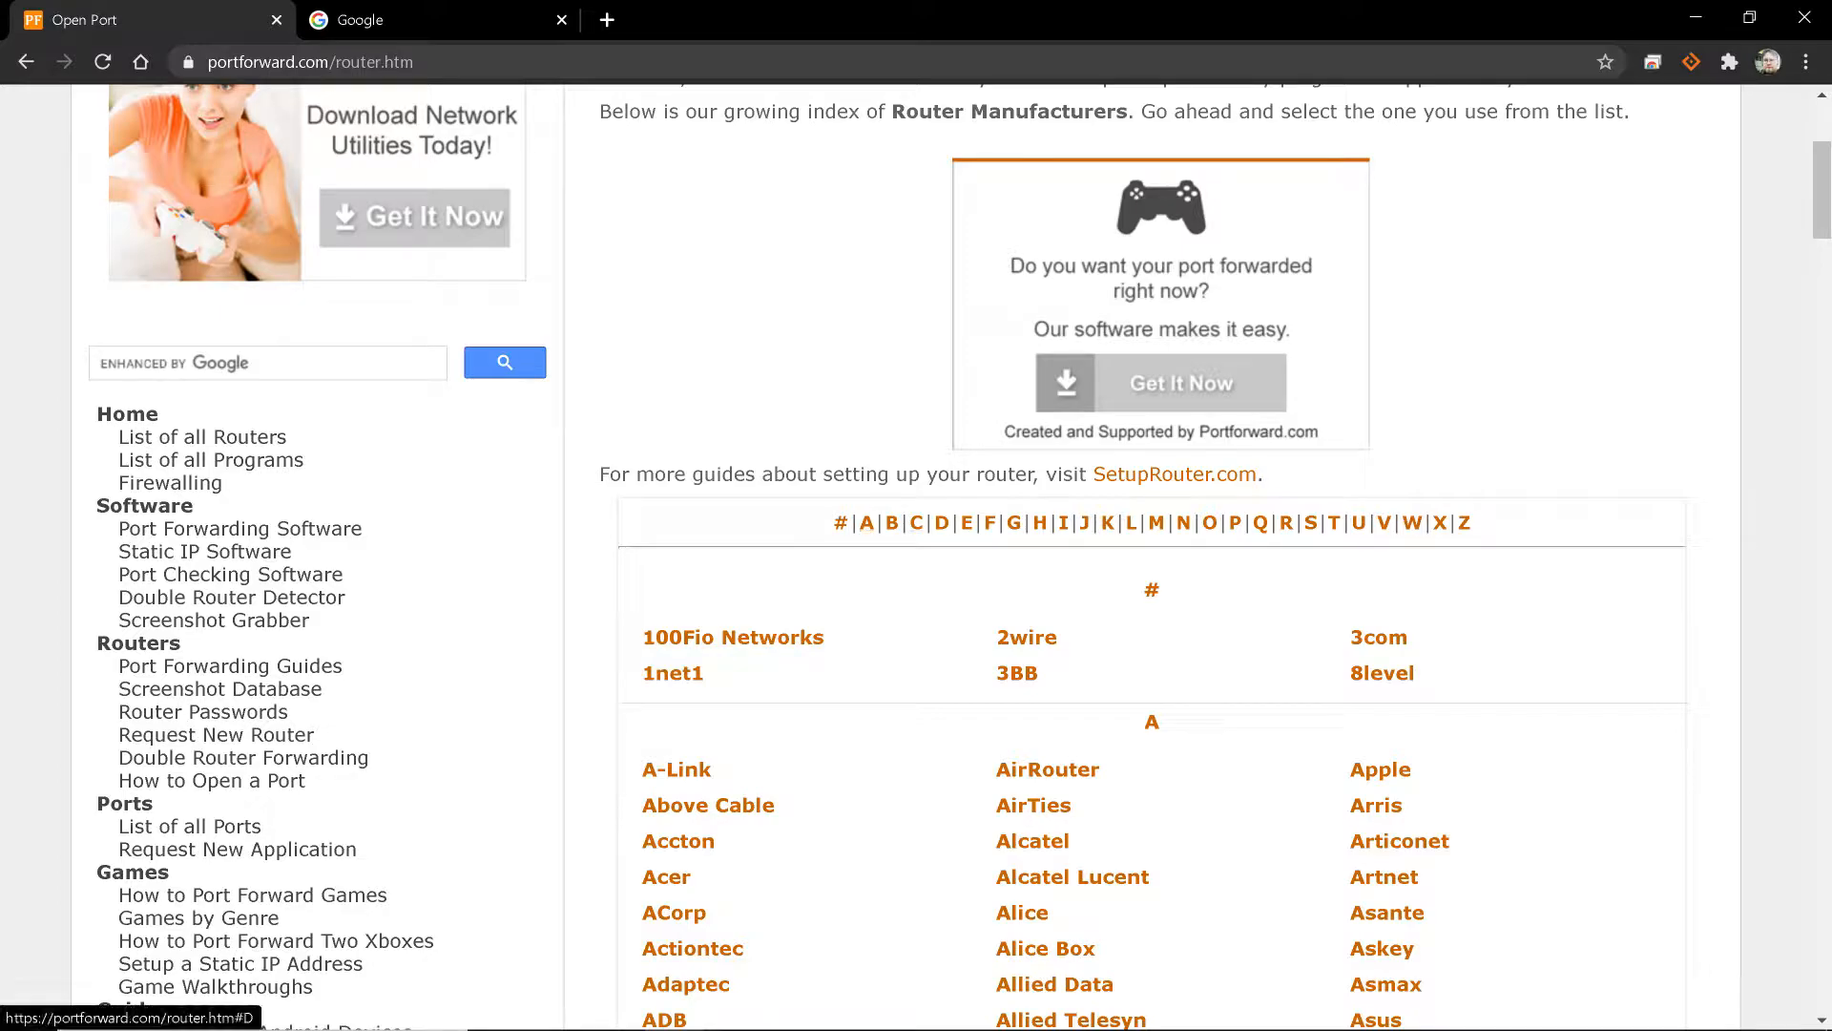
Open the AirLAN router guides and dismiss the Network Utilities popup
{"action": "scroll", "scroll_direction": "down", "scroll_amount": 3}
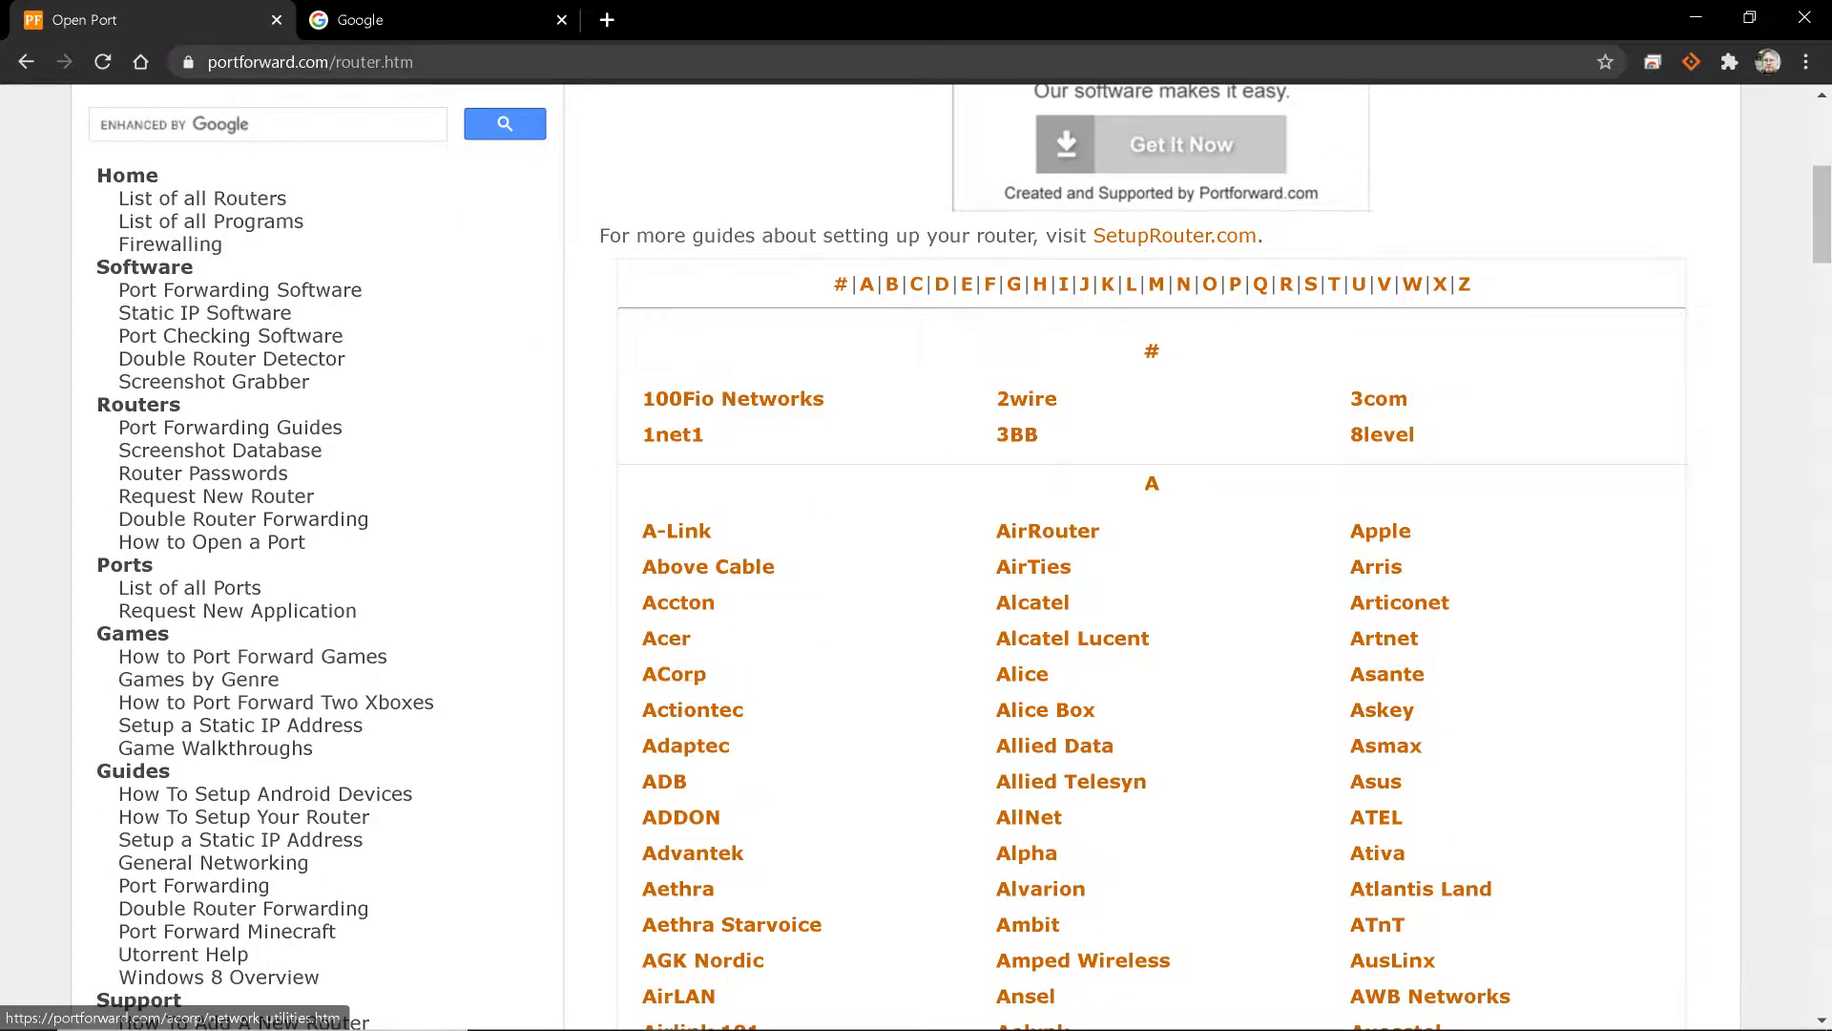
{"action": "mouse_move", "coordinate": [685, 745]}
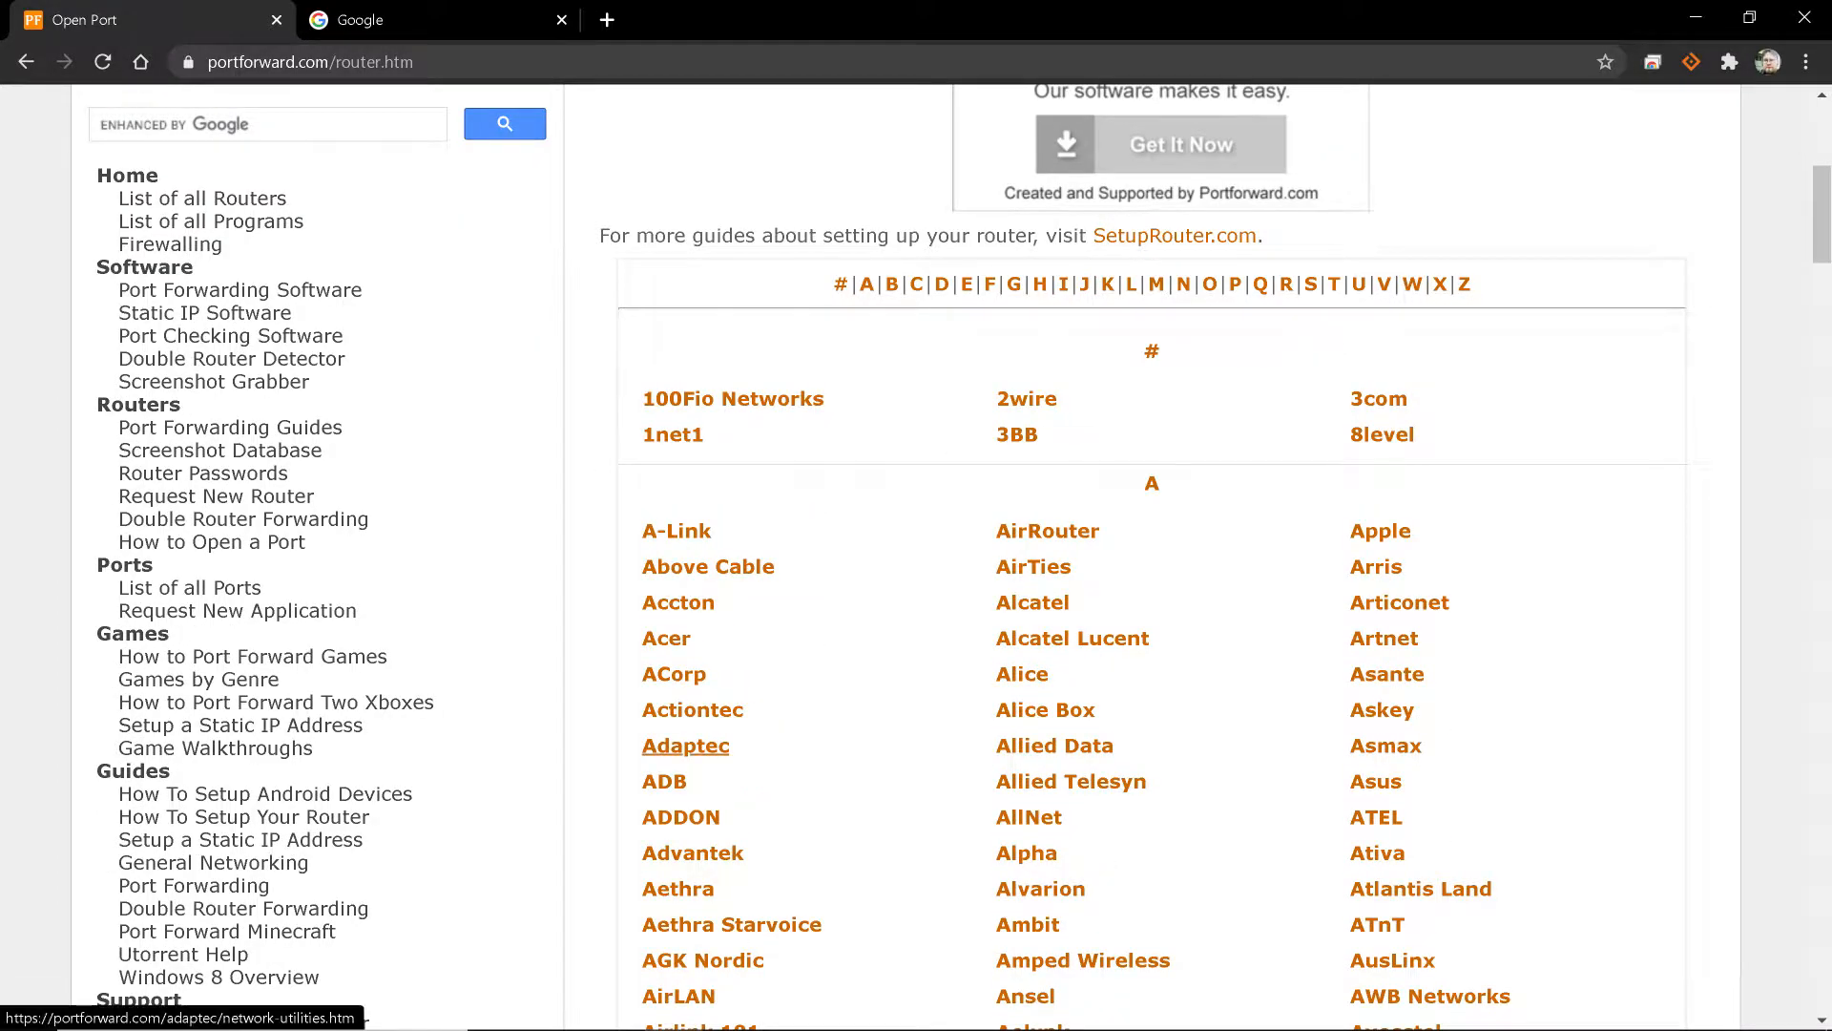
{"action": "scroll", "scroll_direction": "down", "scroll_amount": 3}
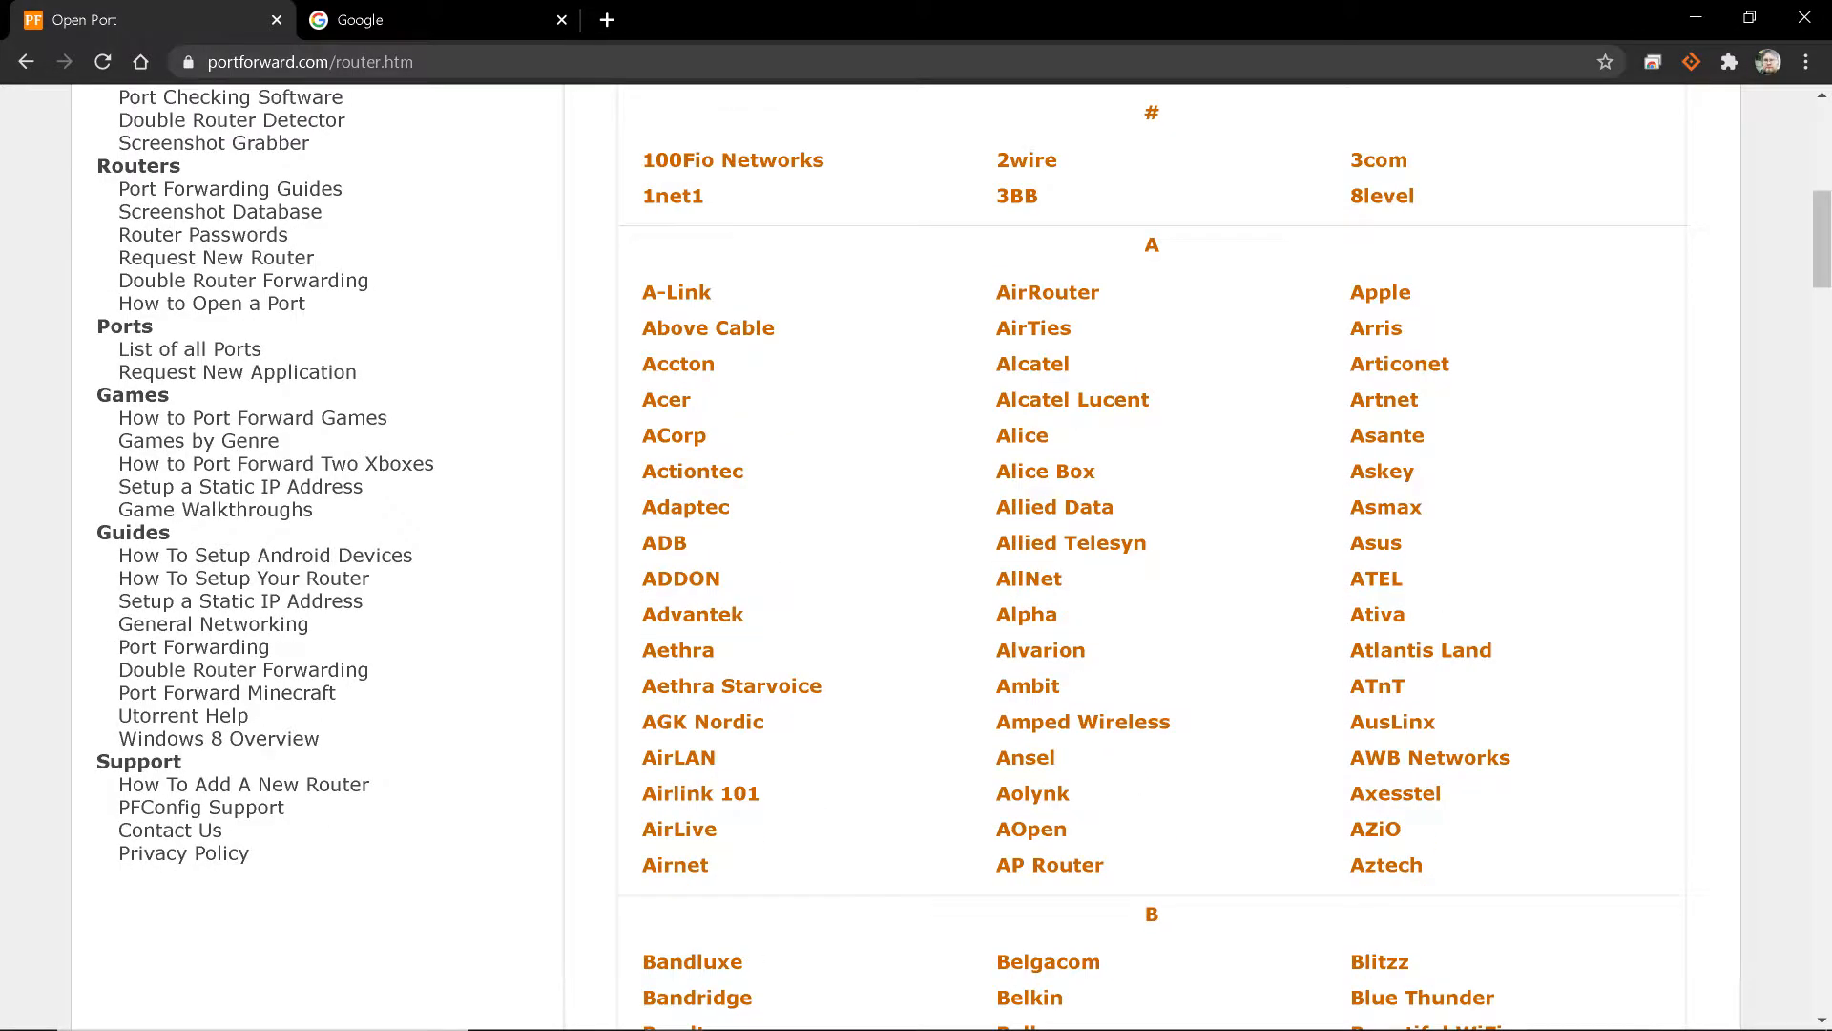
{"action": "mouse_move", "coordinate": [677, 757]}
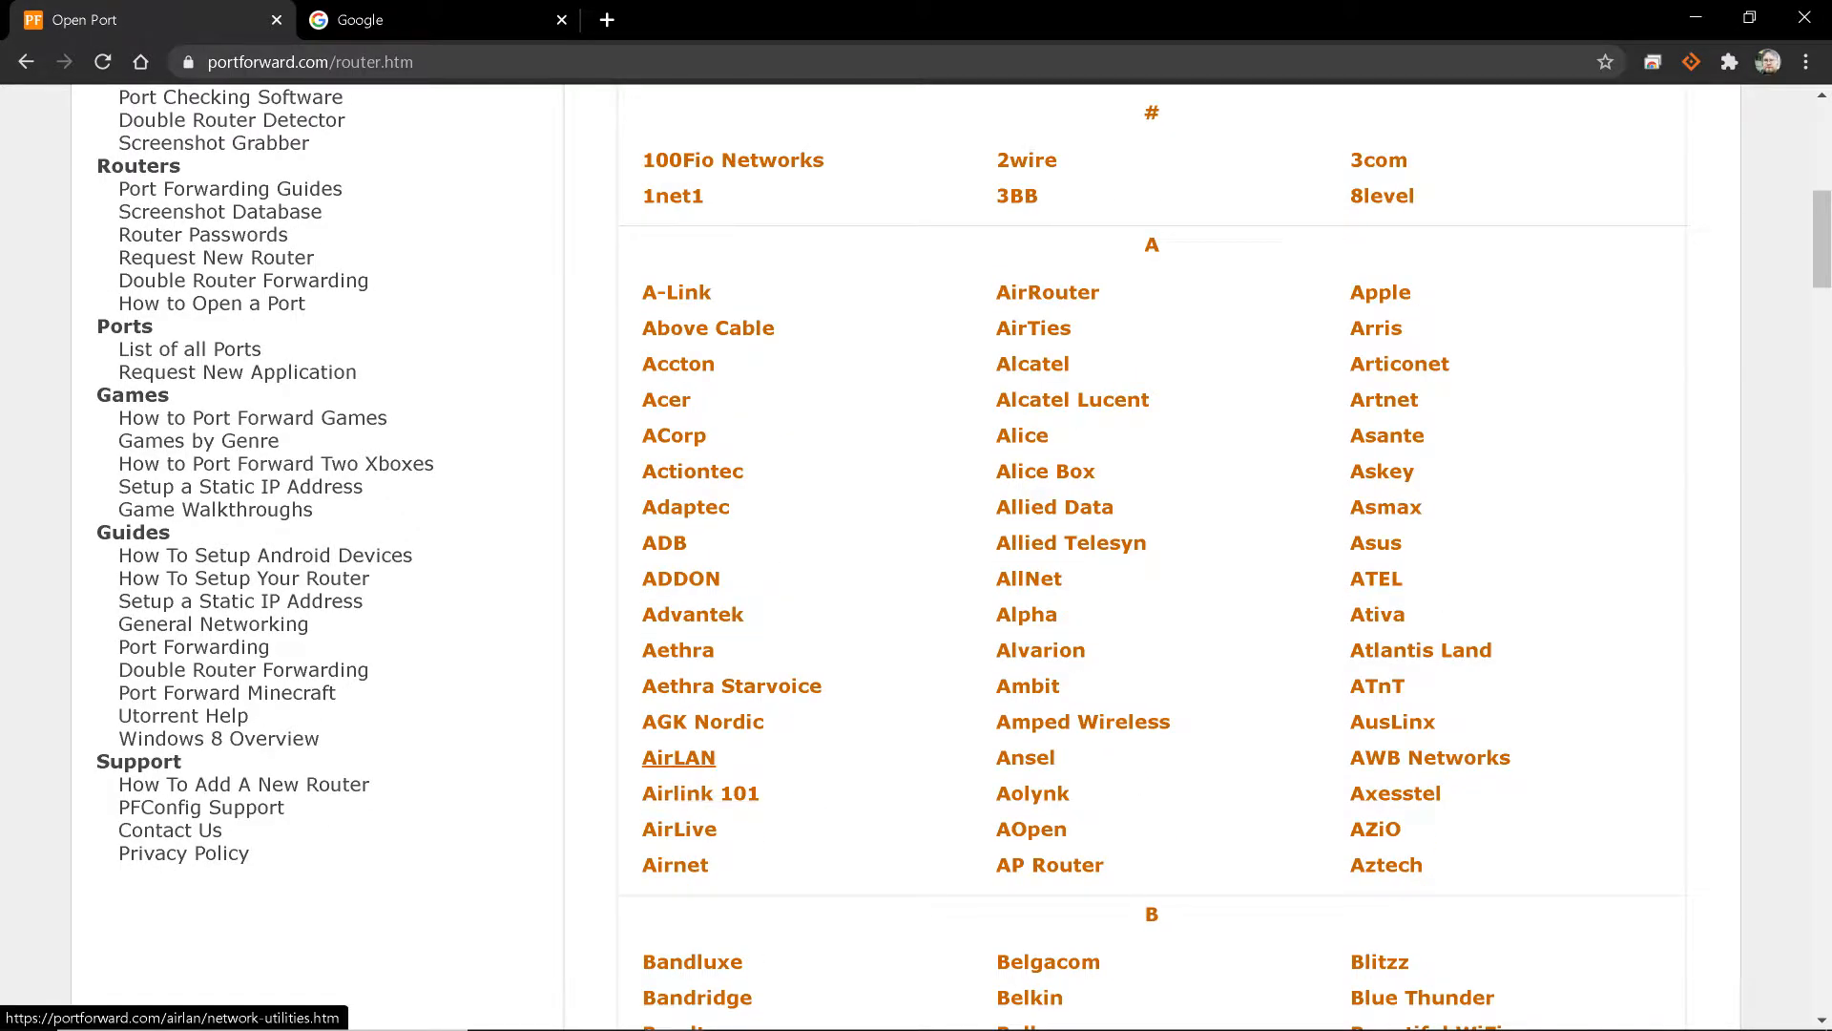
{"action": "left_click", "coordinate": [677, 757]}
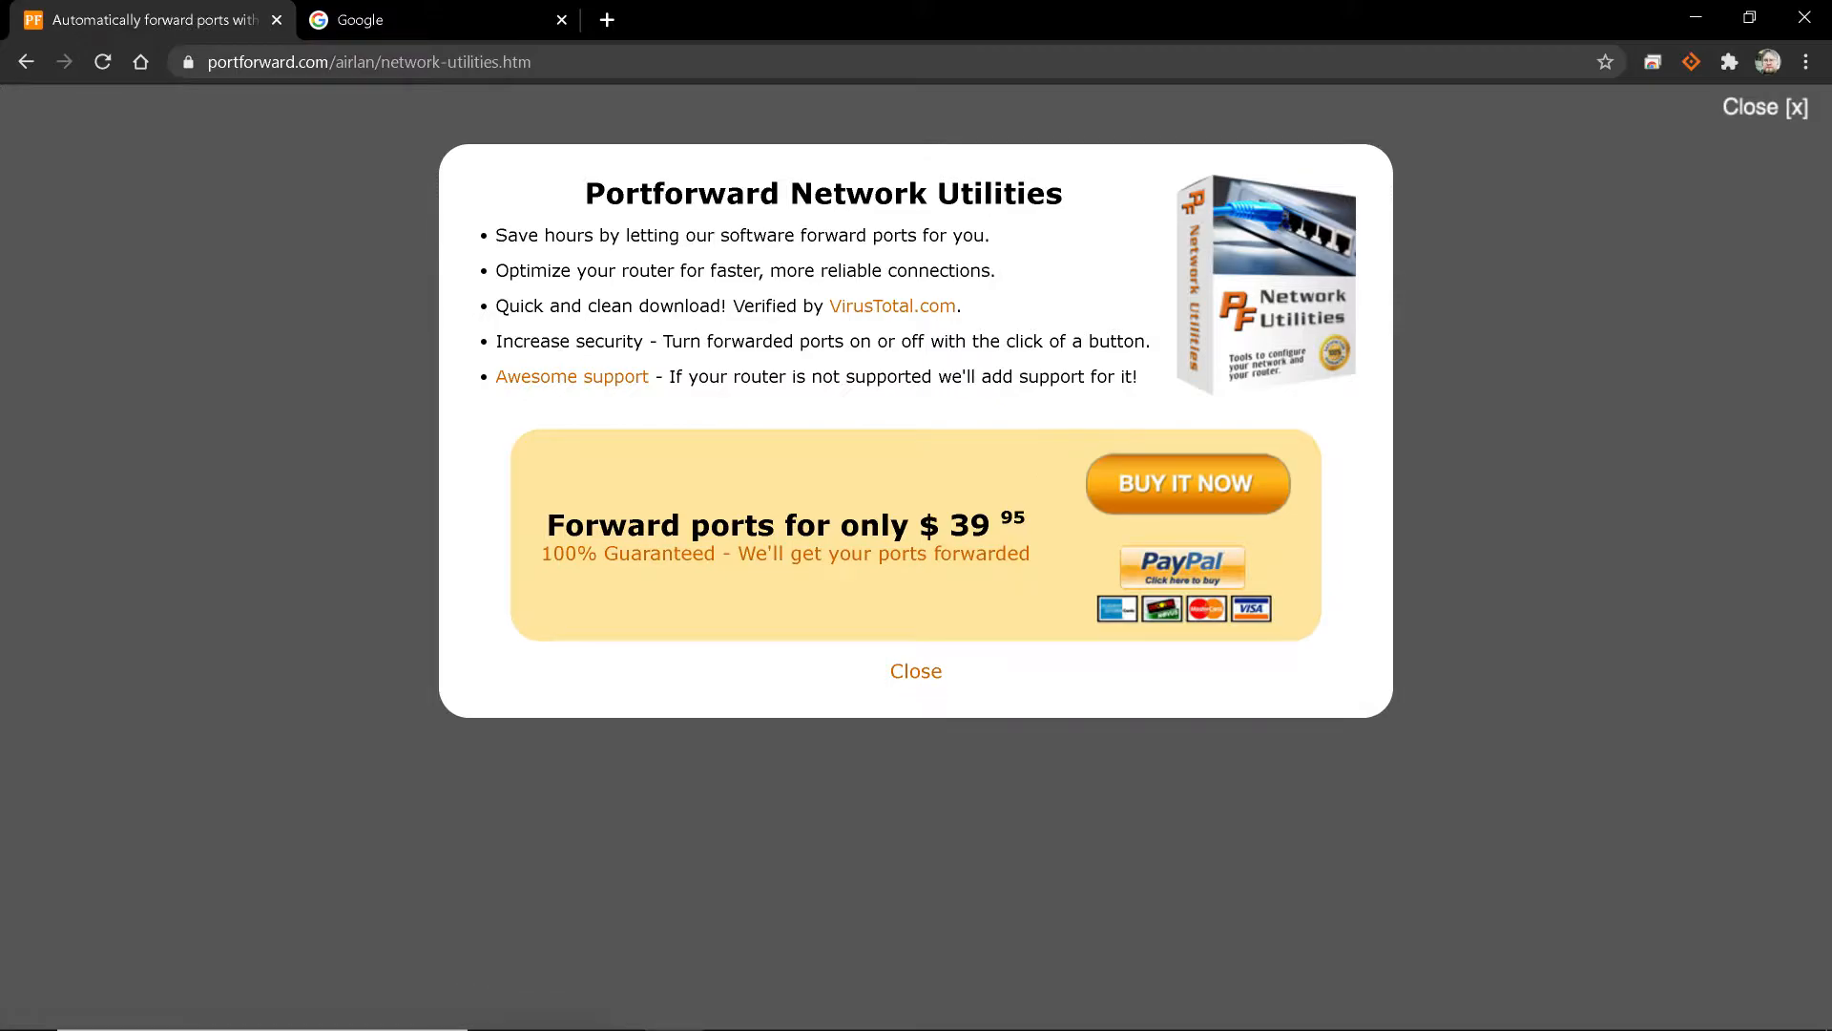
{"action": "left_click", "coordinate": [916, 671]}
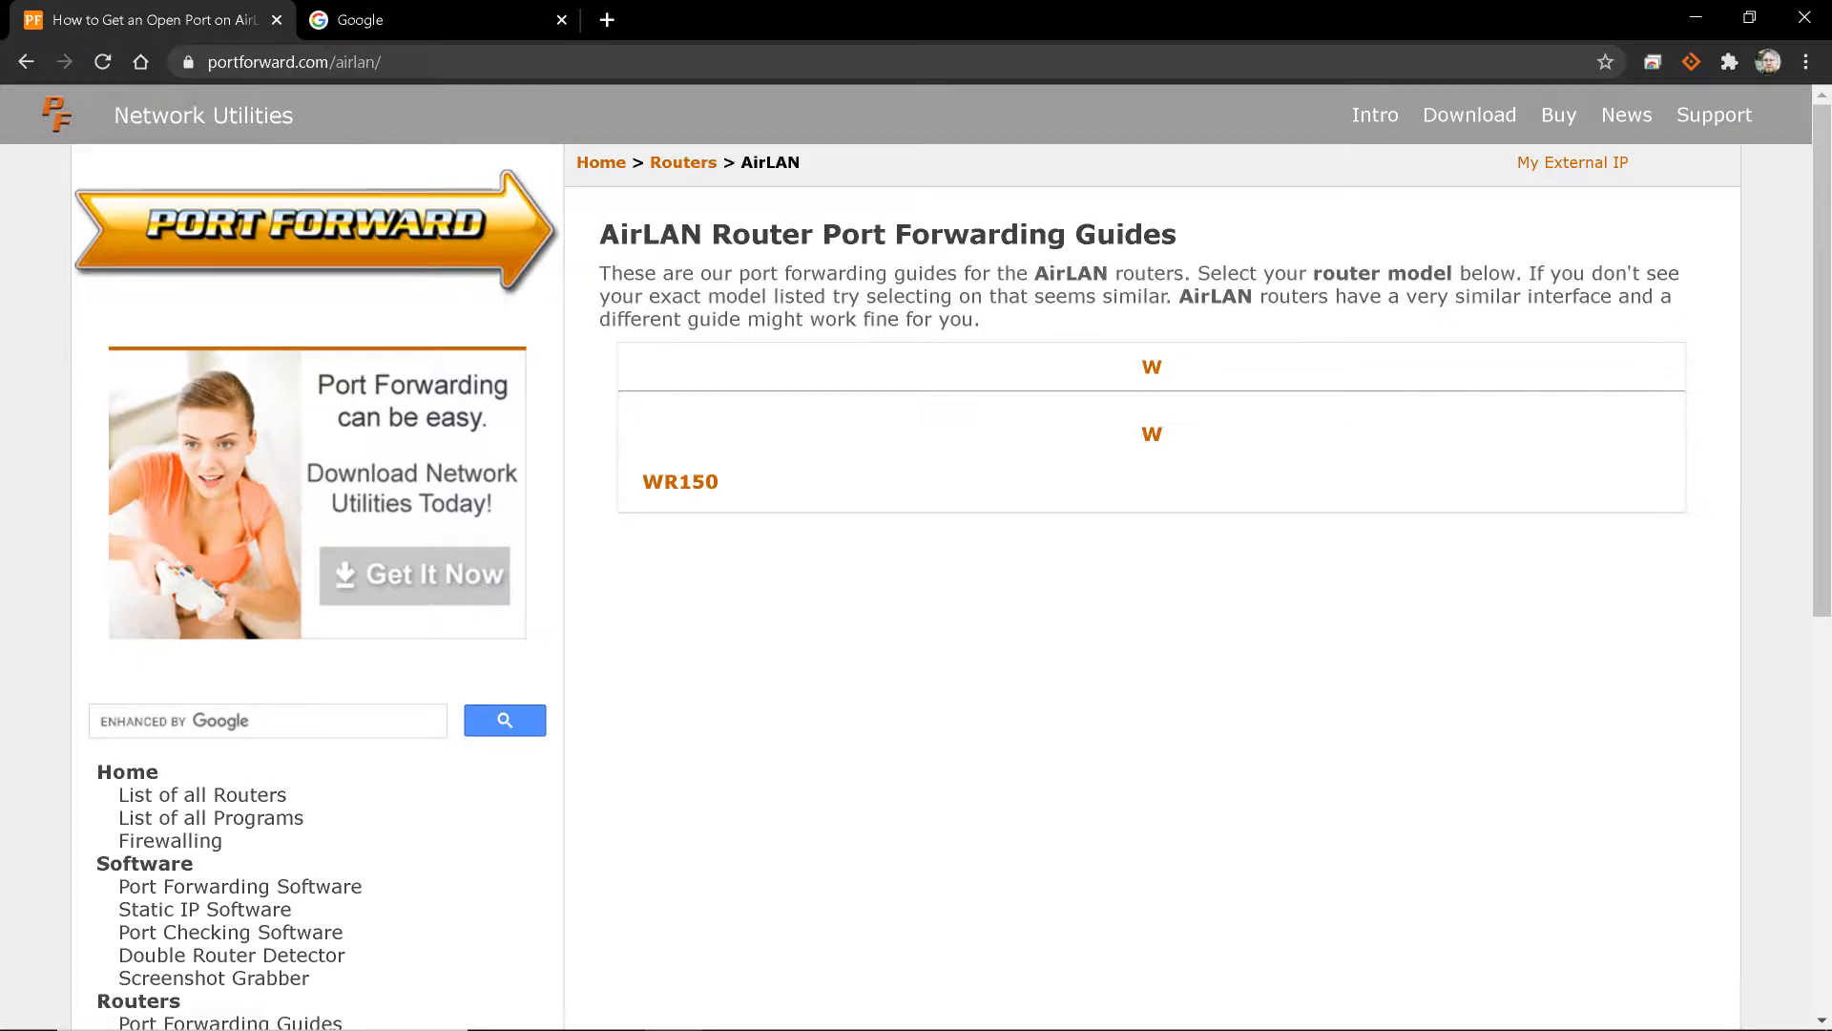
{"action": "mouse_move", "coordinate": [680, 480]}
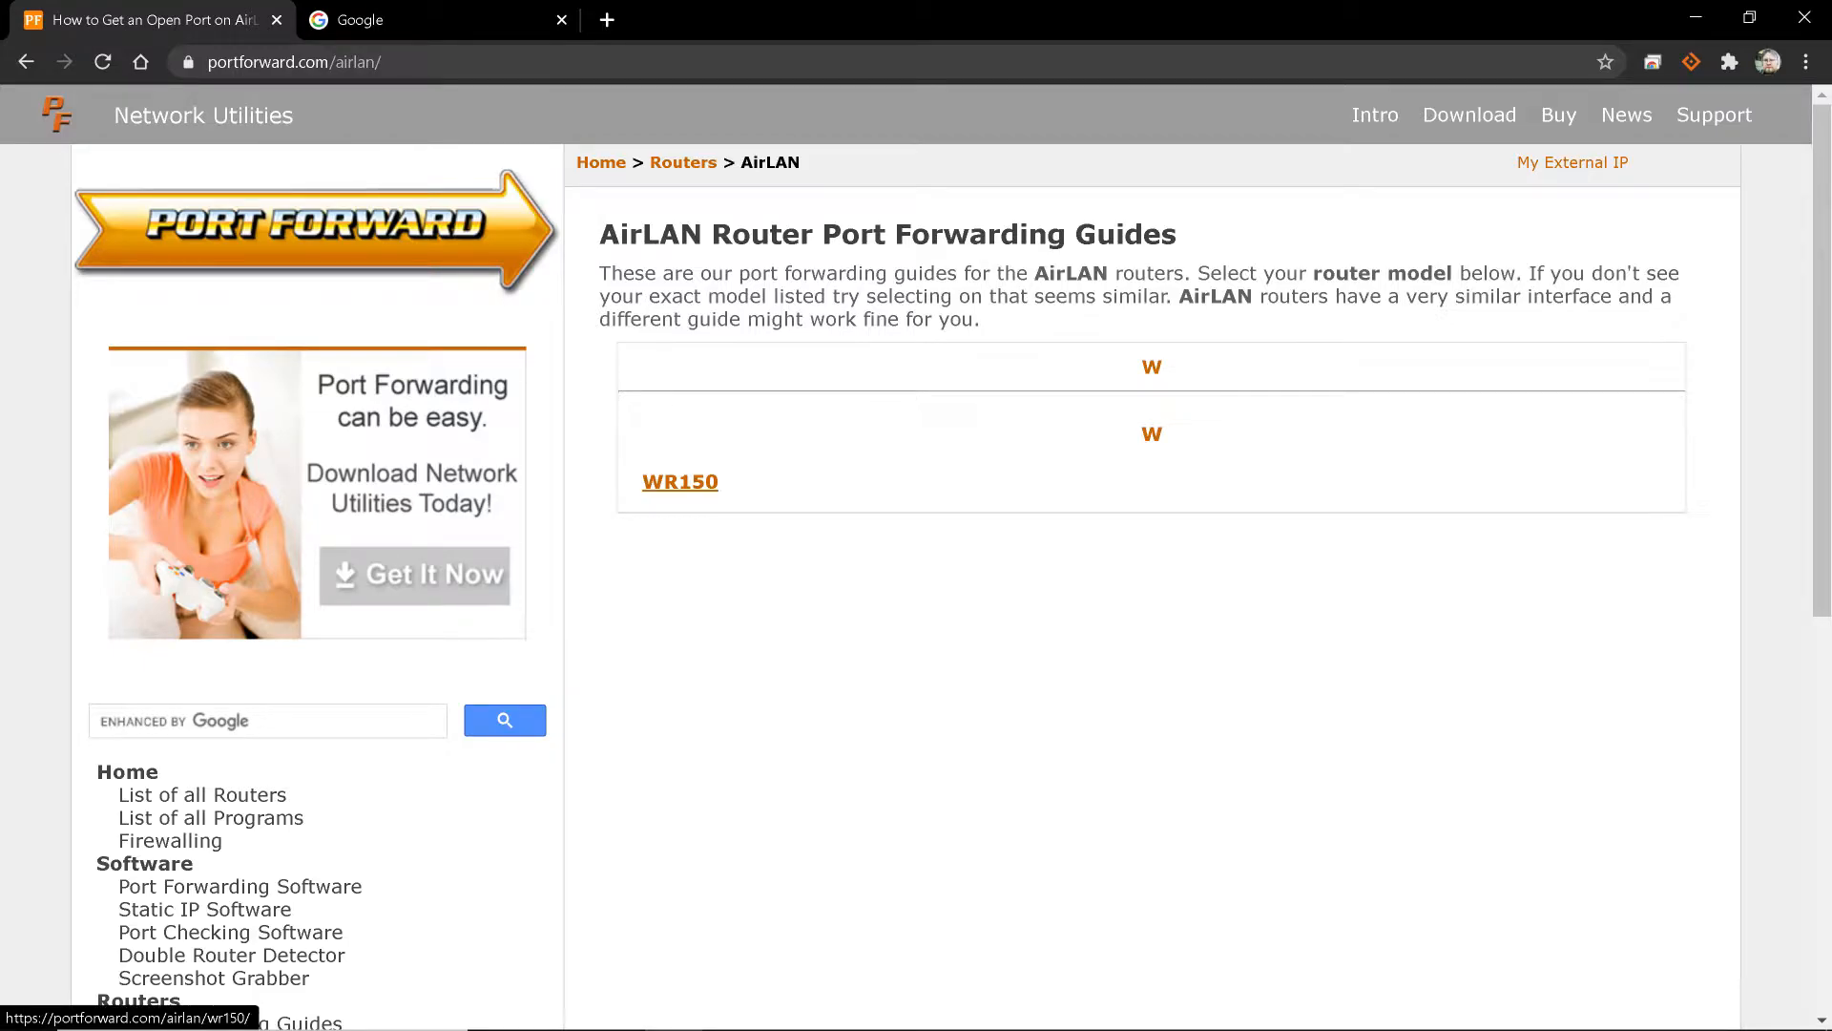
Open the AirLAN WR150 guide and scroll through its steps and back up
{"action": "left_click", "coordinate": [681, 480]}
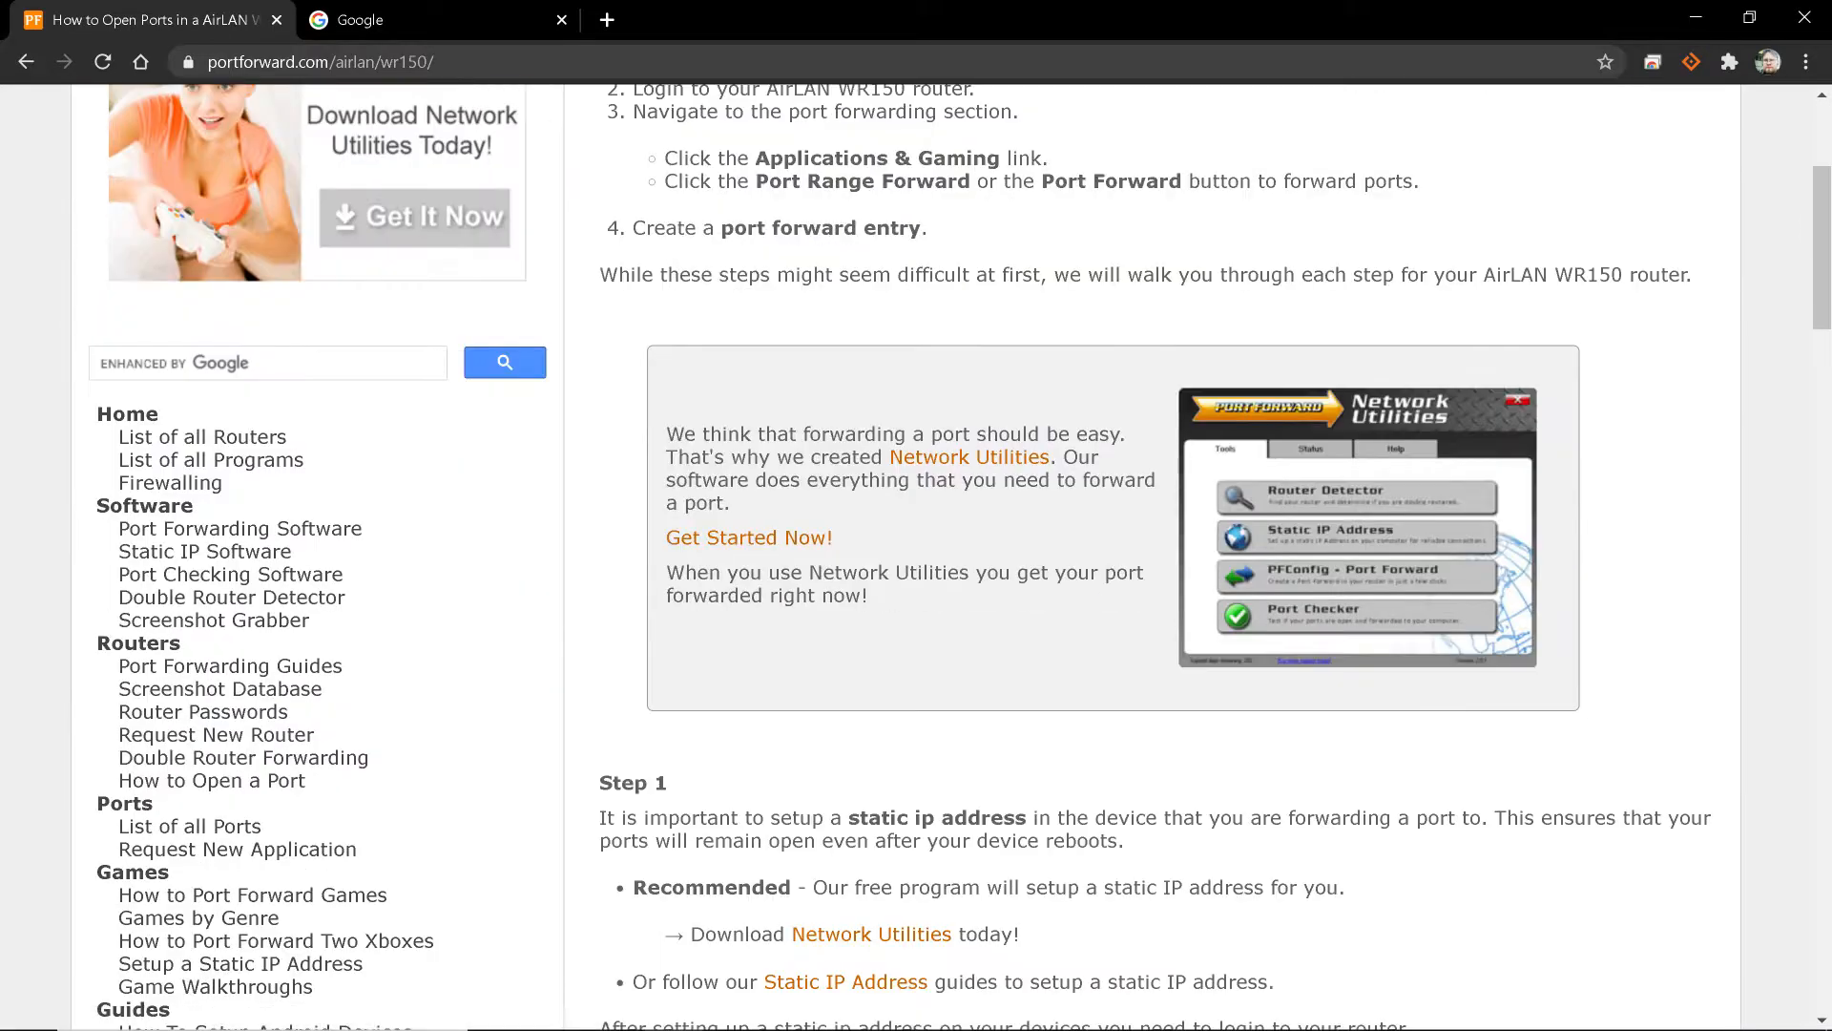
{"action": "scroll", "scroll_direction": "down", "scroll_amount": 3}
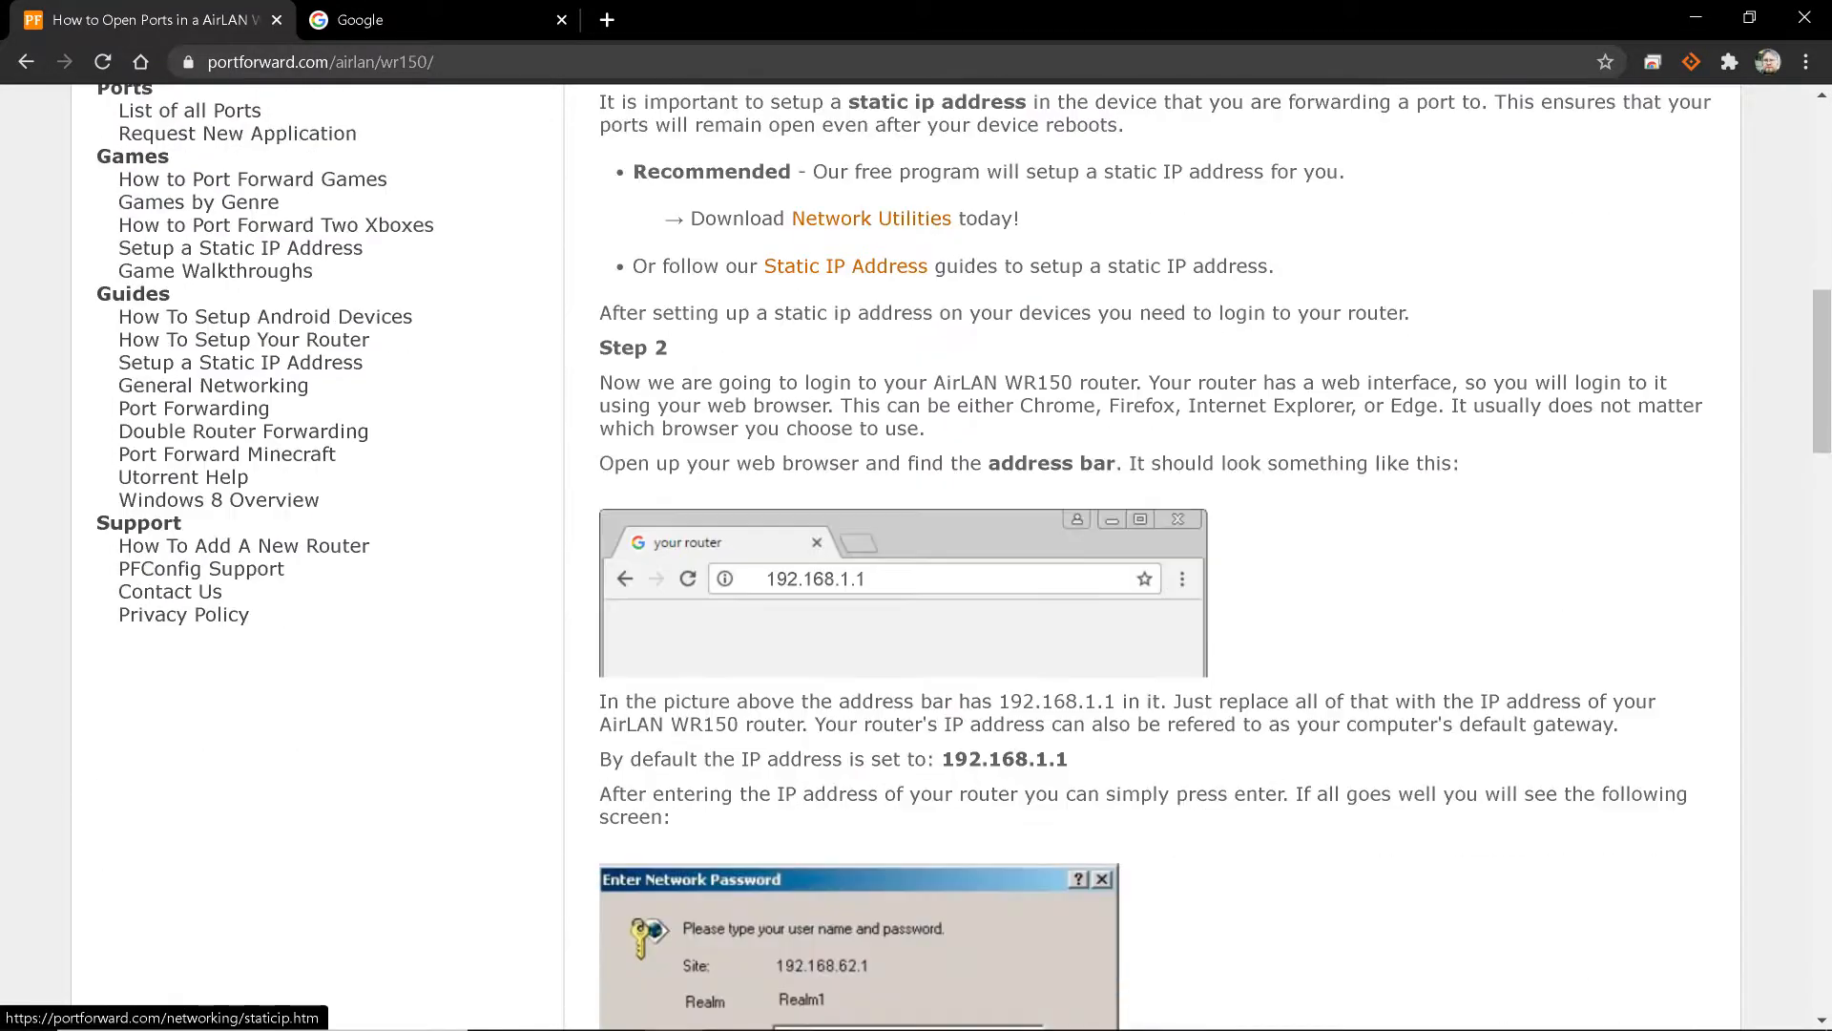
{"action": "scroll", "scroll_direction": "down", "scroll_amount": 3}
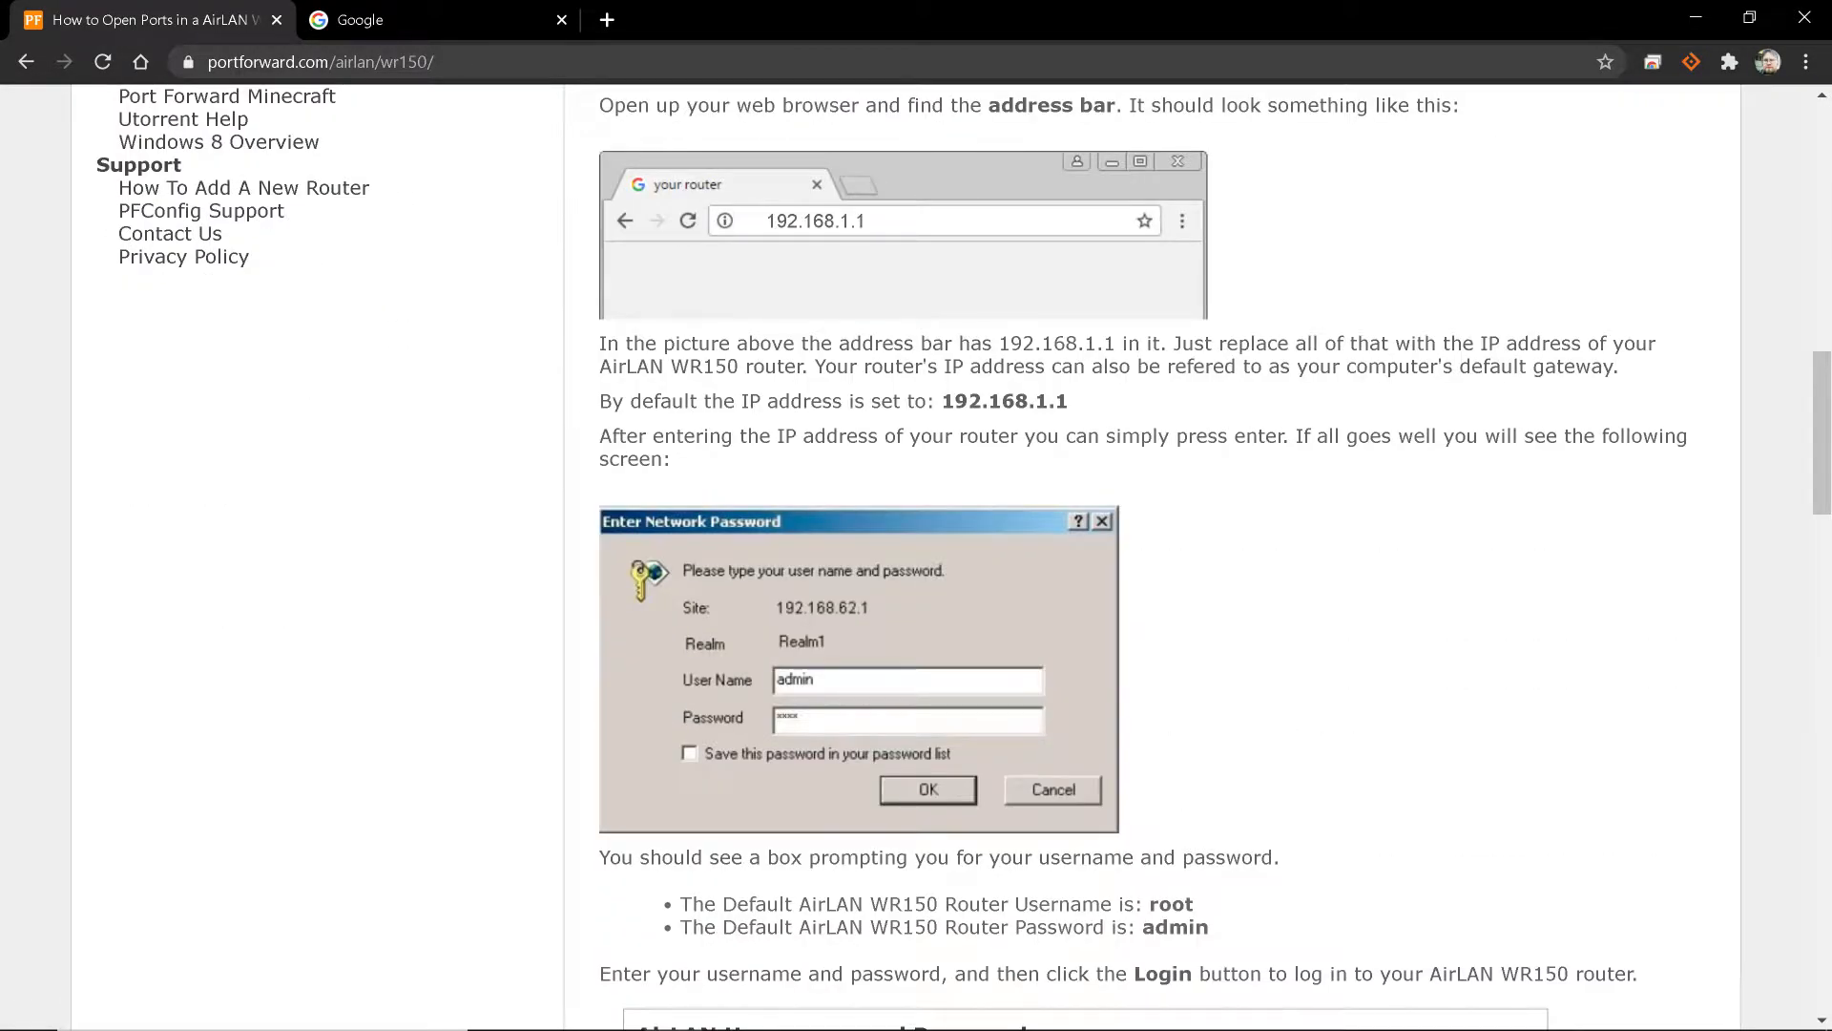
{"action": "scroll", "scroll_direction": "down", "scroll_amount": 3}
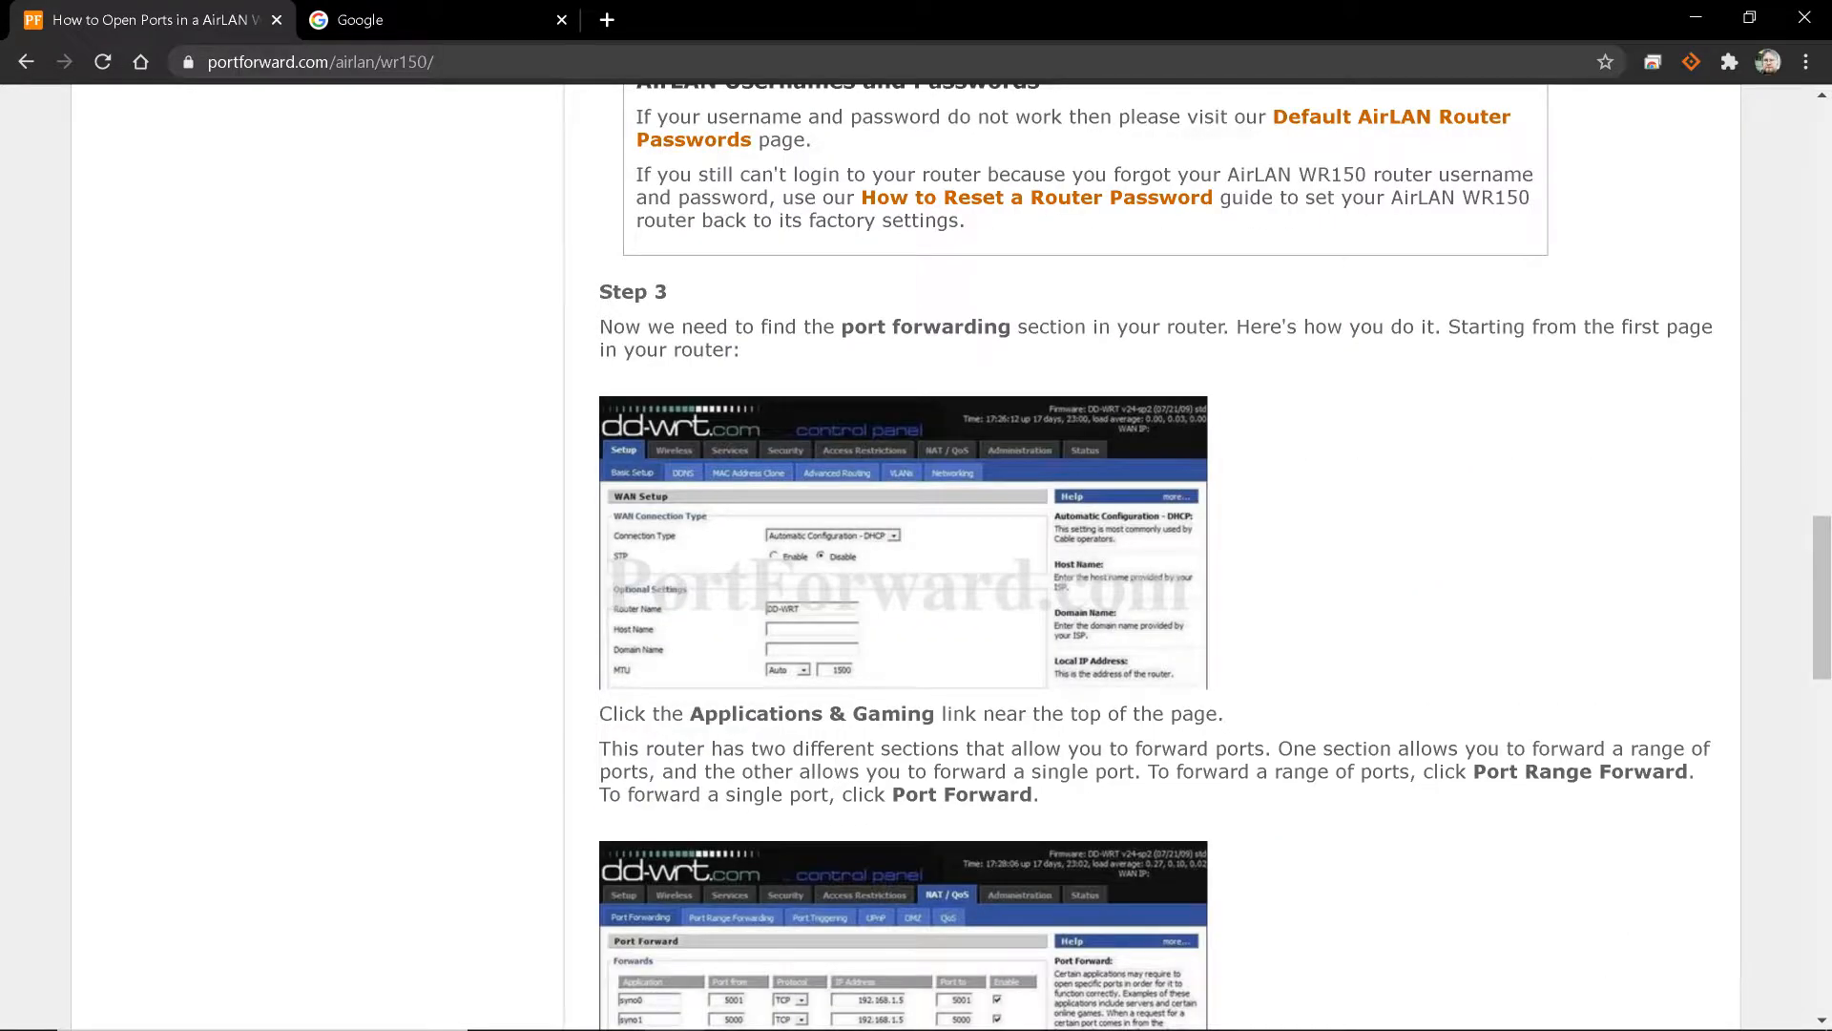
{"action": "scroll", "scroll_direction": "down", "scroll_amount": 3}
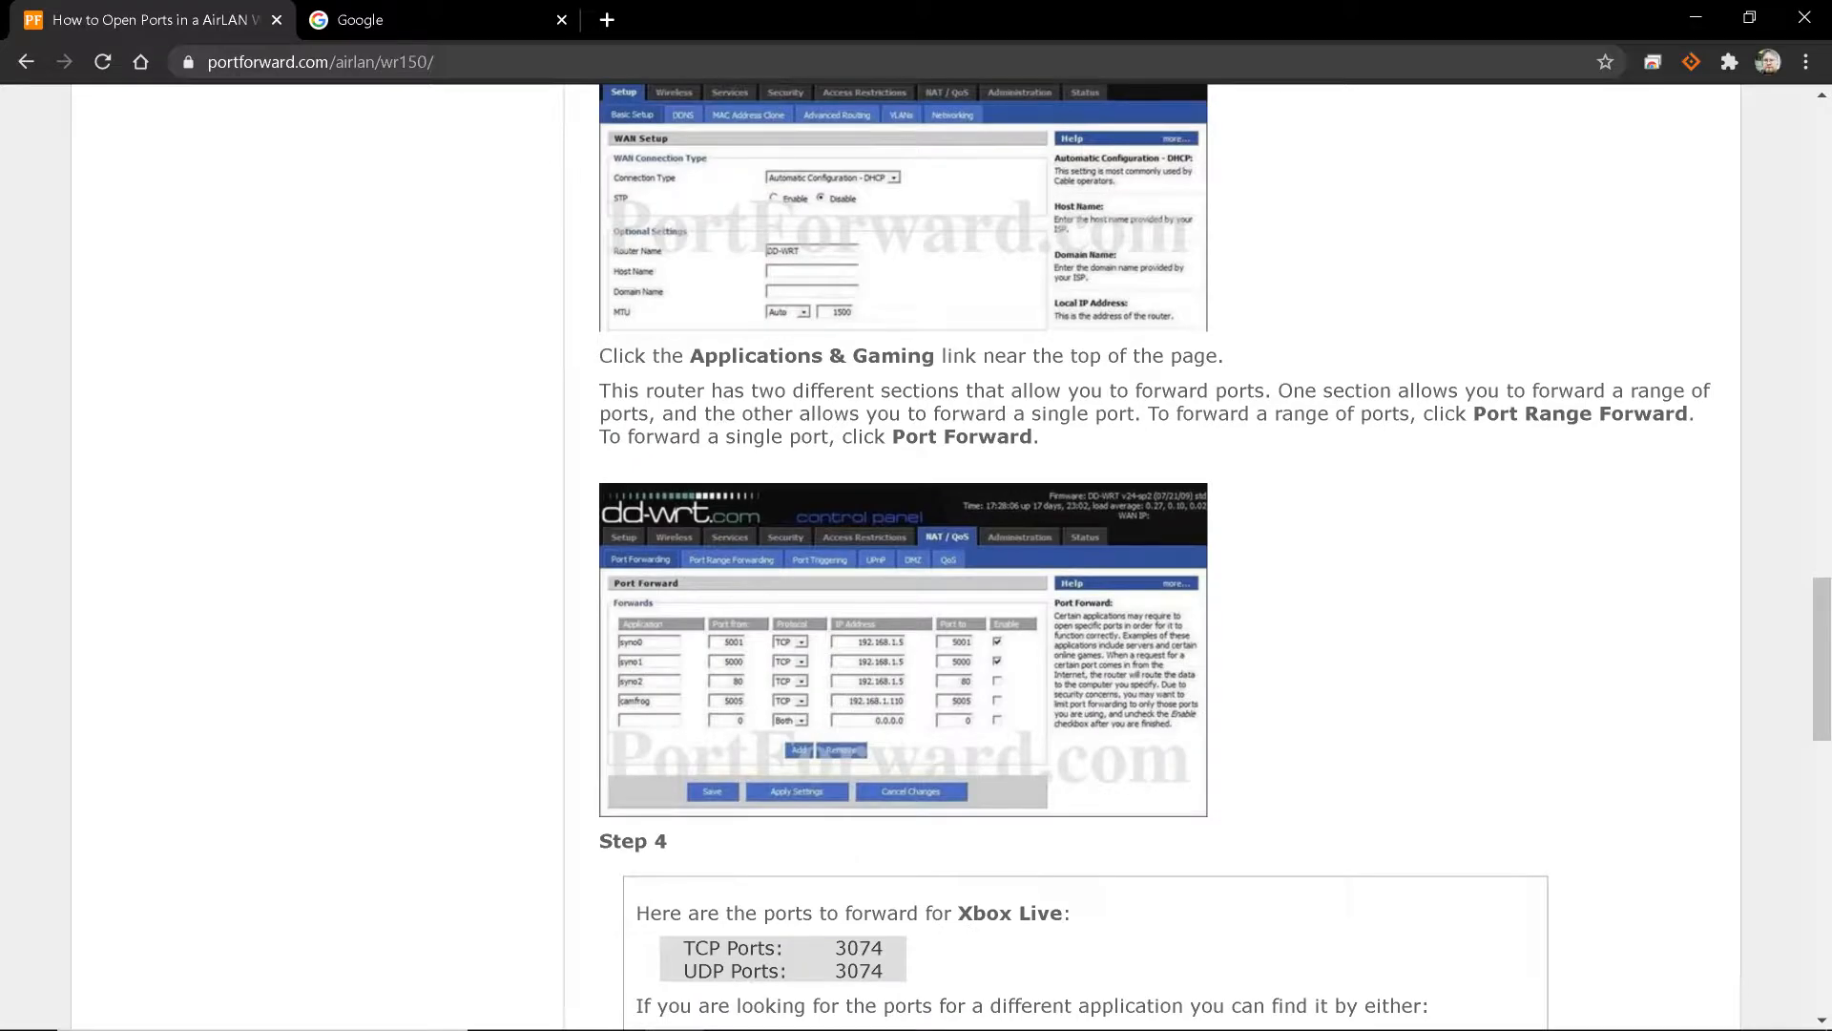
{"action": "scroll", "scroll_direction": "up", "scroll_amount": 3}
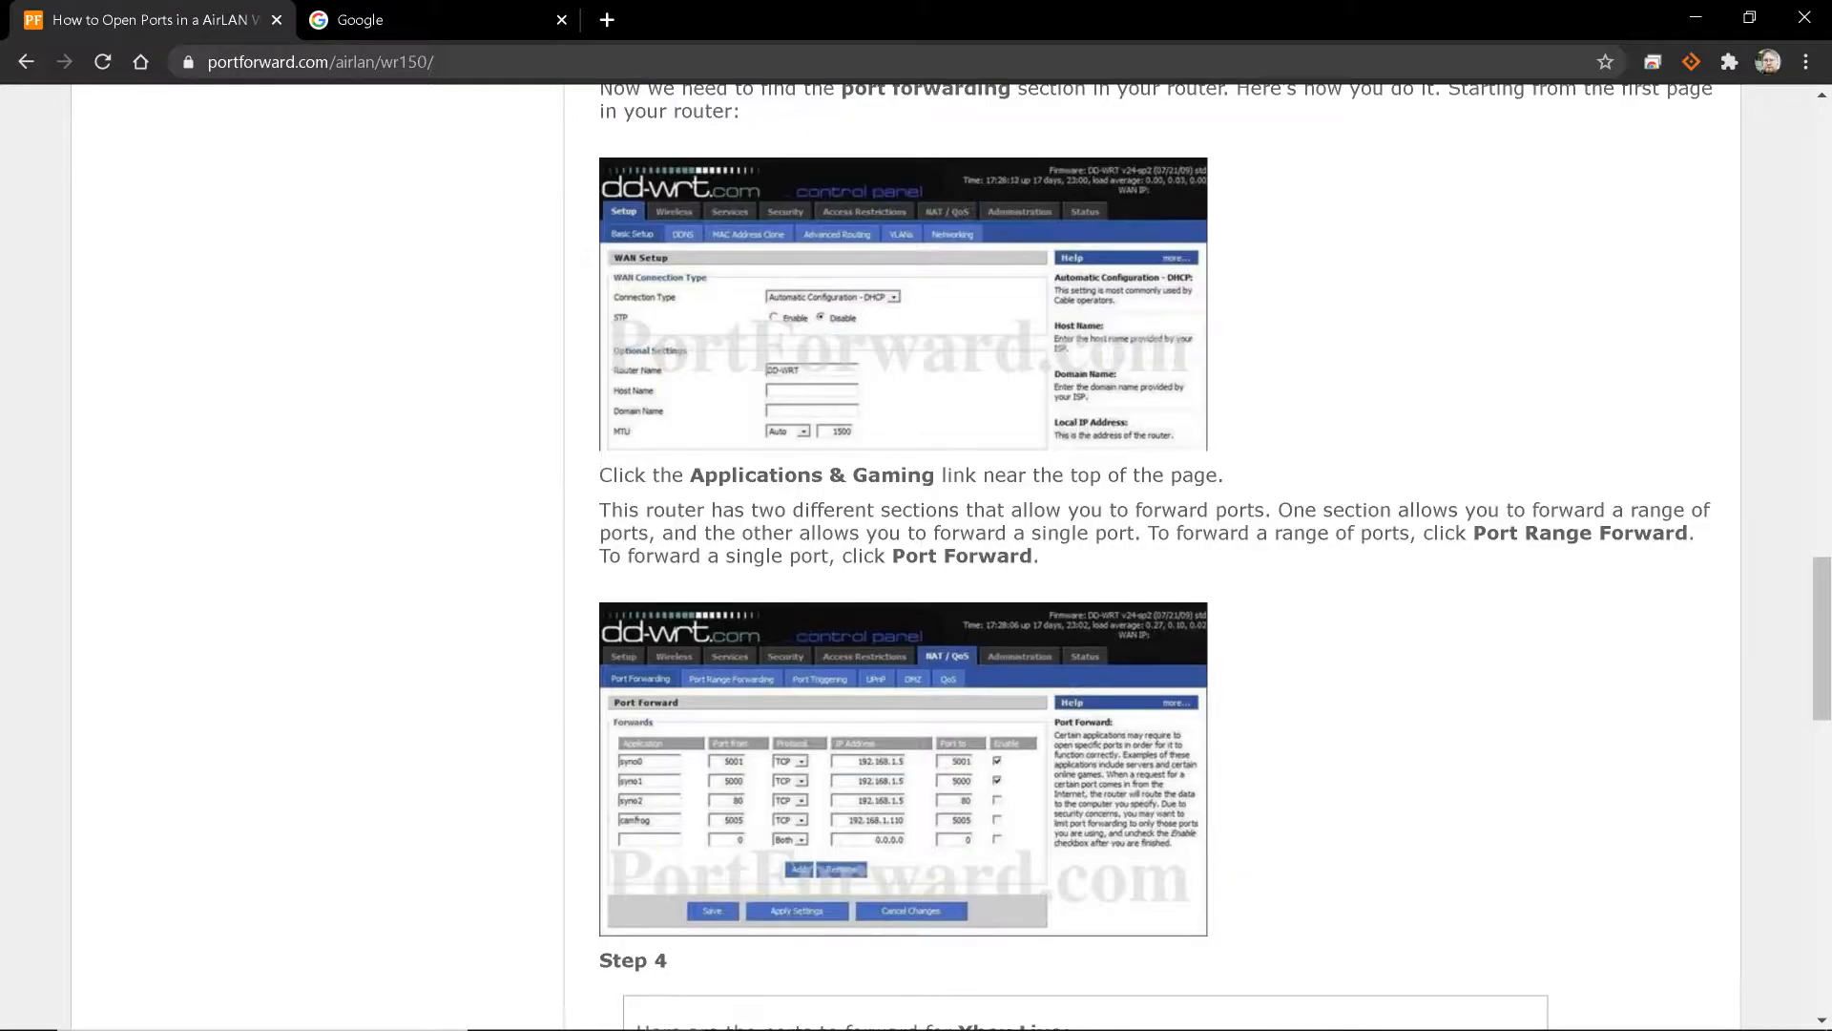
{"action": "scroll", "scroll_direction": "up", "scroll_amount": 3}
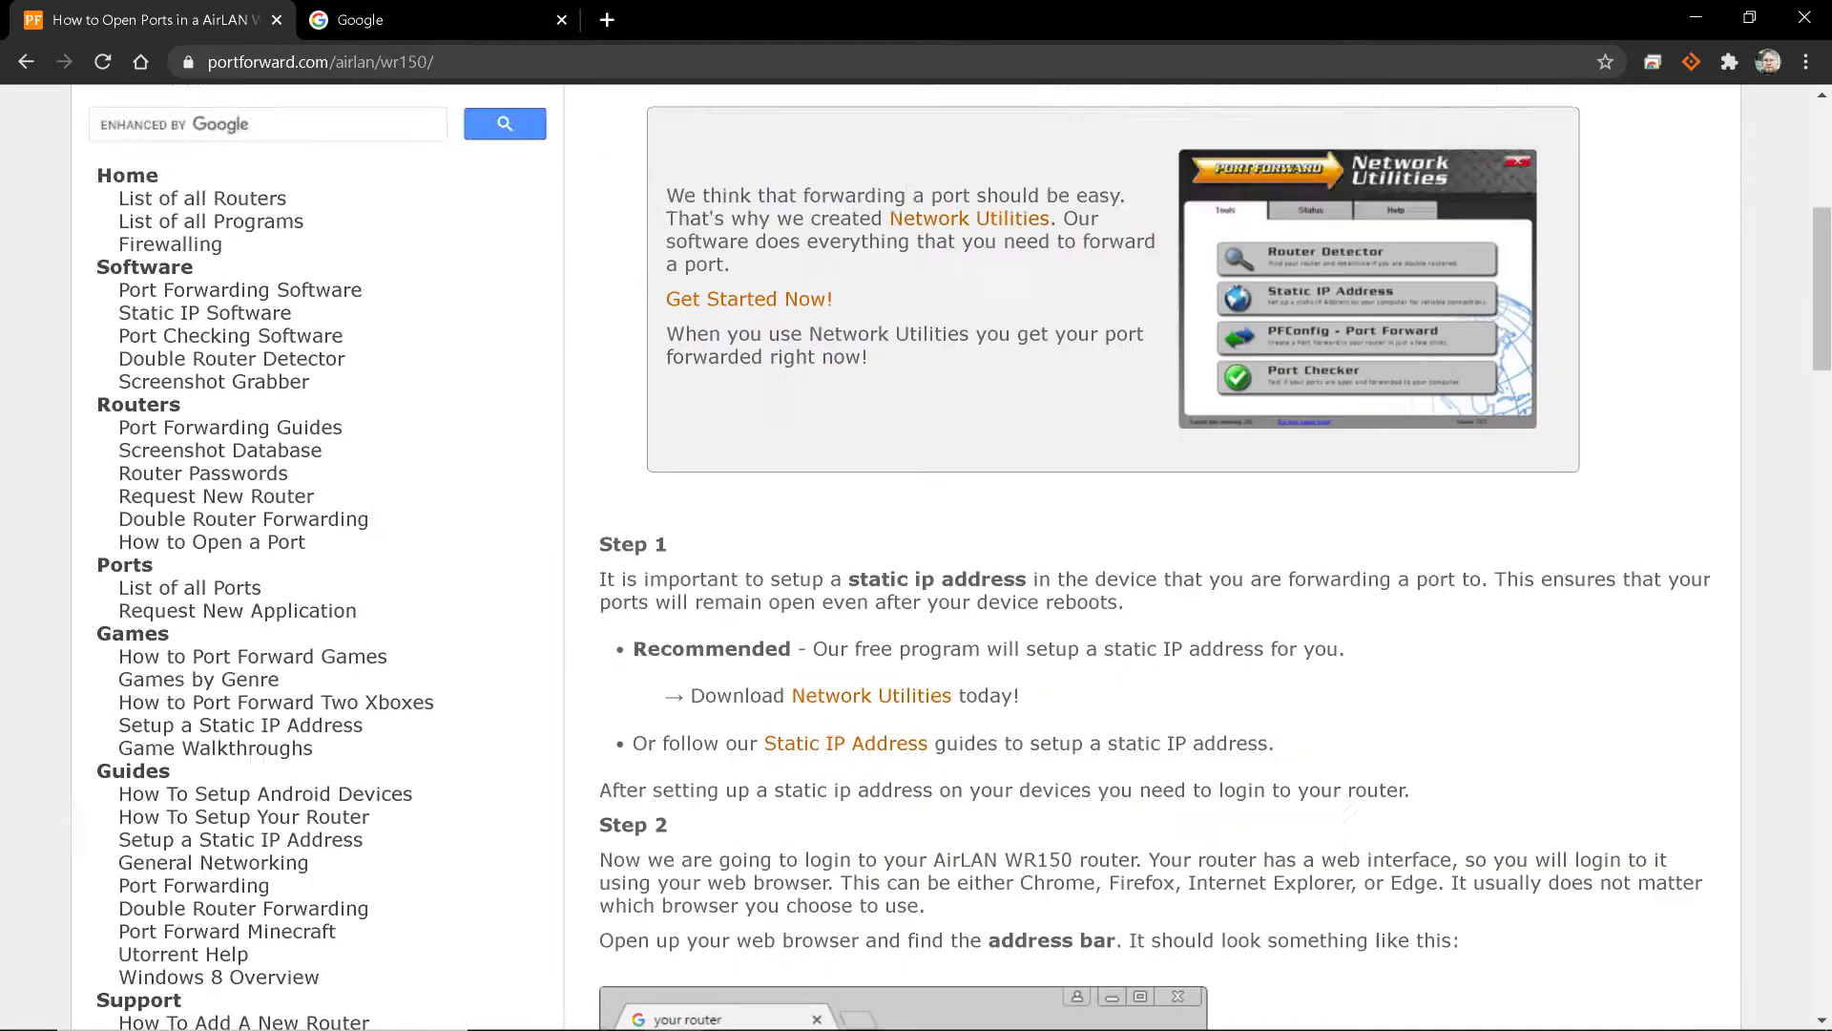
{"action": "scroll", "scroll_direction": "up", "scroll_amount": 3}
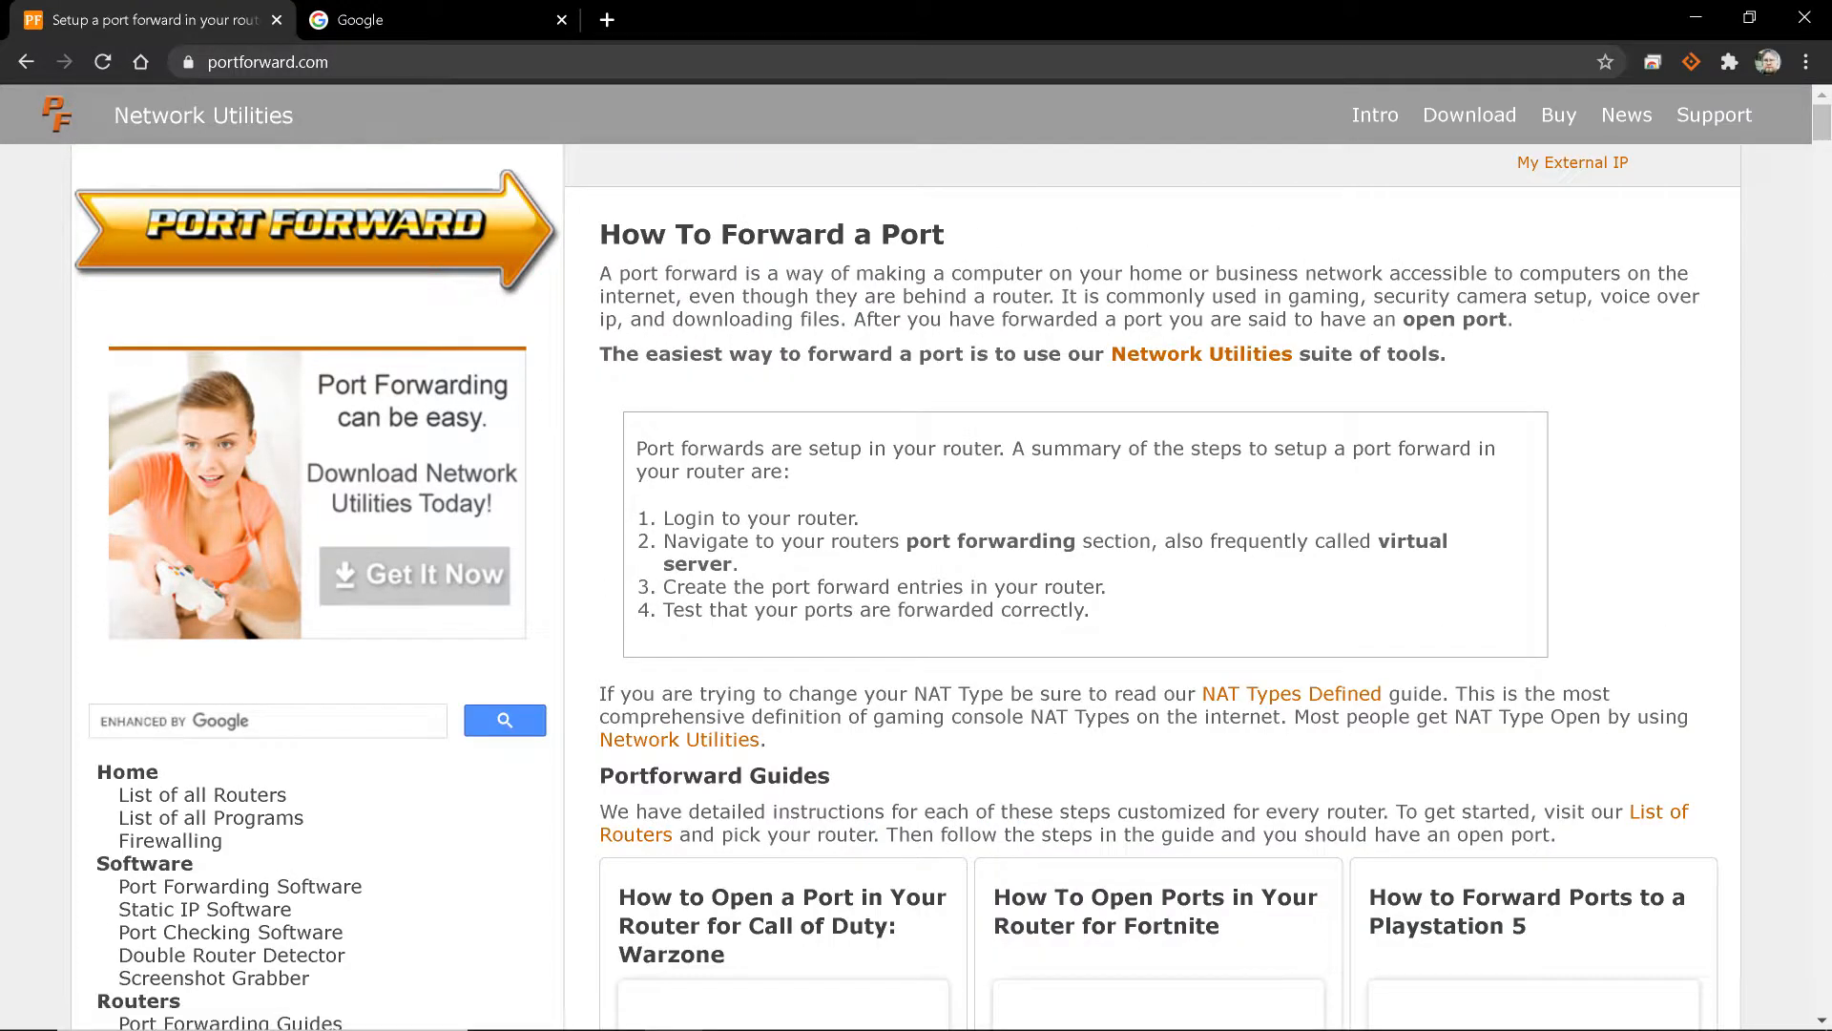
Browse the list of all routers, then go back to the Black Ops Cold War guide
{"action": "left_click", "coordinate": [202, 795]}
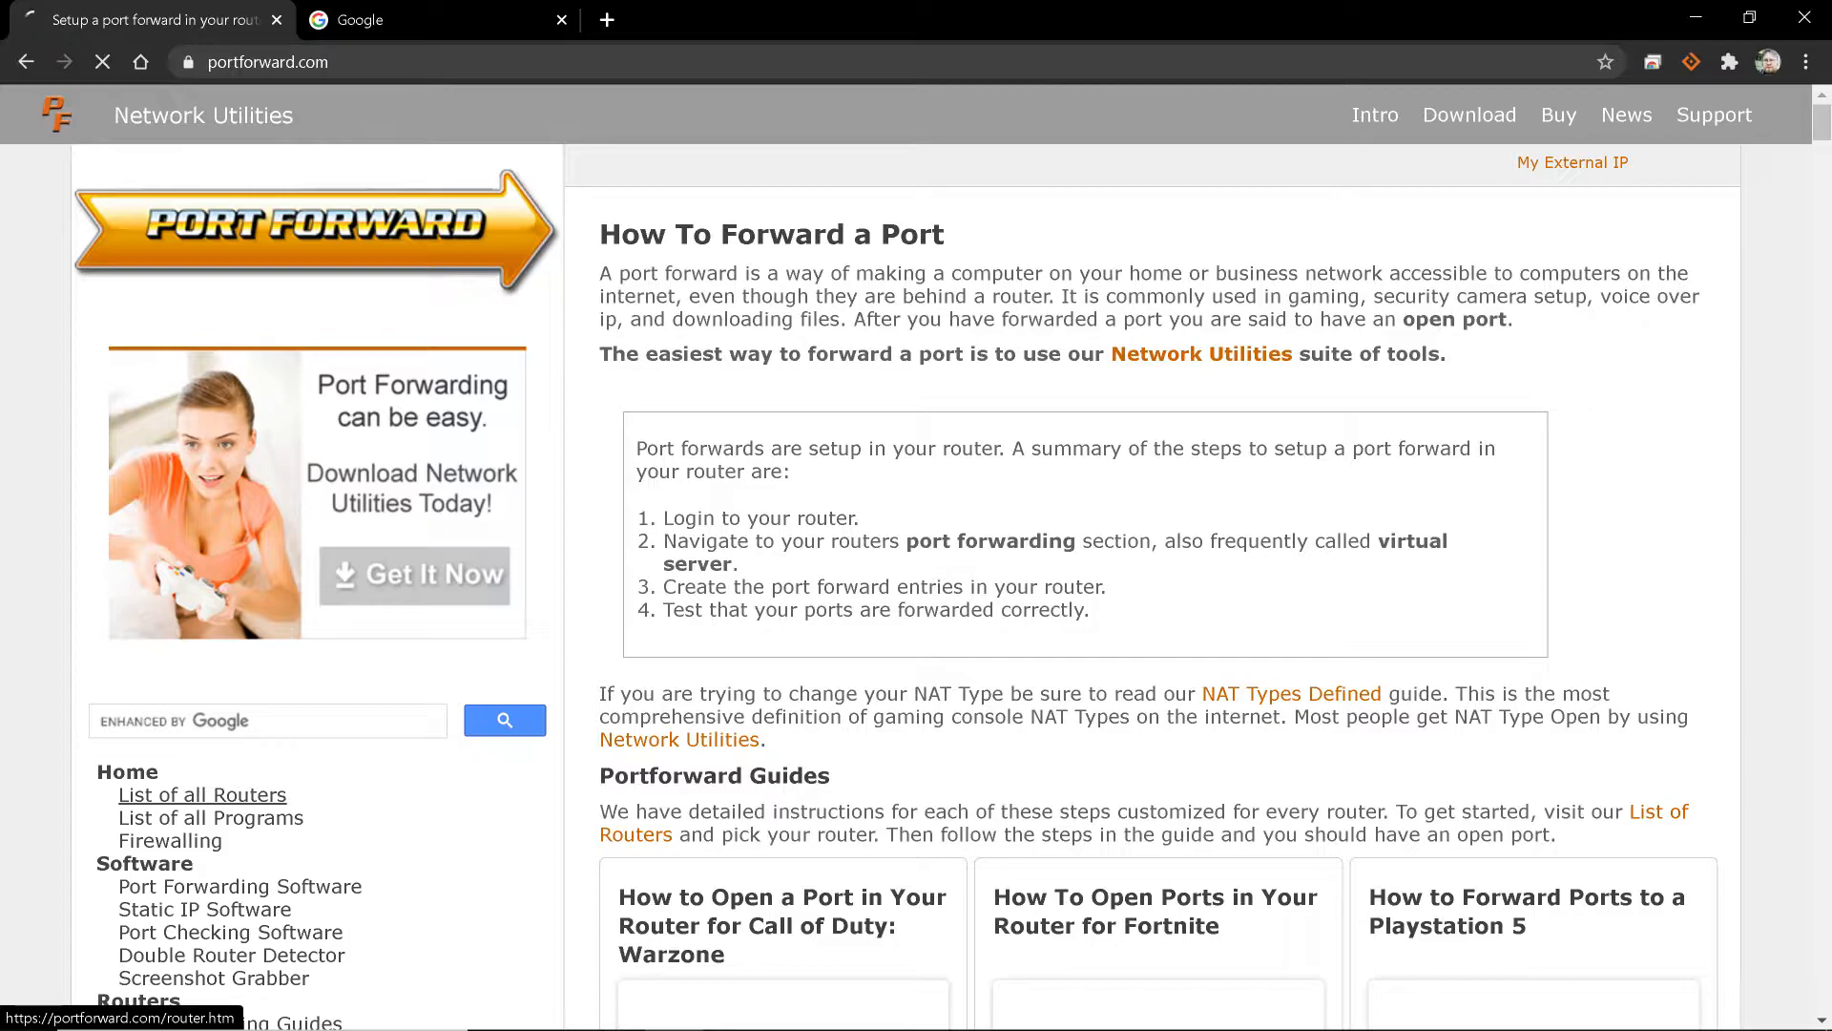
{"action": "left_click", "coordinate": [202, 795]}
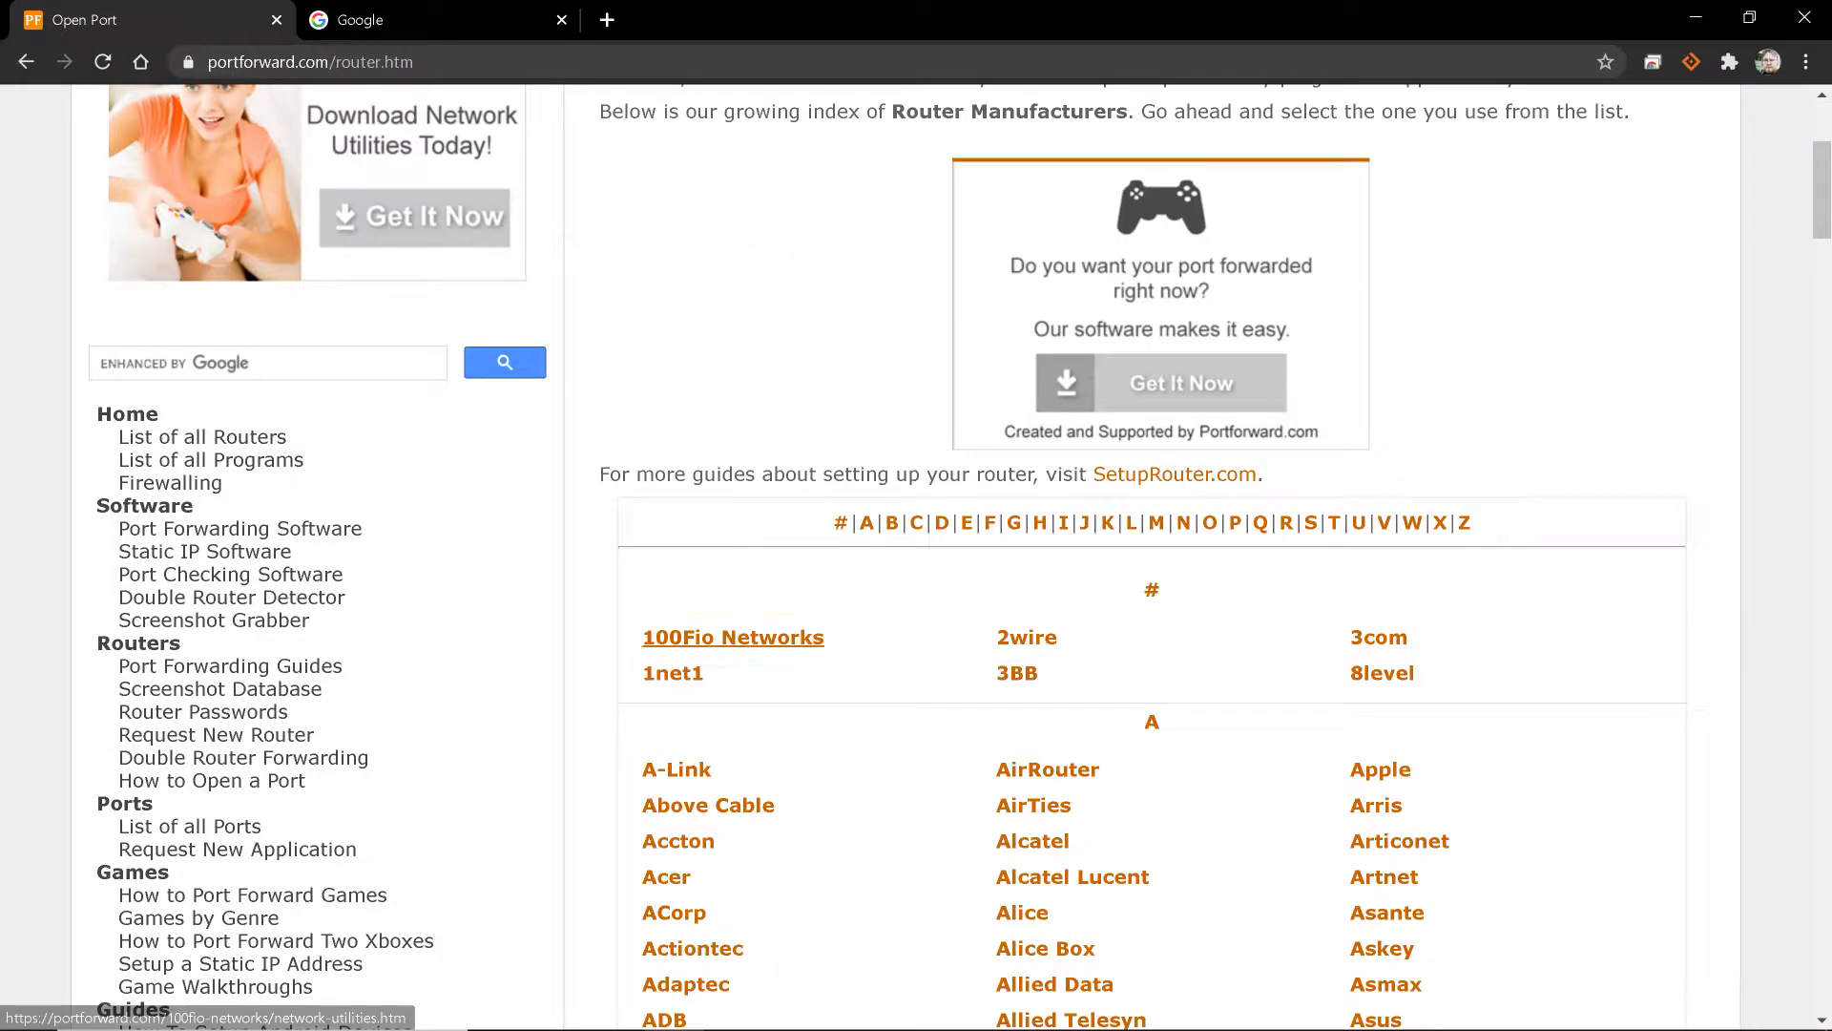
{"action": "mouse_move", "coordinate": [1032, 806]}
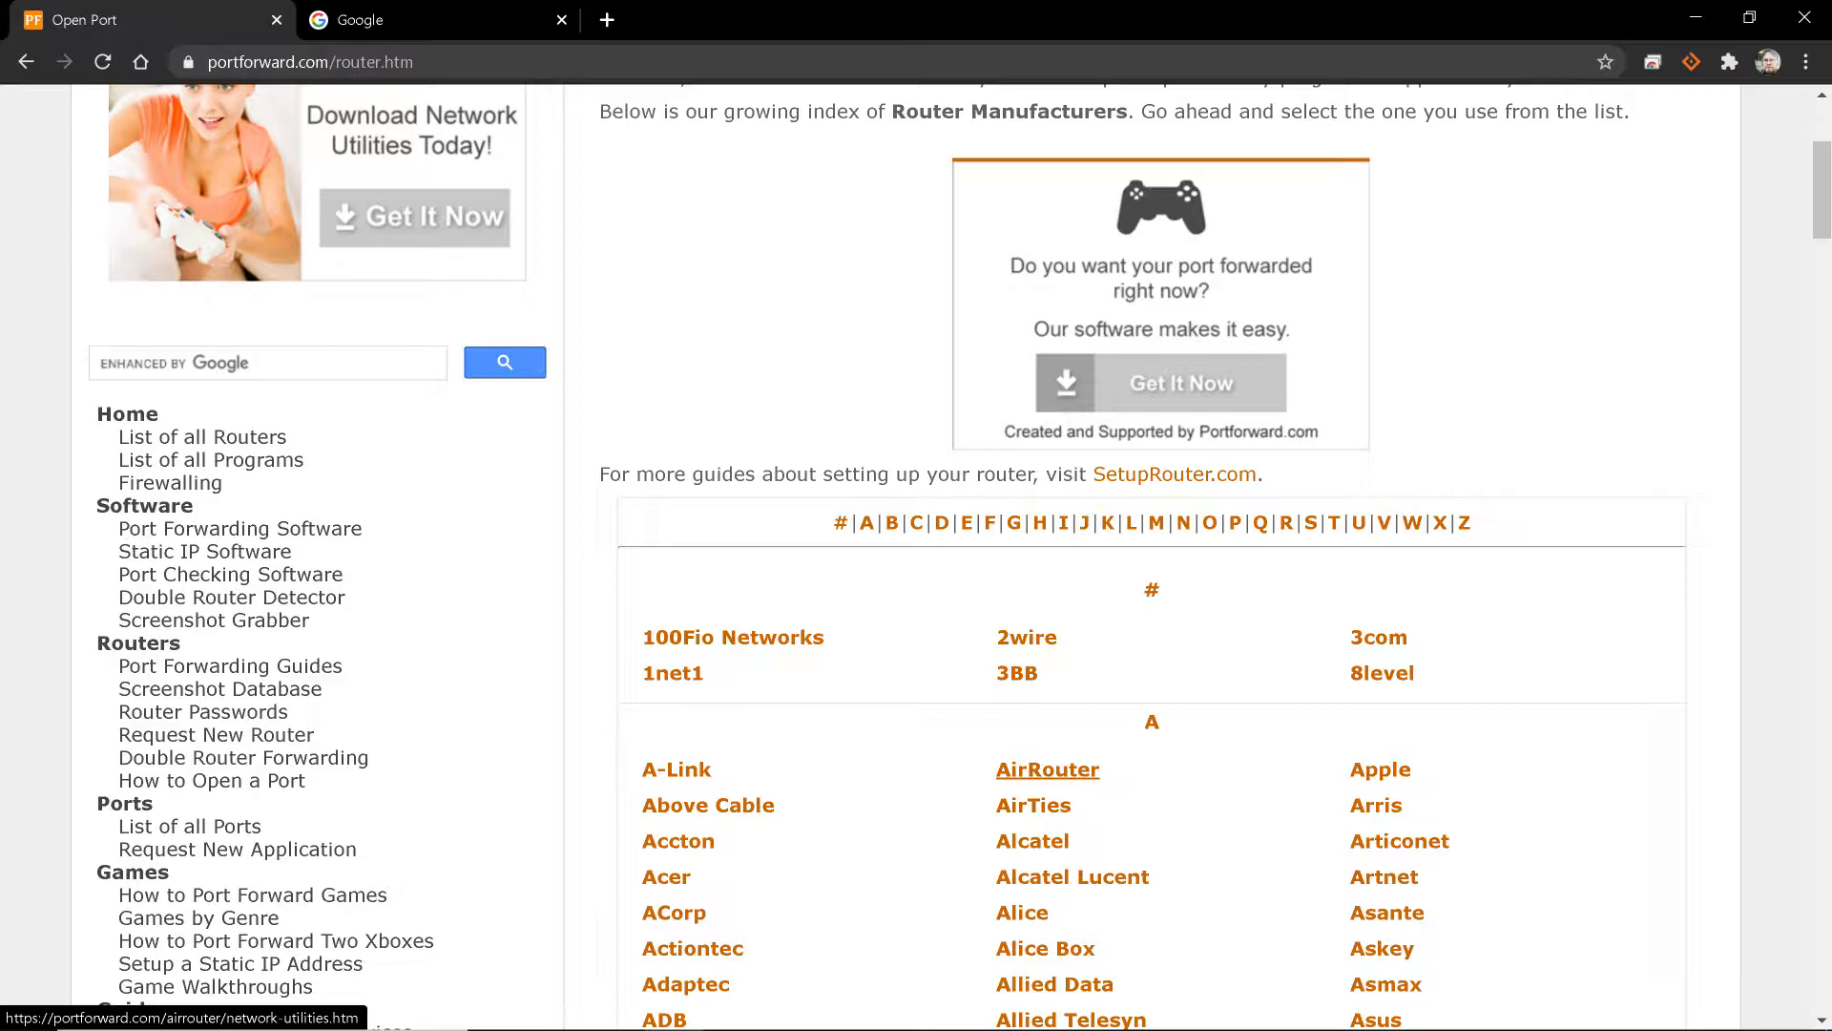
{"action": "scroll", "scroll_direction": "down", "scroll_amount": 3}
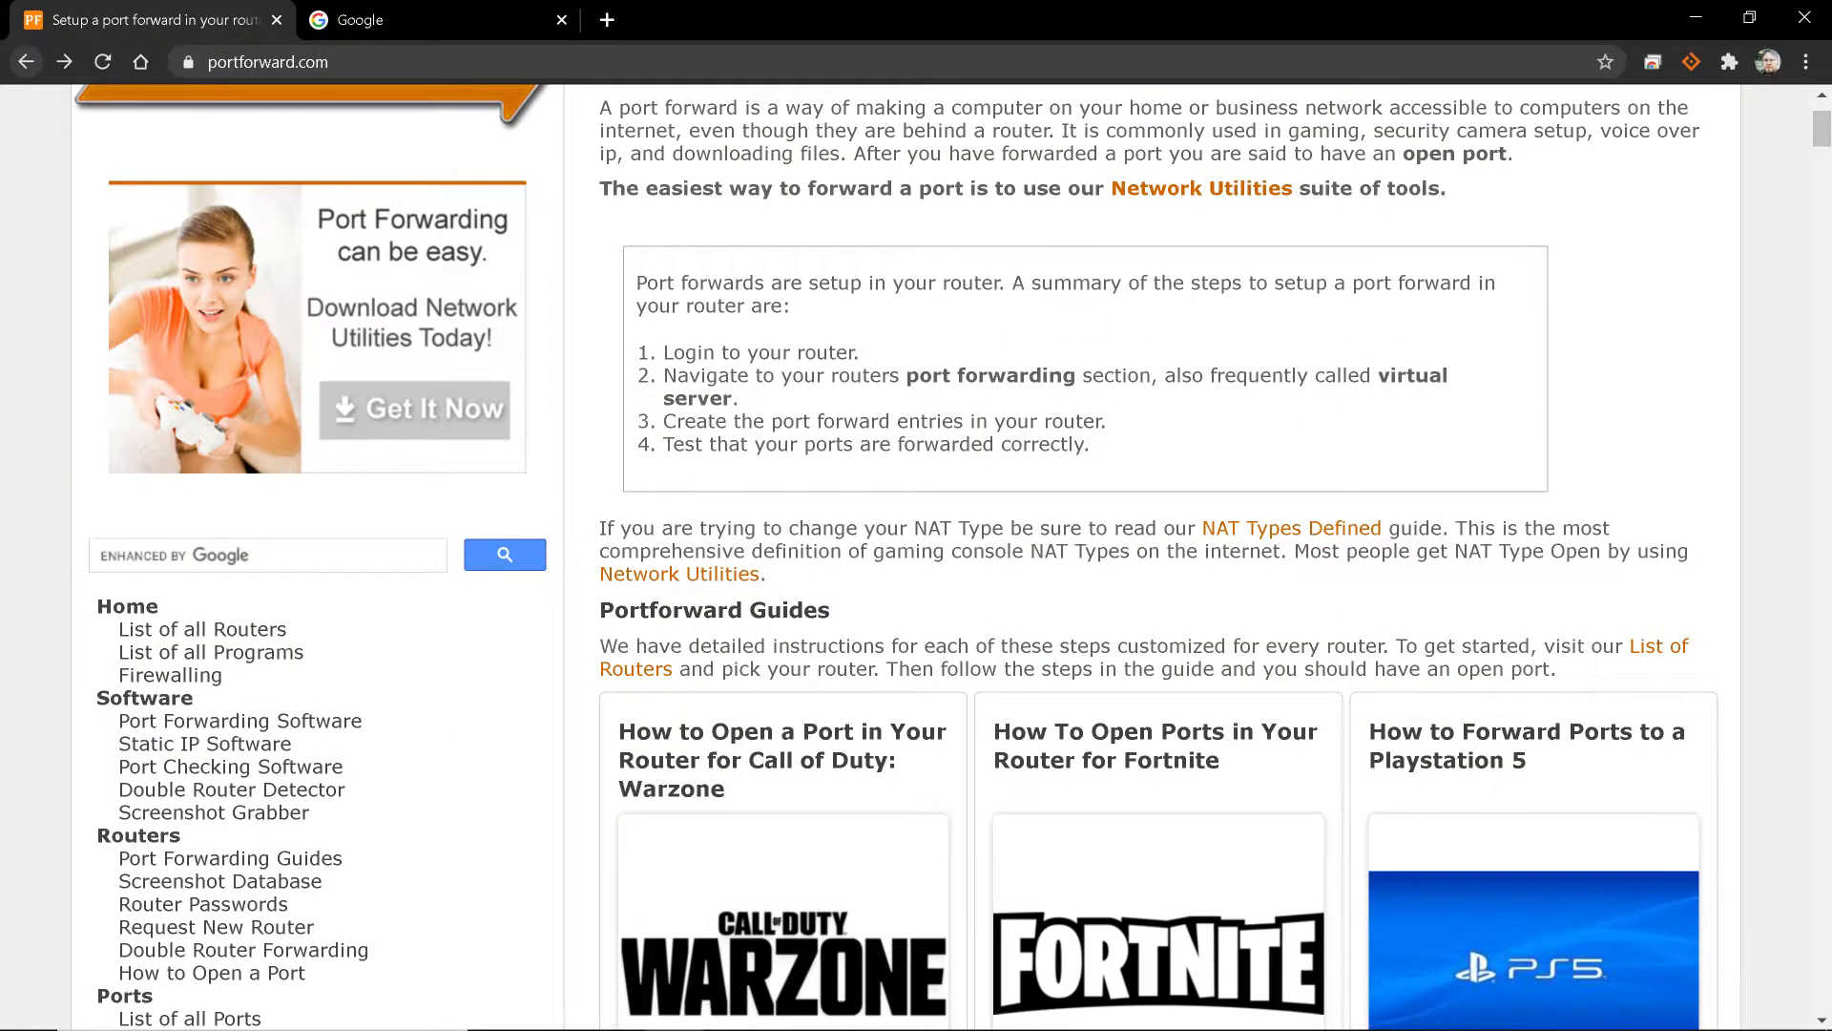
{"action": "left_click", "coordinate": [782, 759]}
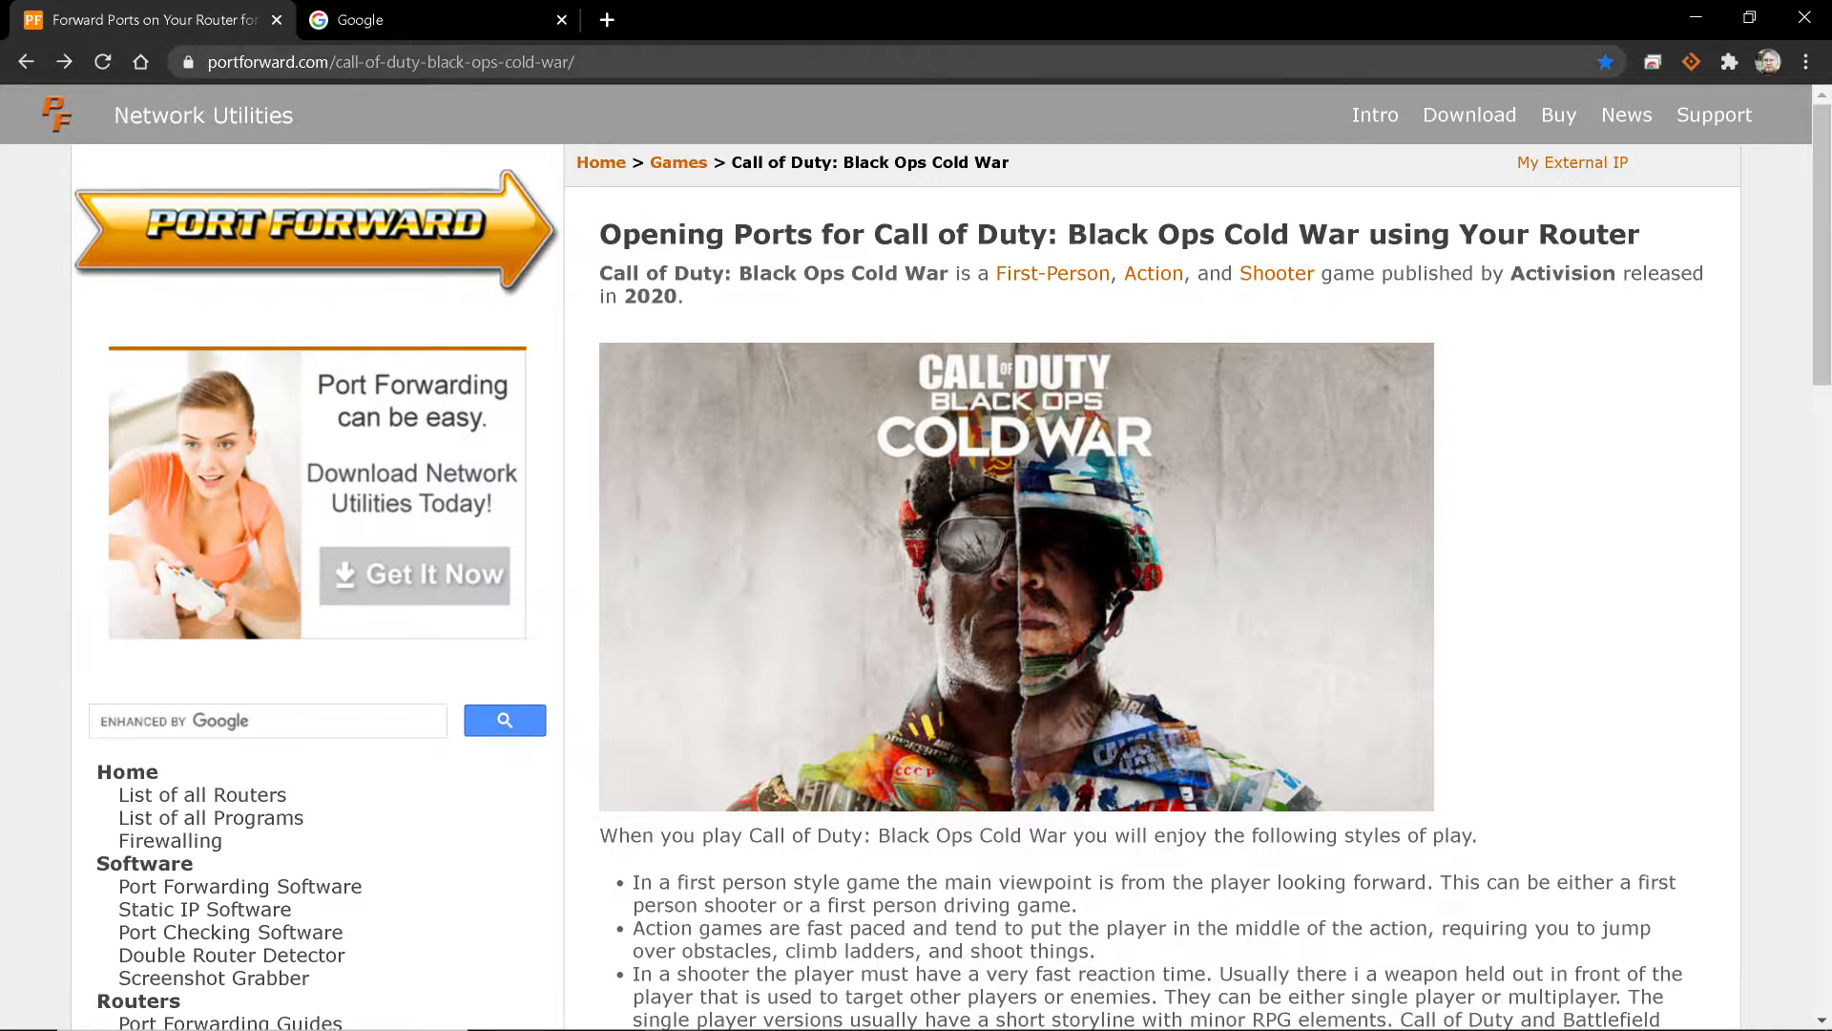
Scroll the Black Ops Cold War guide to its required TCP and UDP ports section
{"action": "left_click", "coordinate": [390, 62]}
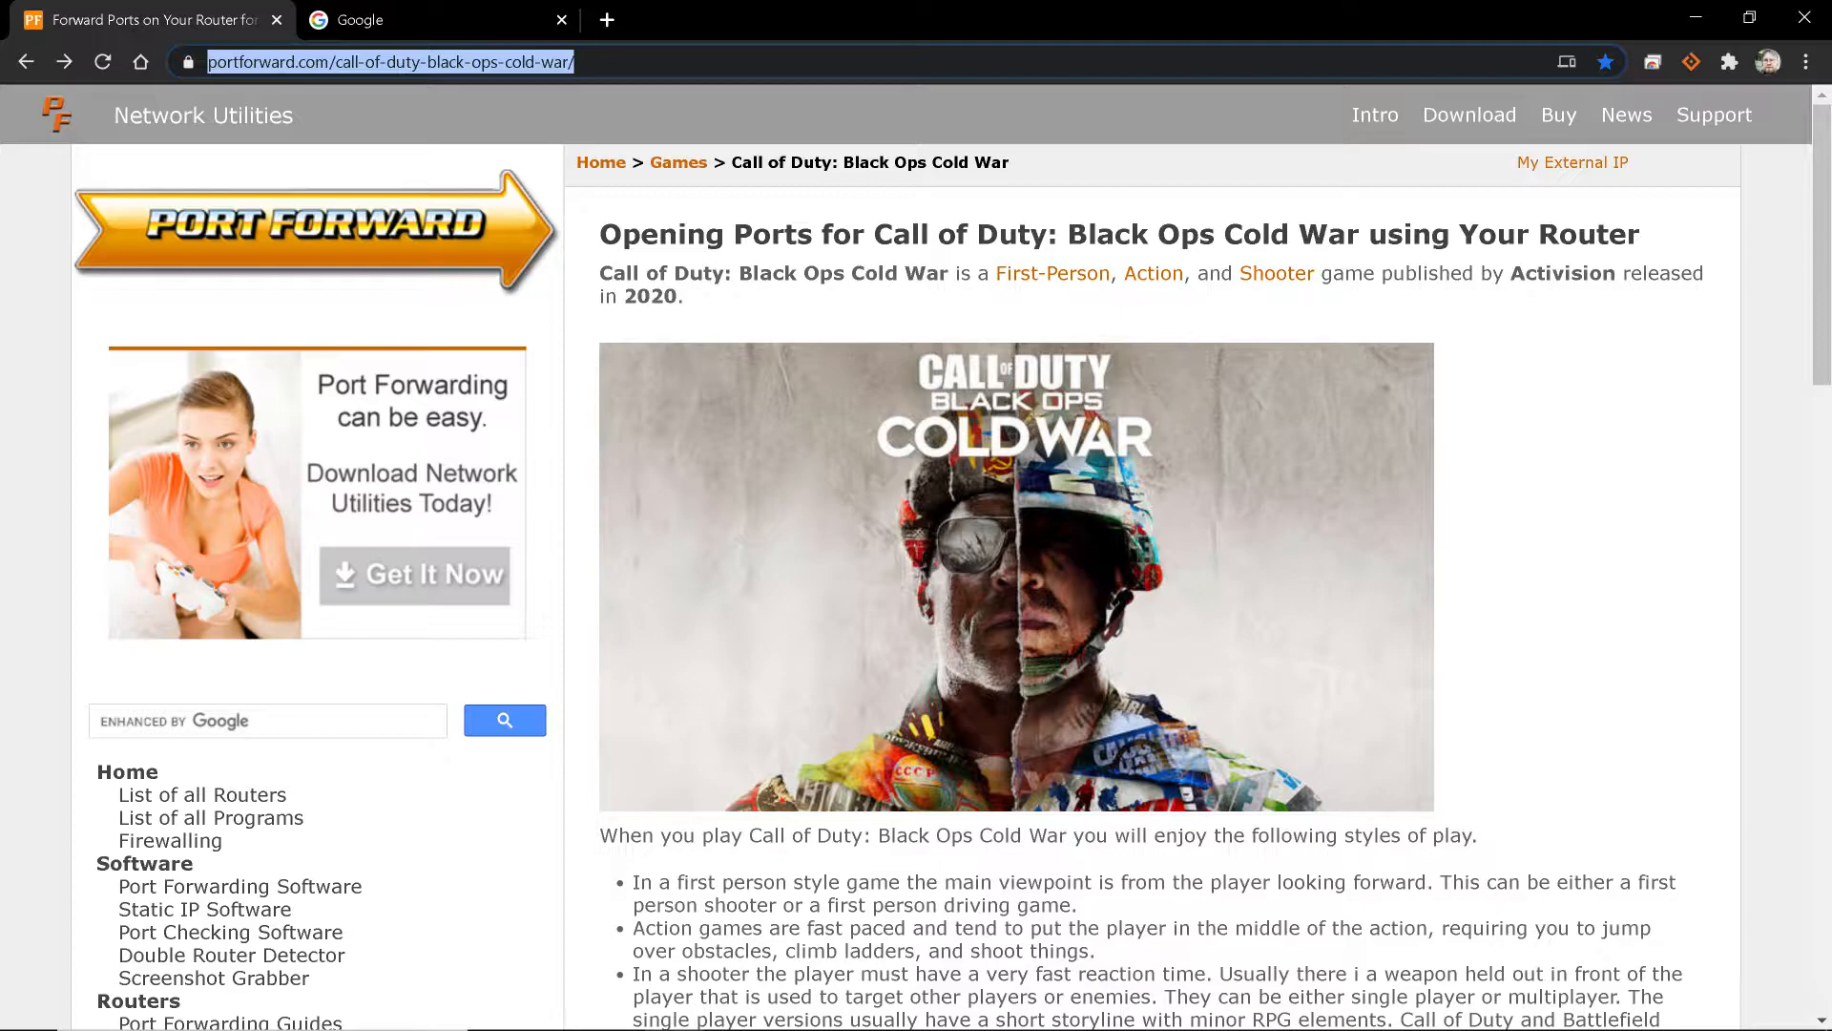
{"action": "scroll", "scroll_direction": "down", "scroll_amount": 3}
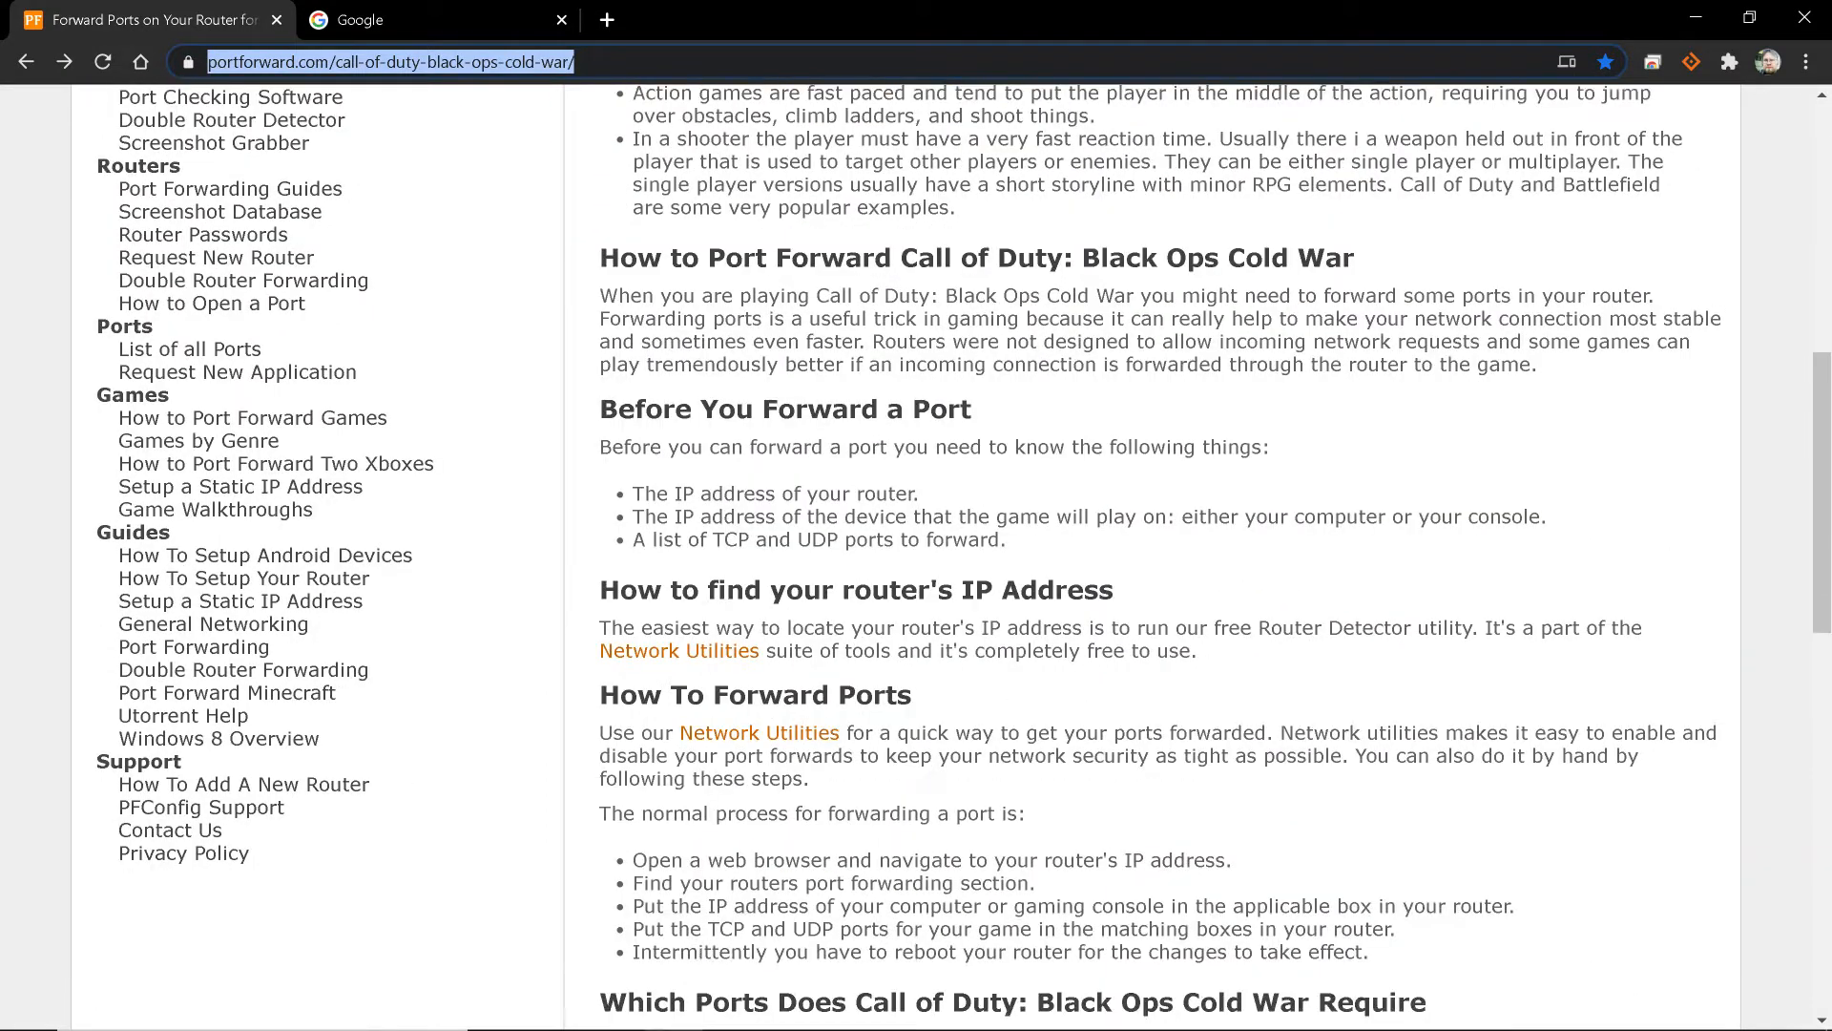
{"action": "scroll", "scroll_direction": "down", "scroll_amount": 3}
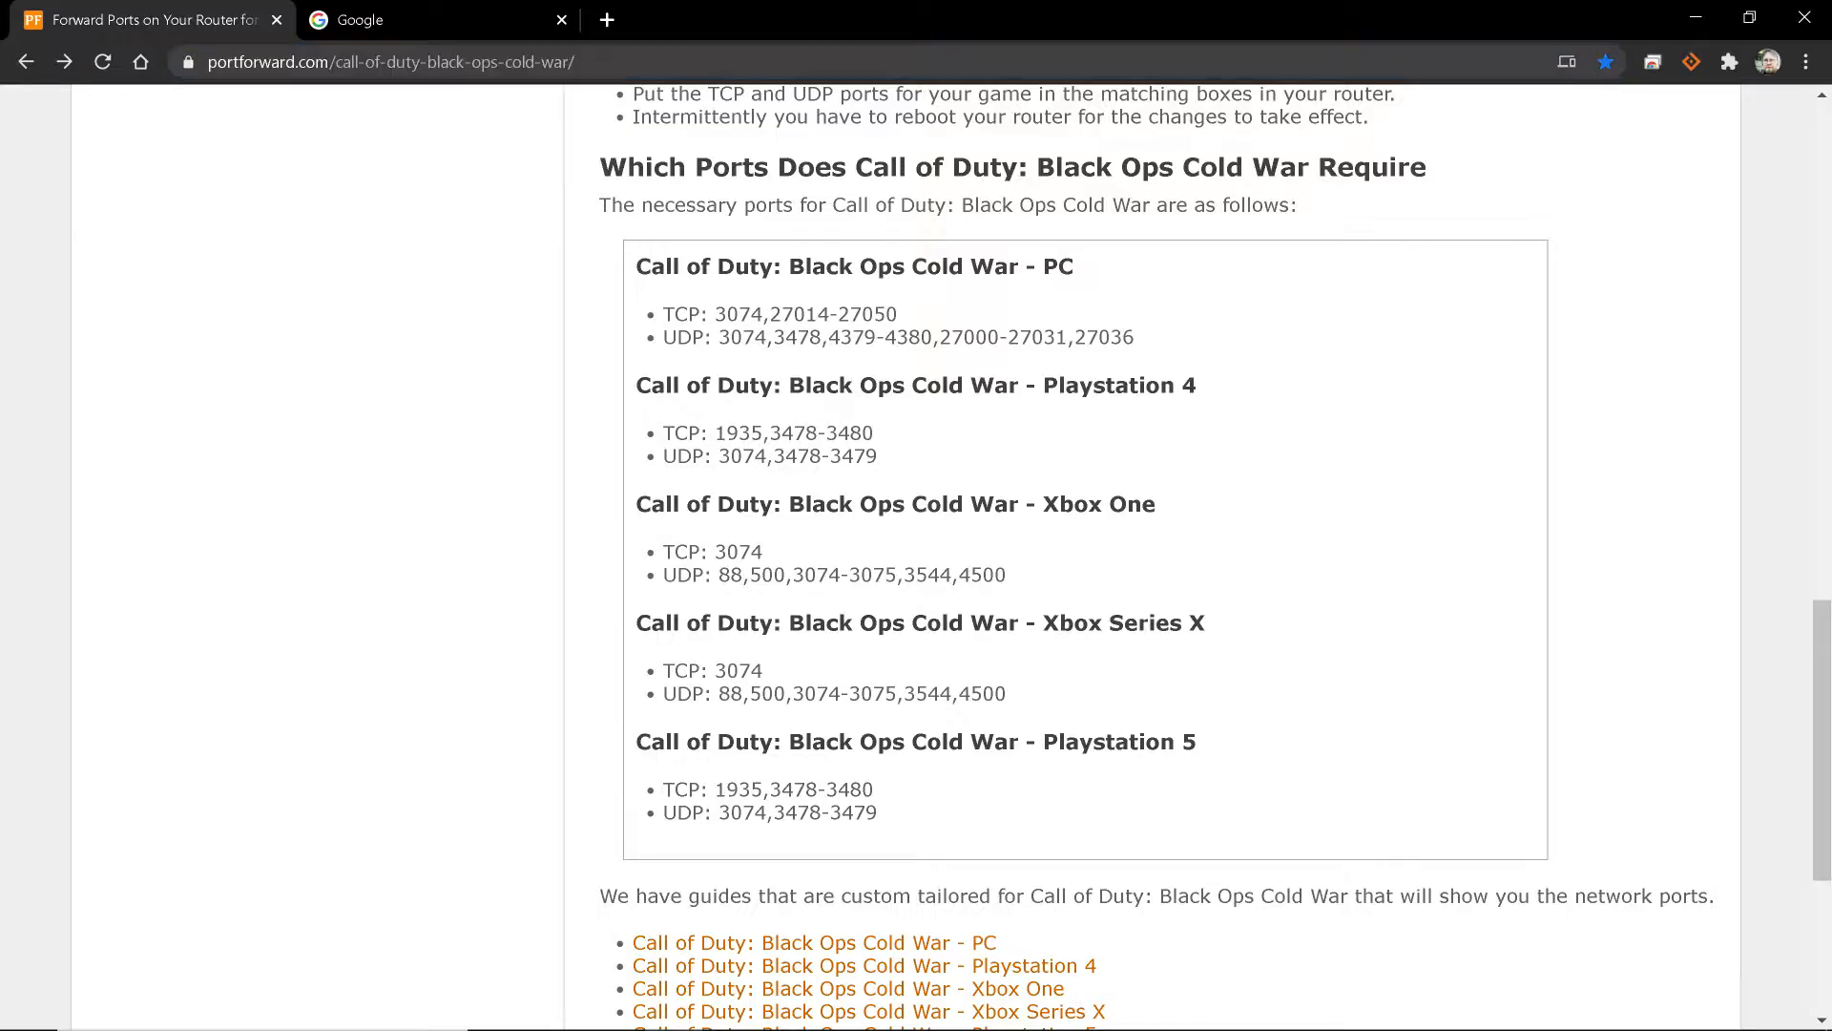
{"action": "double_click", "coordinate": [818, 313]}
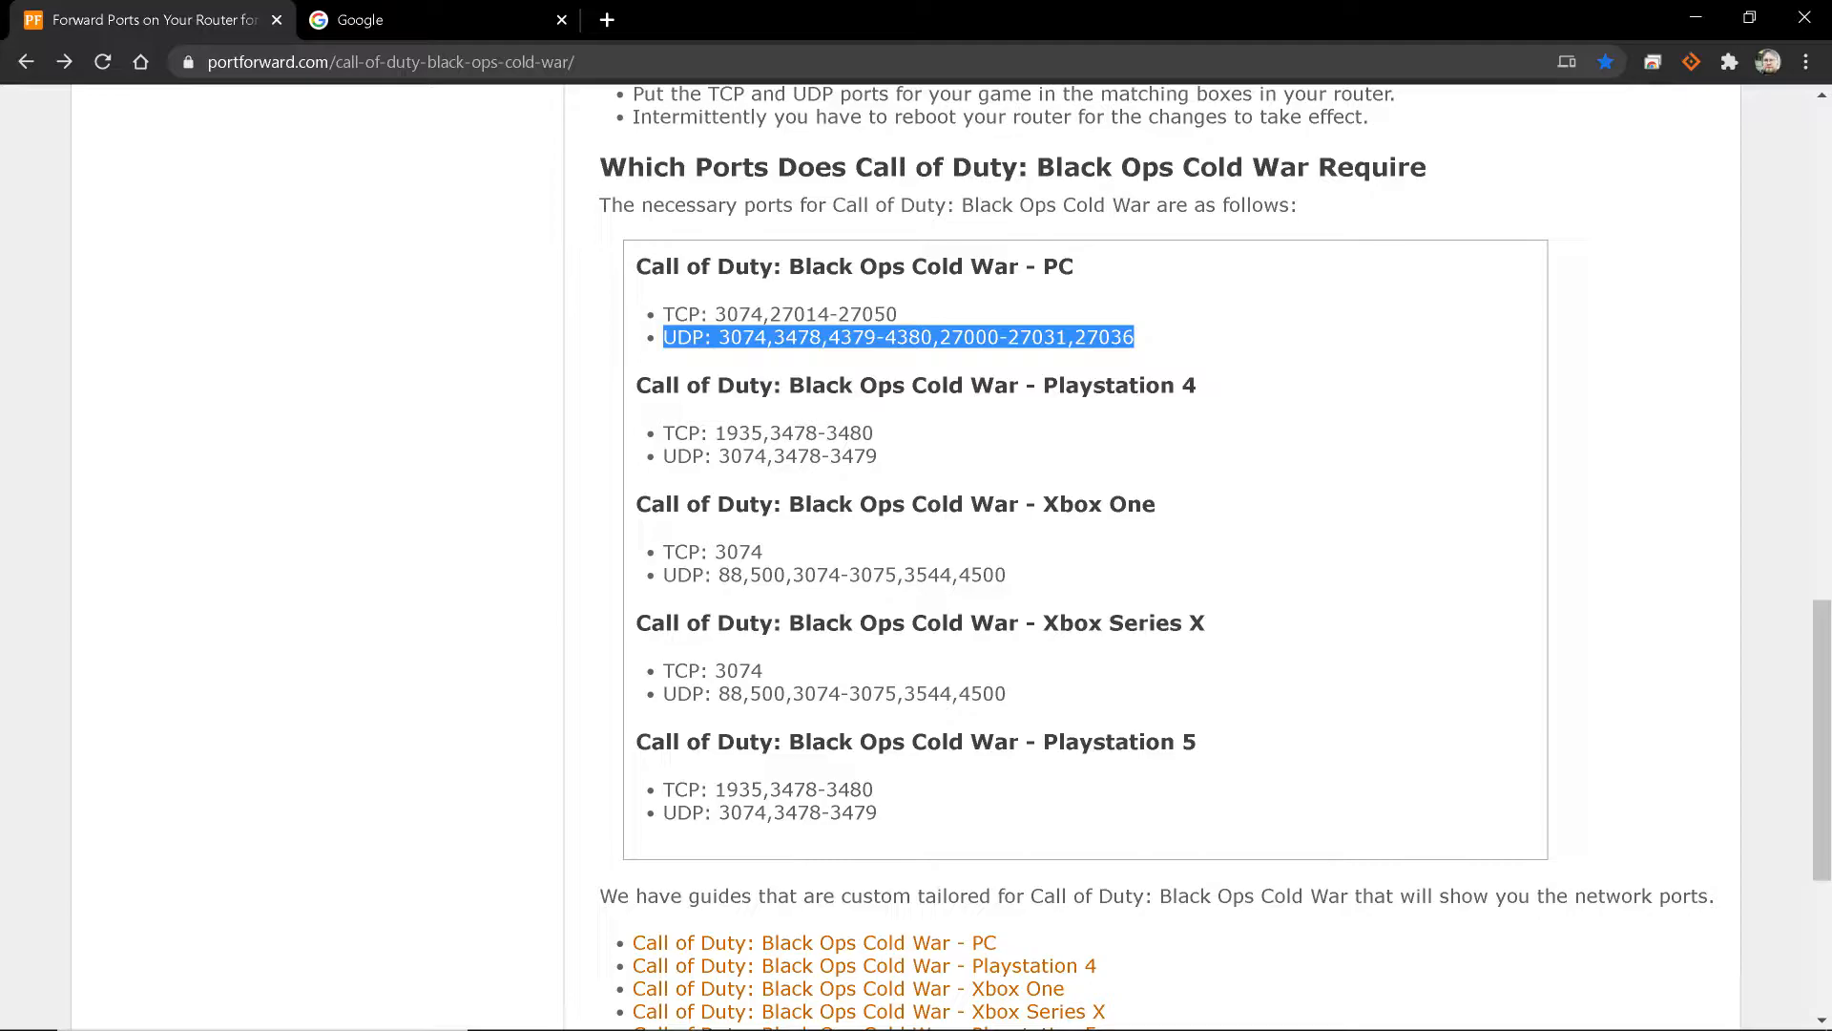
{"action": "double_click", "coordinate": [797, 337]}
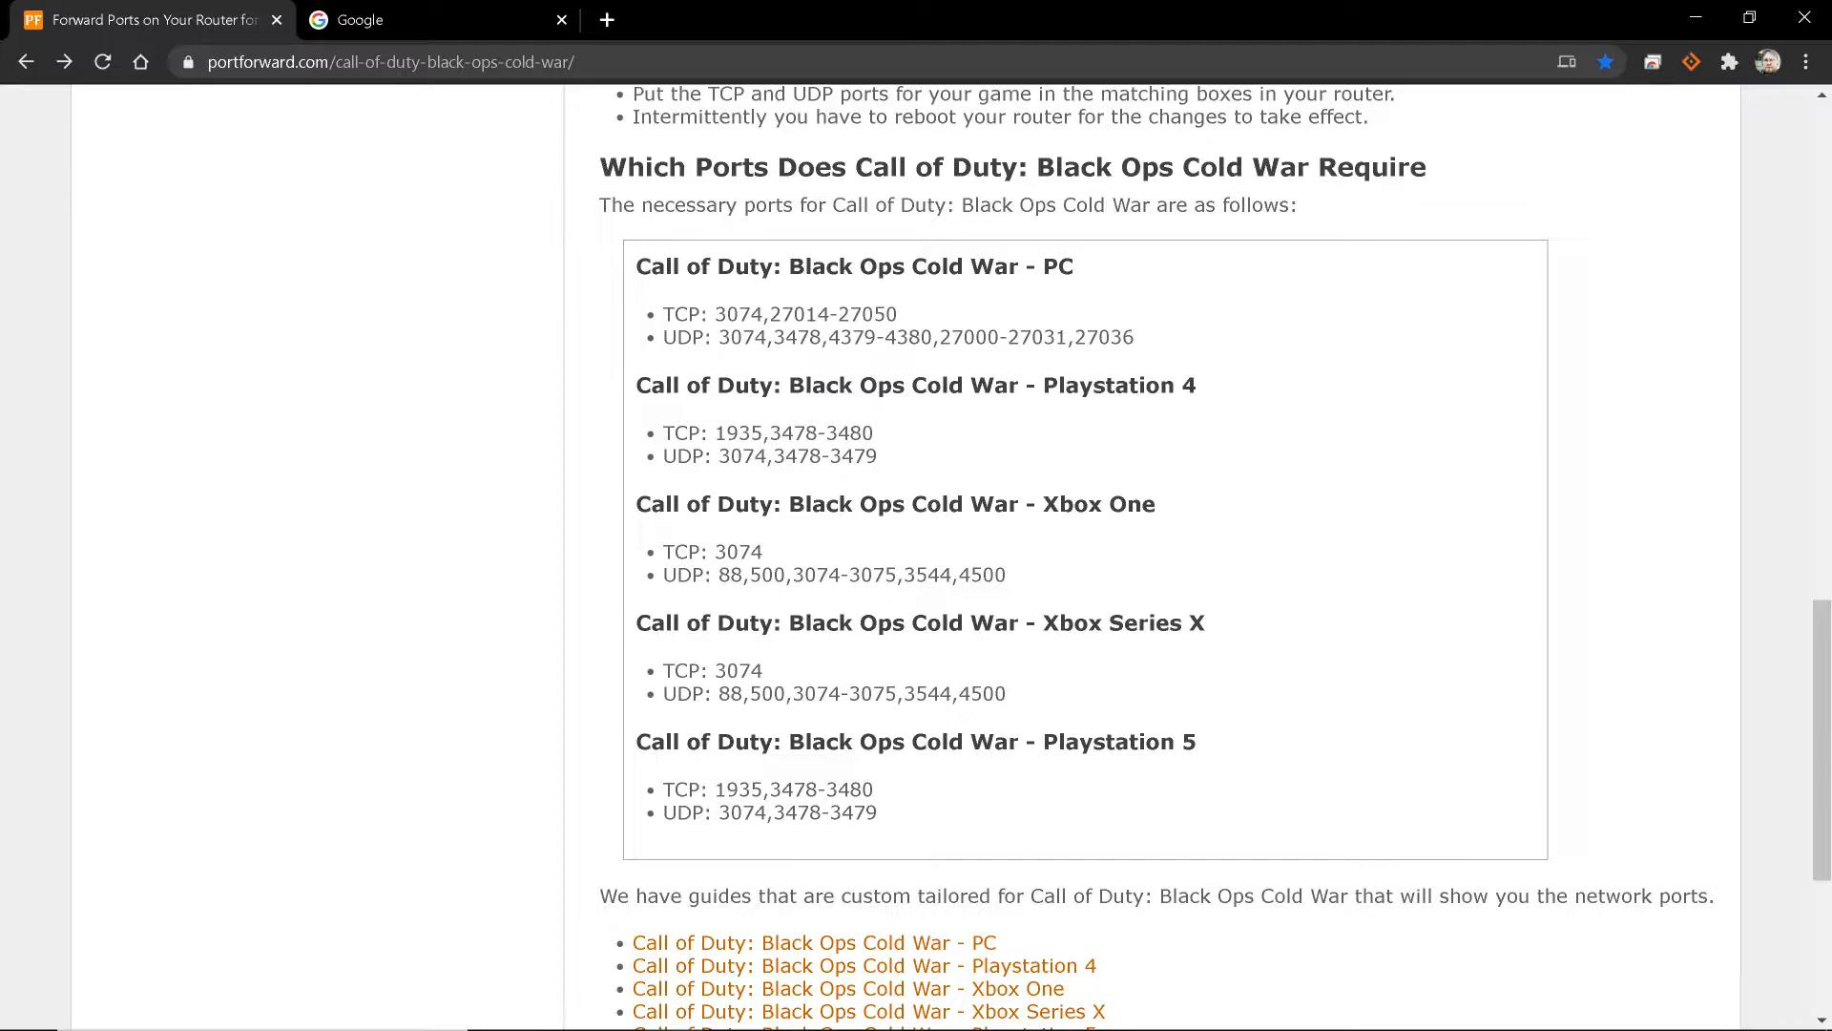
{"action": "double_click", "coordinate": [737, 433]}
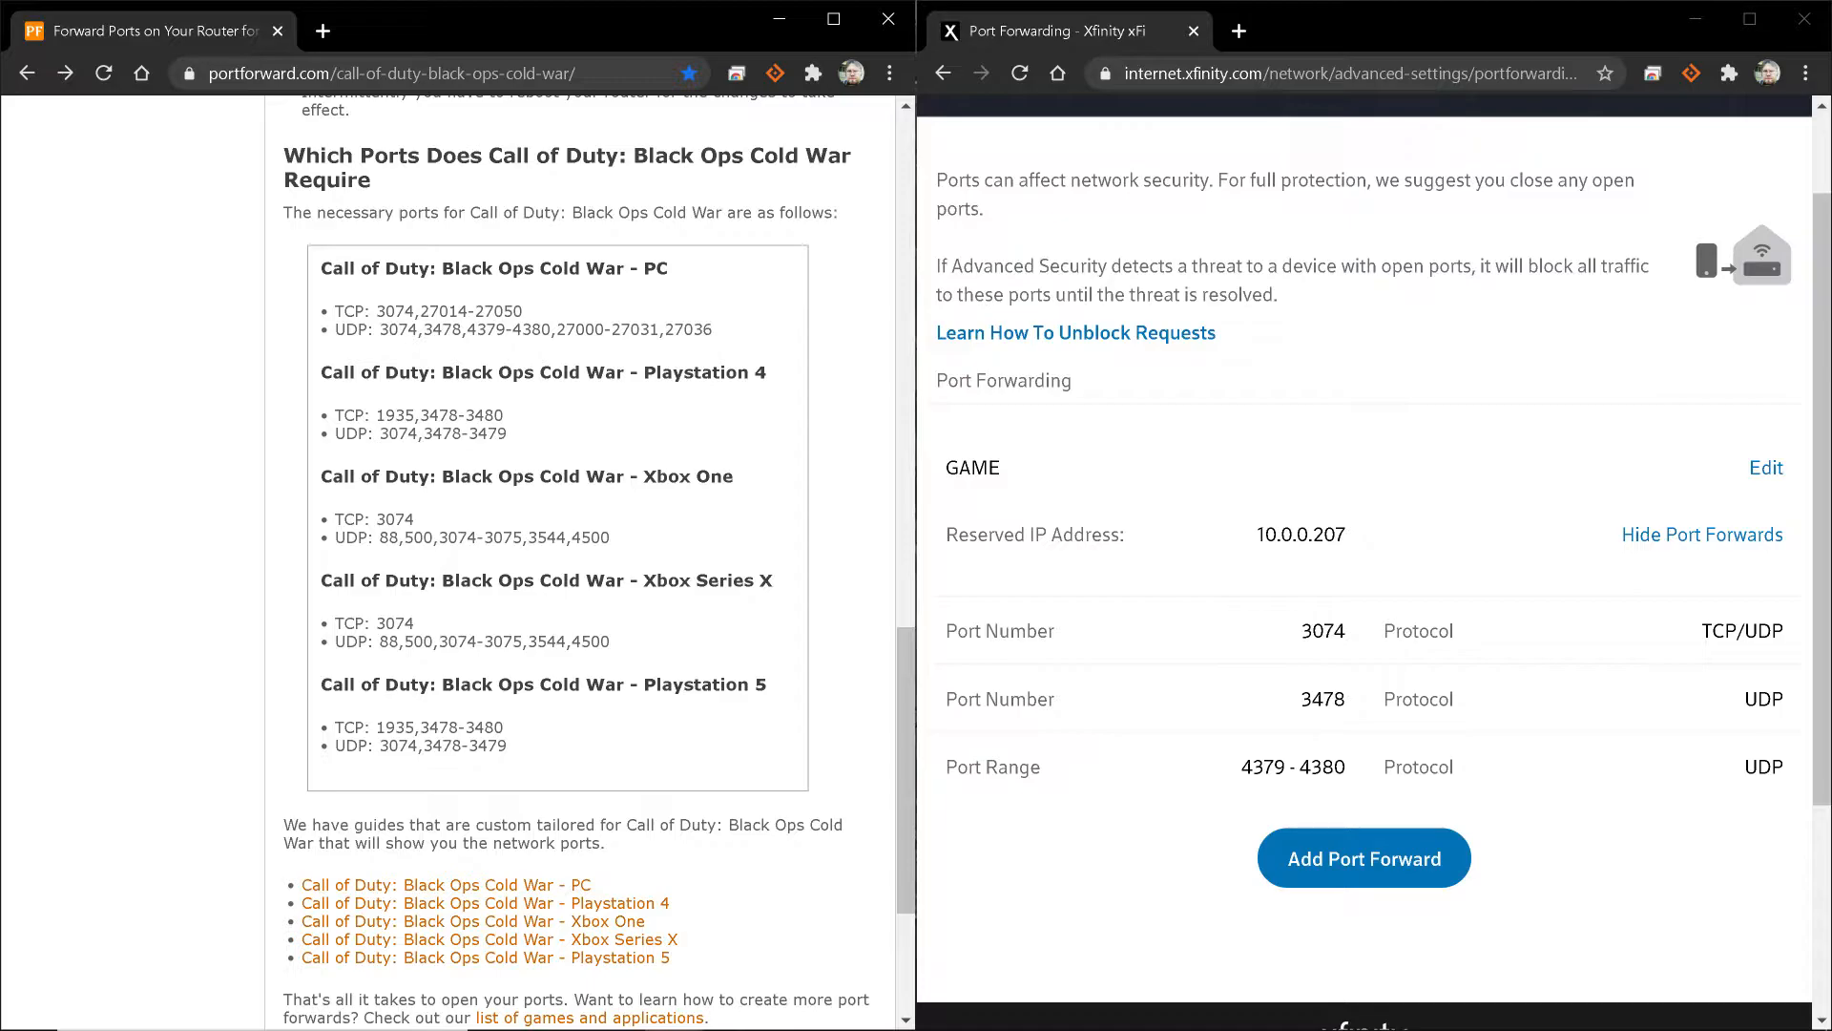
{"action": "left_click_drag", "start_coordinate": [335, 311], "coordinate": [626, 329]}
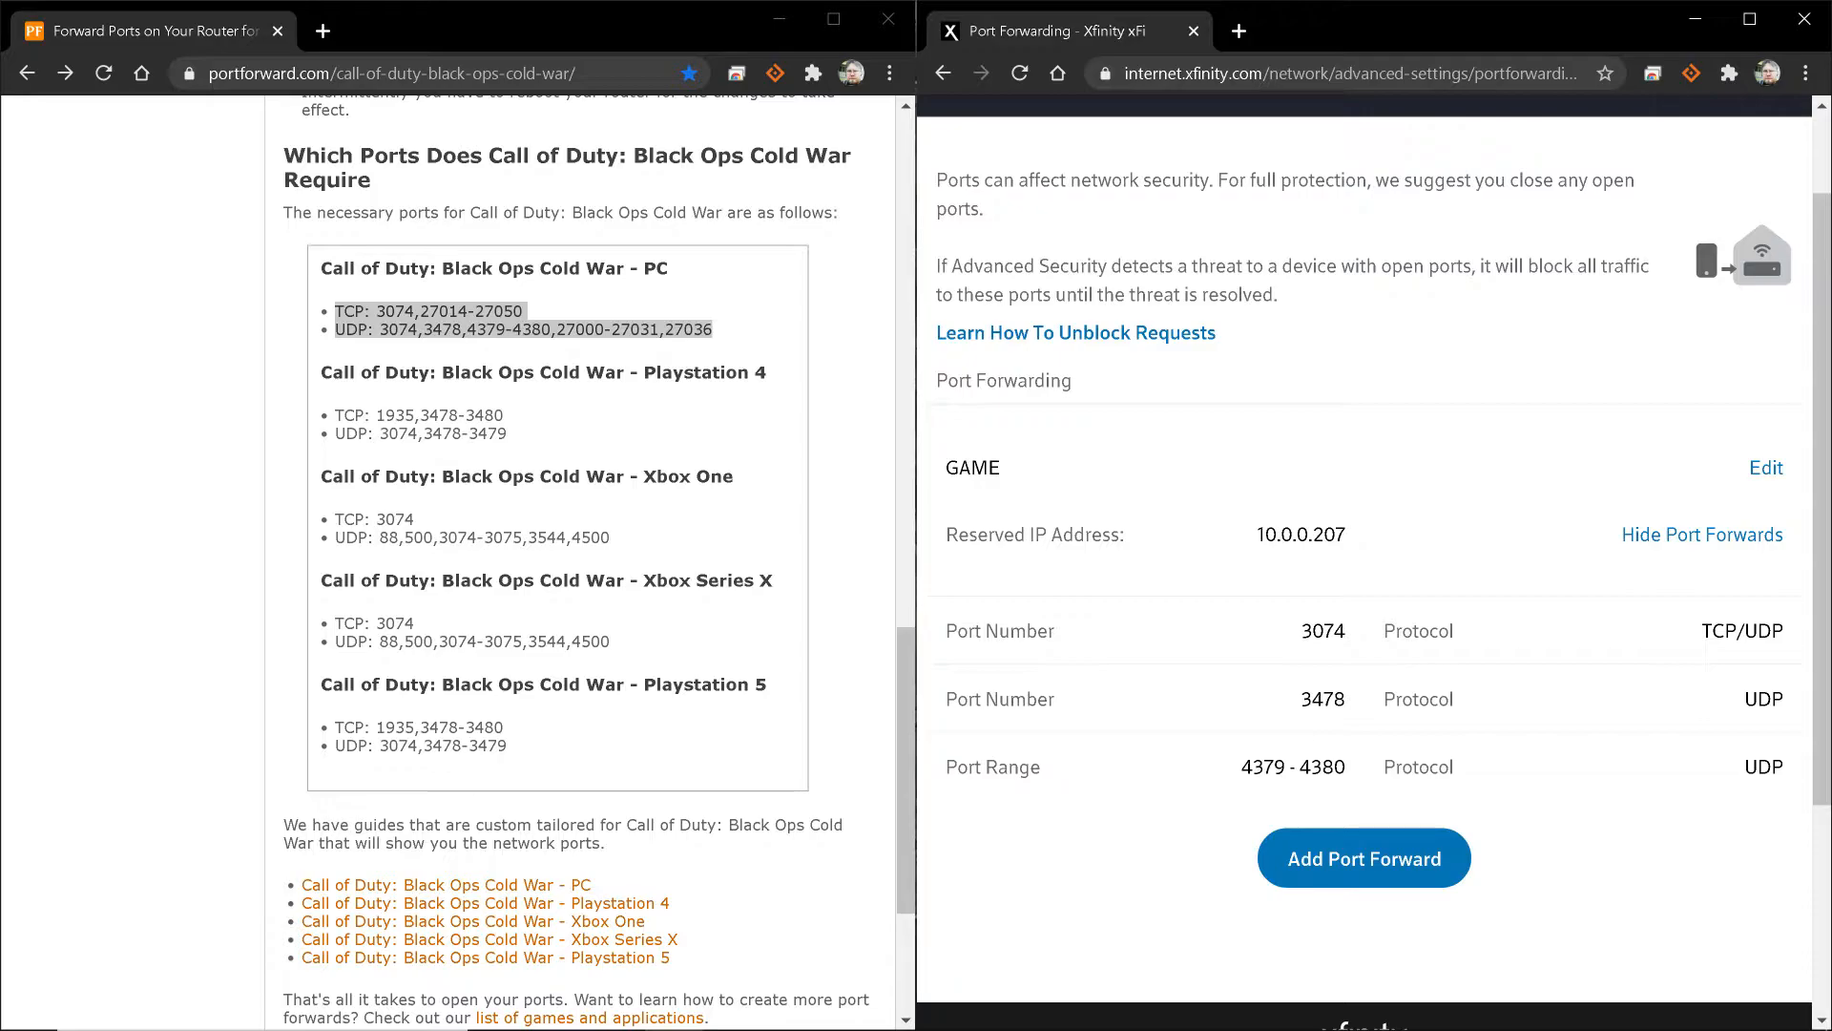
{"action": "double_click", "coordinate": [1315, 631]}
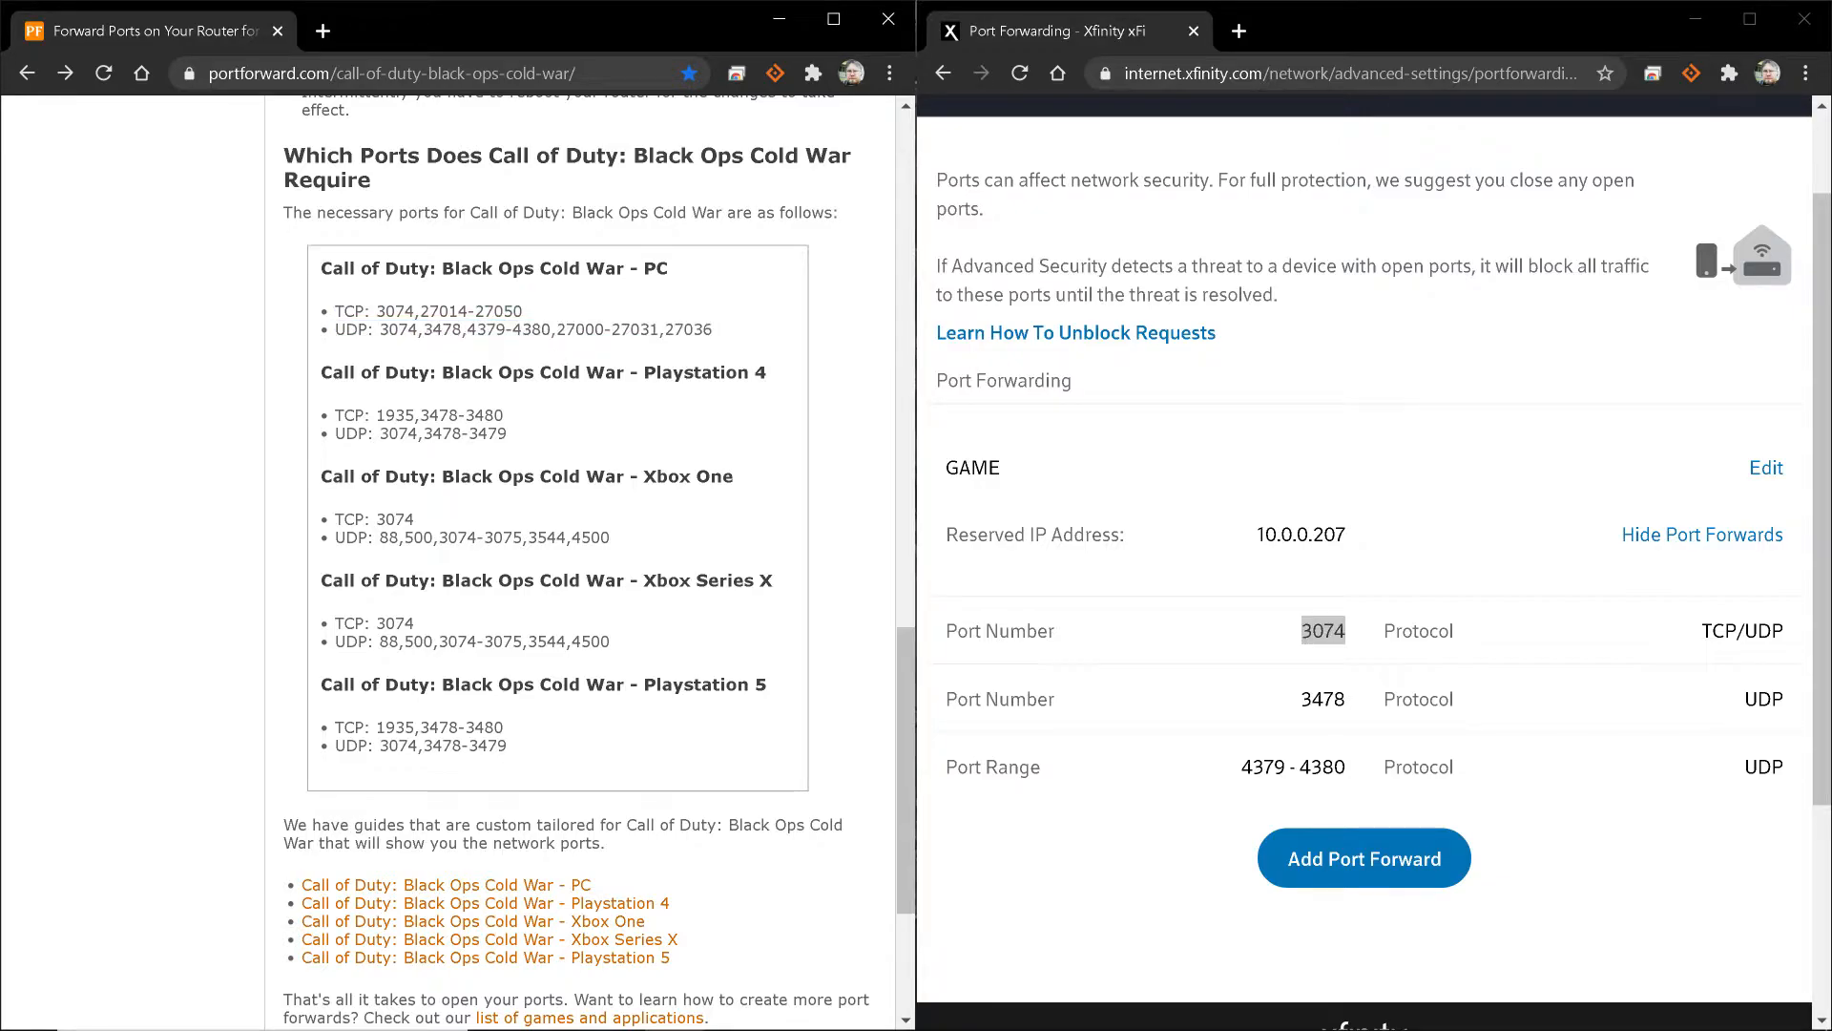
{"action": "double_click", "coordinate": [441, 329]}
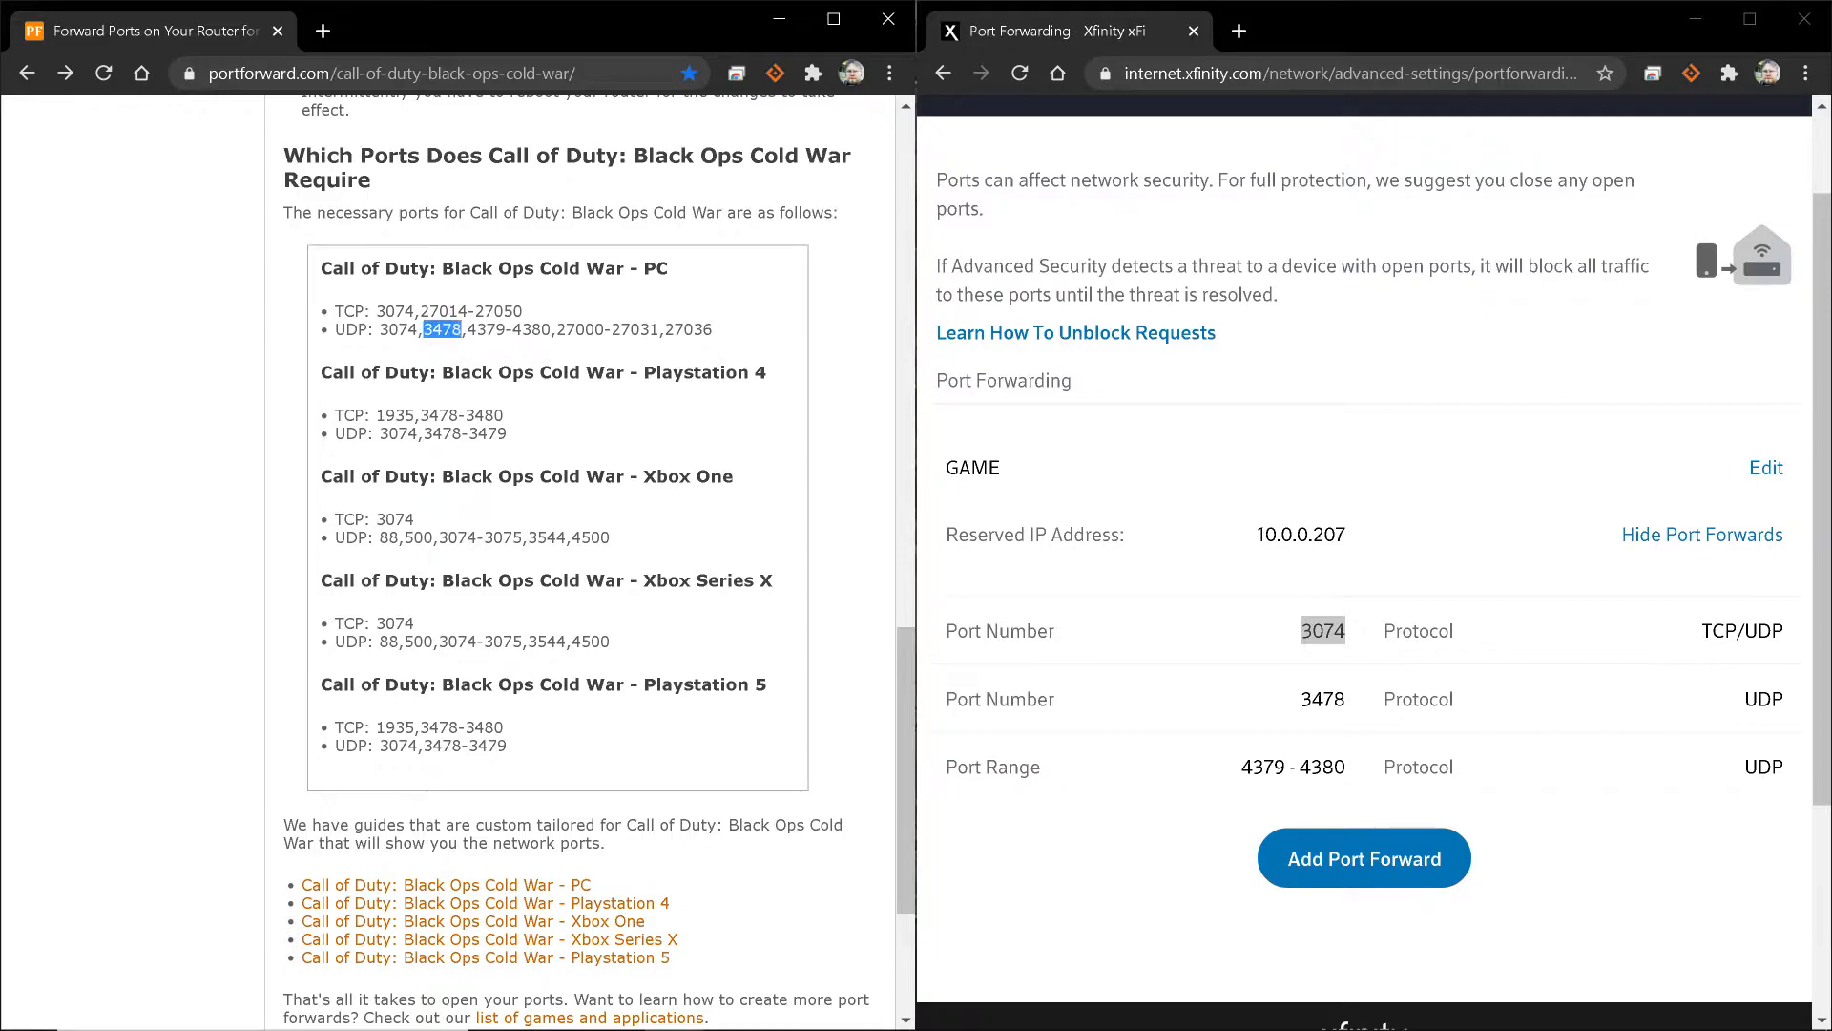
{"action": "double_click", "coordinate": [1323, 698]}
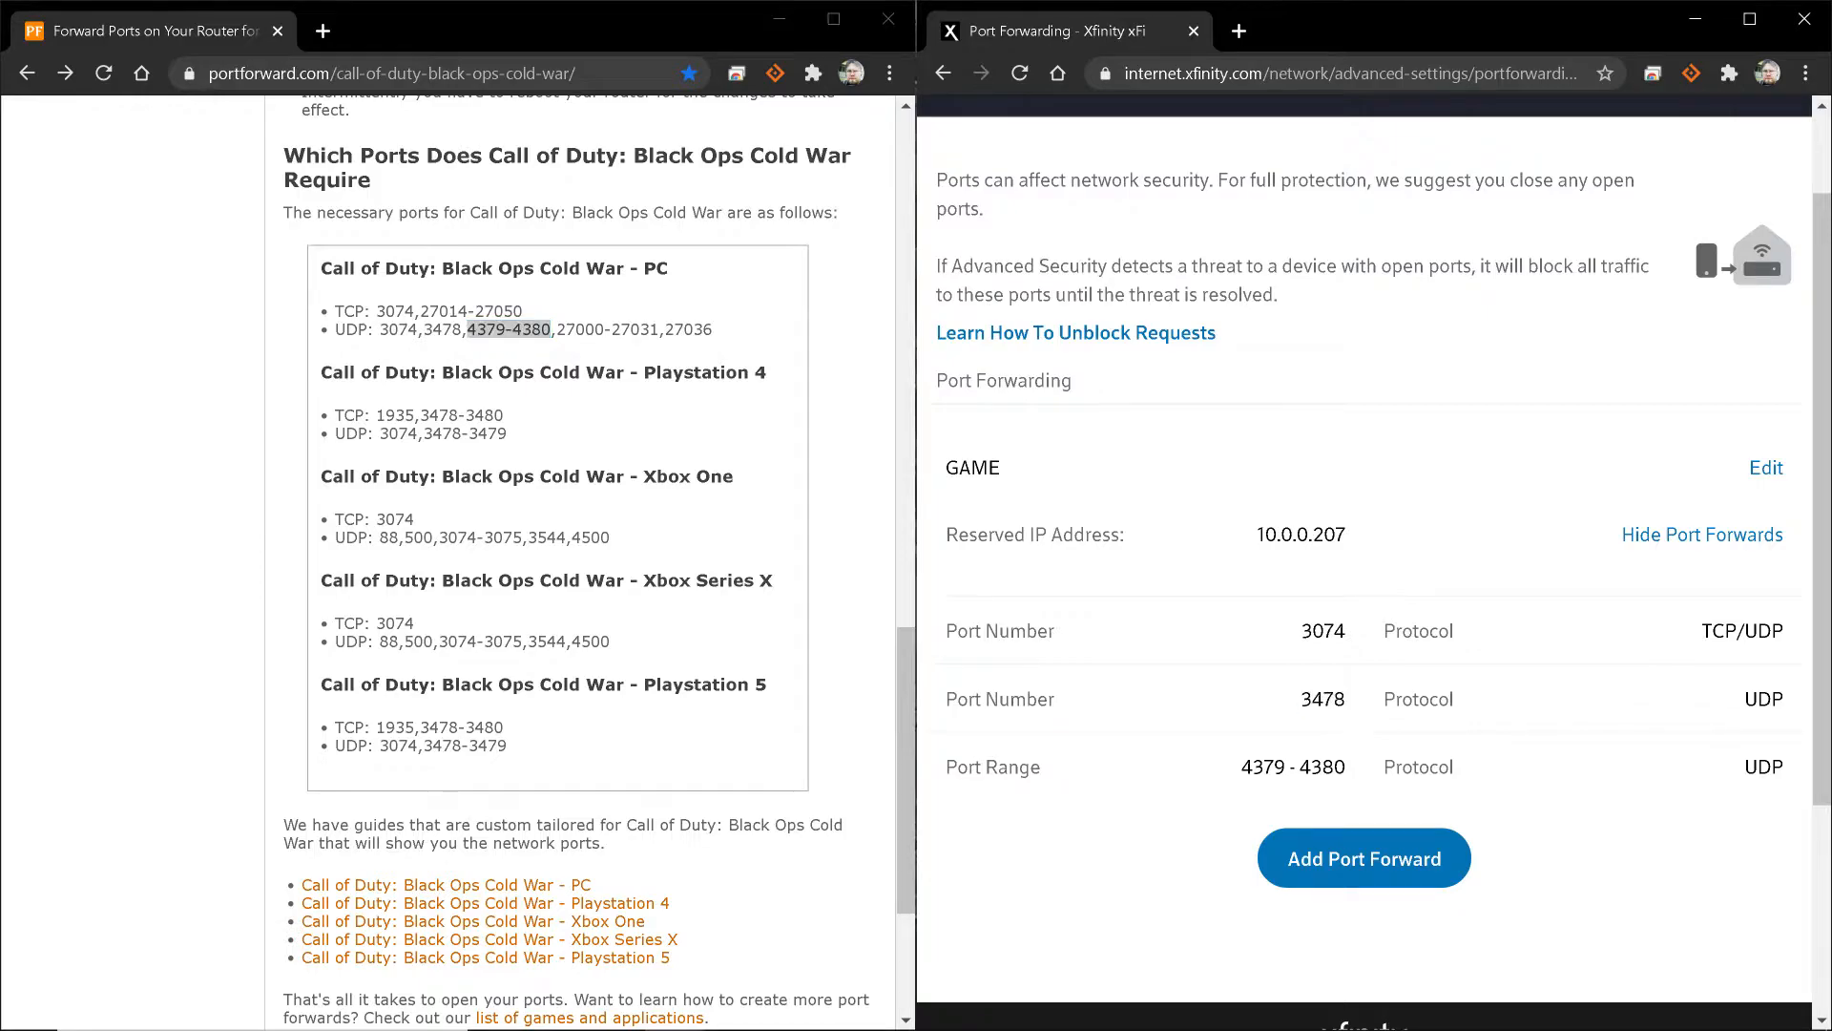
{"action": "double_click", "coordinate": [1291, 766]}
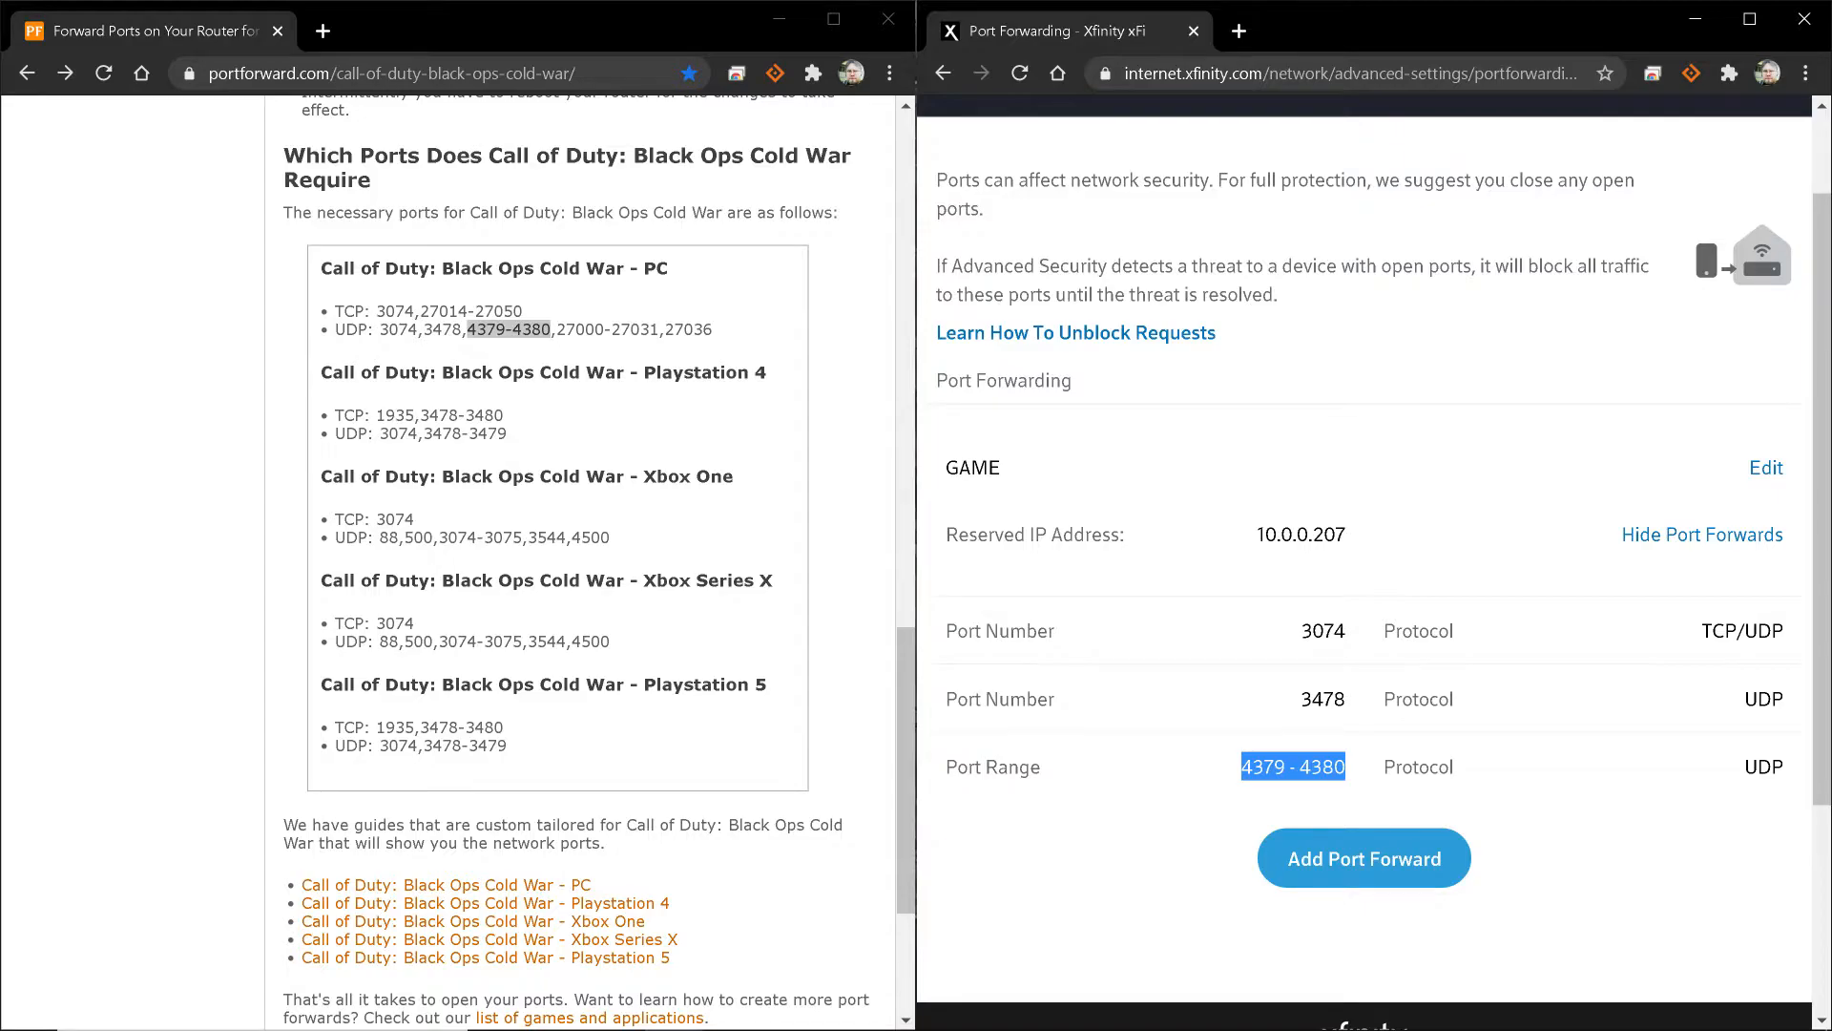
Add a port forward for GAME with UDP port 27036
{"action": "left_click", "coordinate": [1364, 858]}
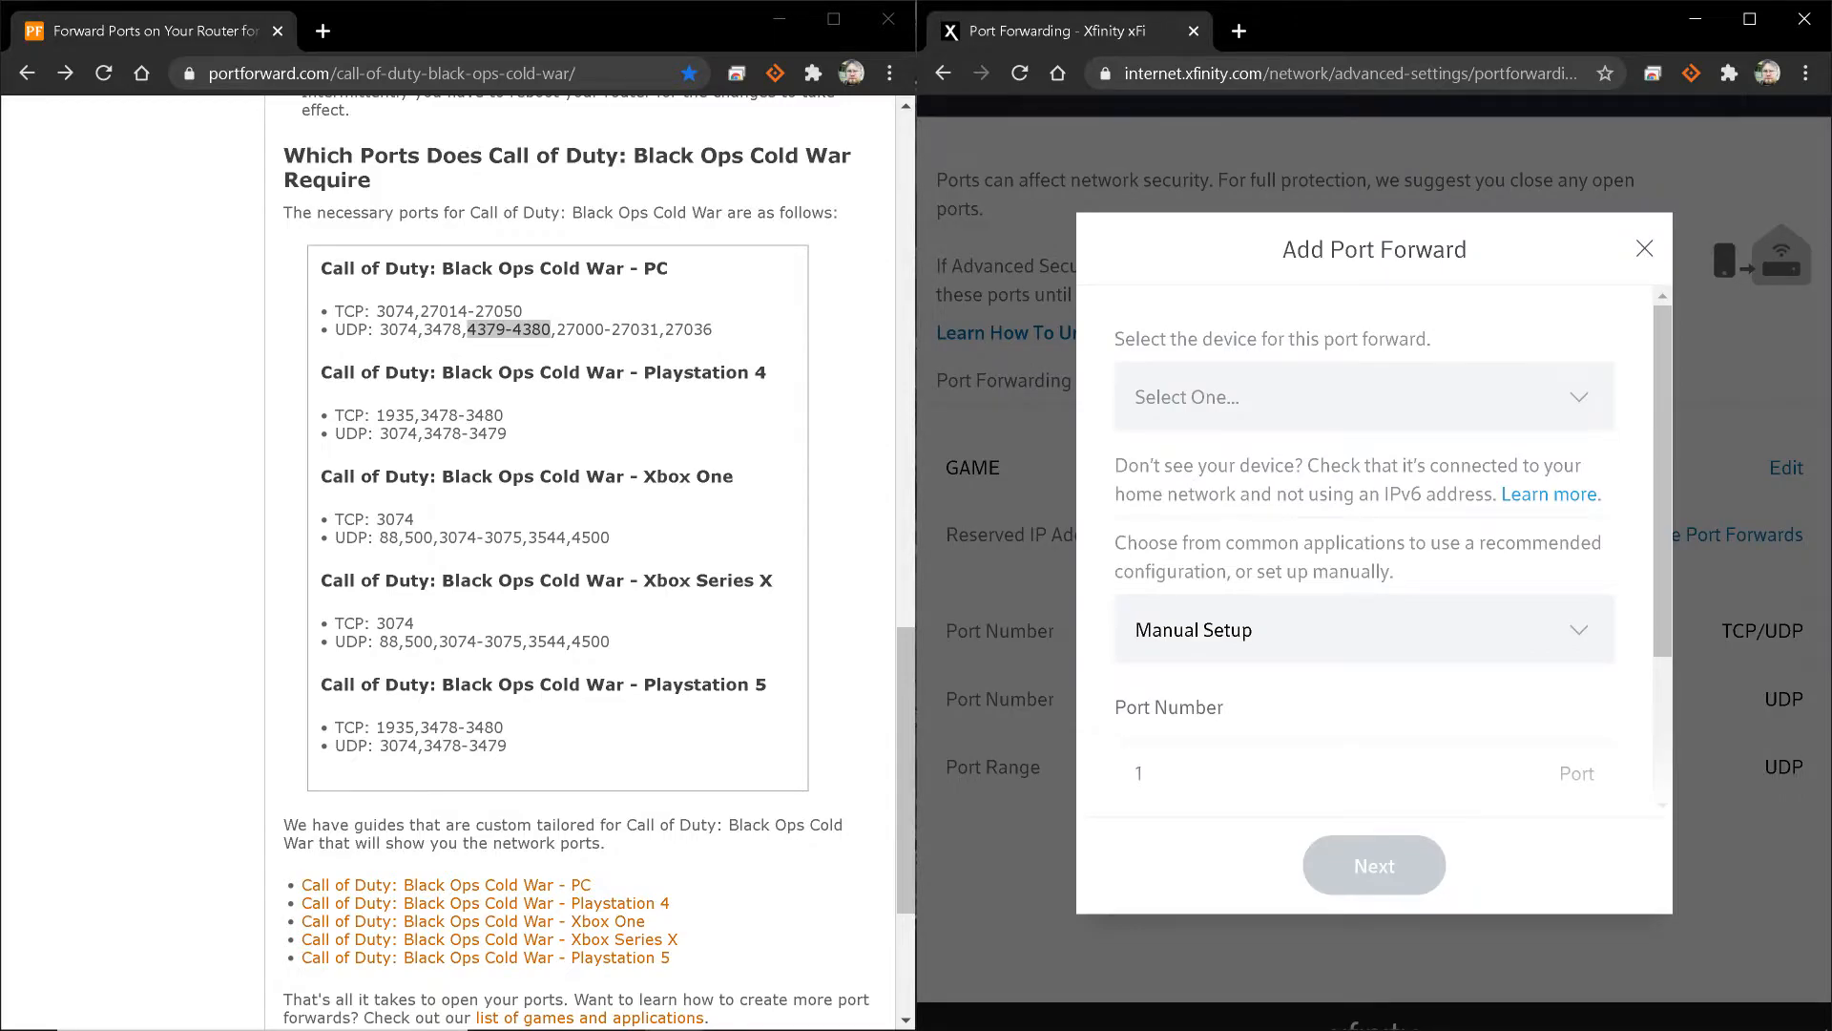
{"action": "left_click", "coordinate": [1362, 396]}
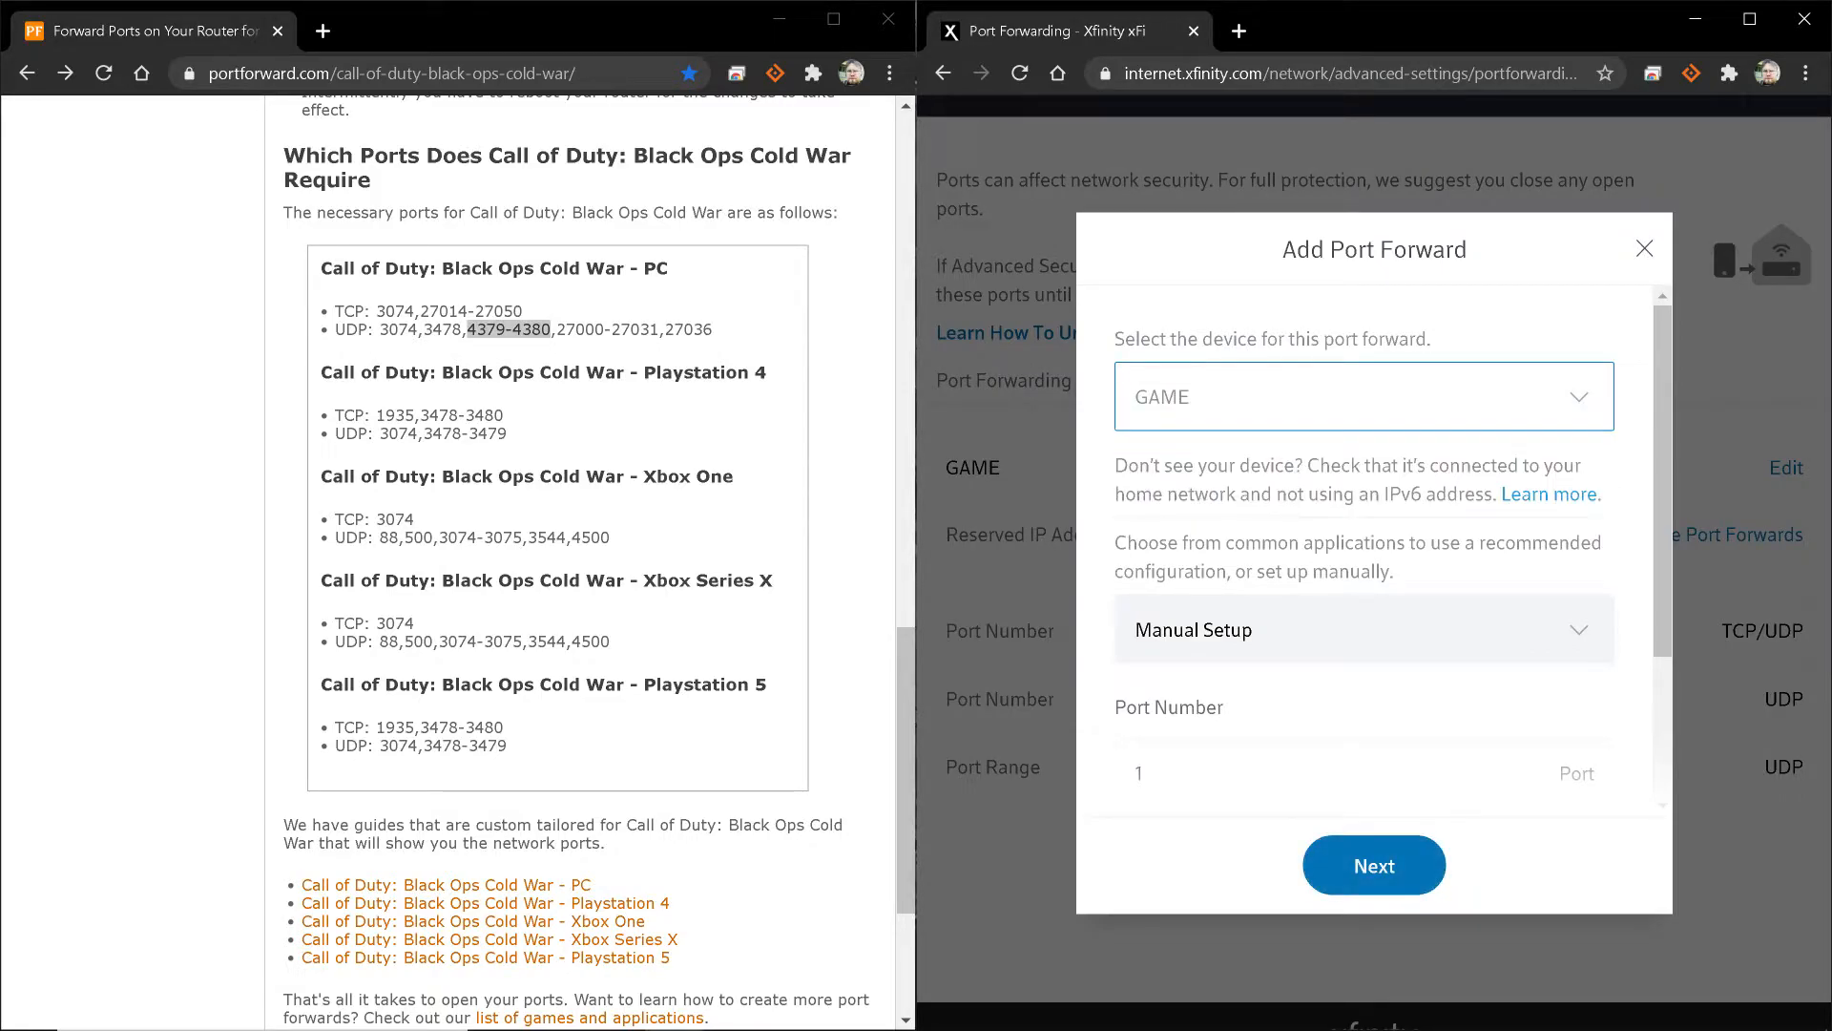
{"action": "scroll", "scroll_direction": "down", "scroll_amount": 3}
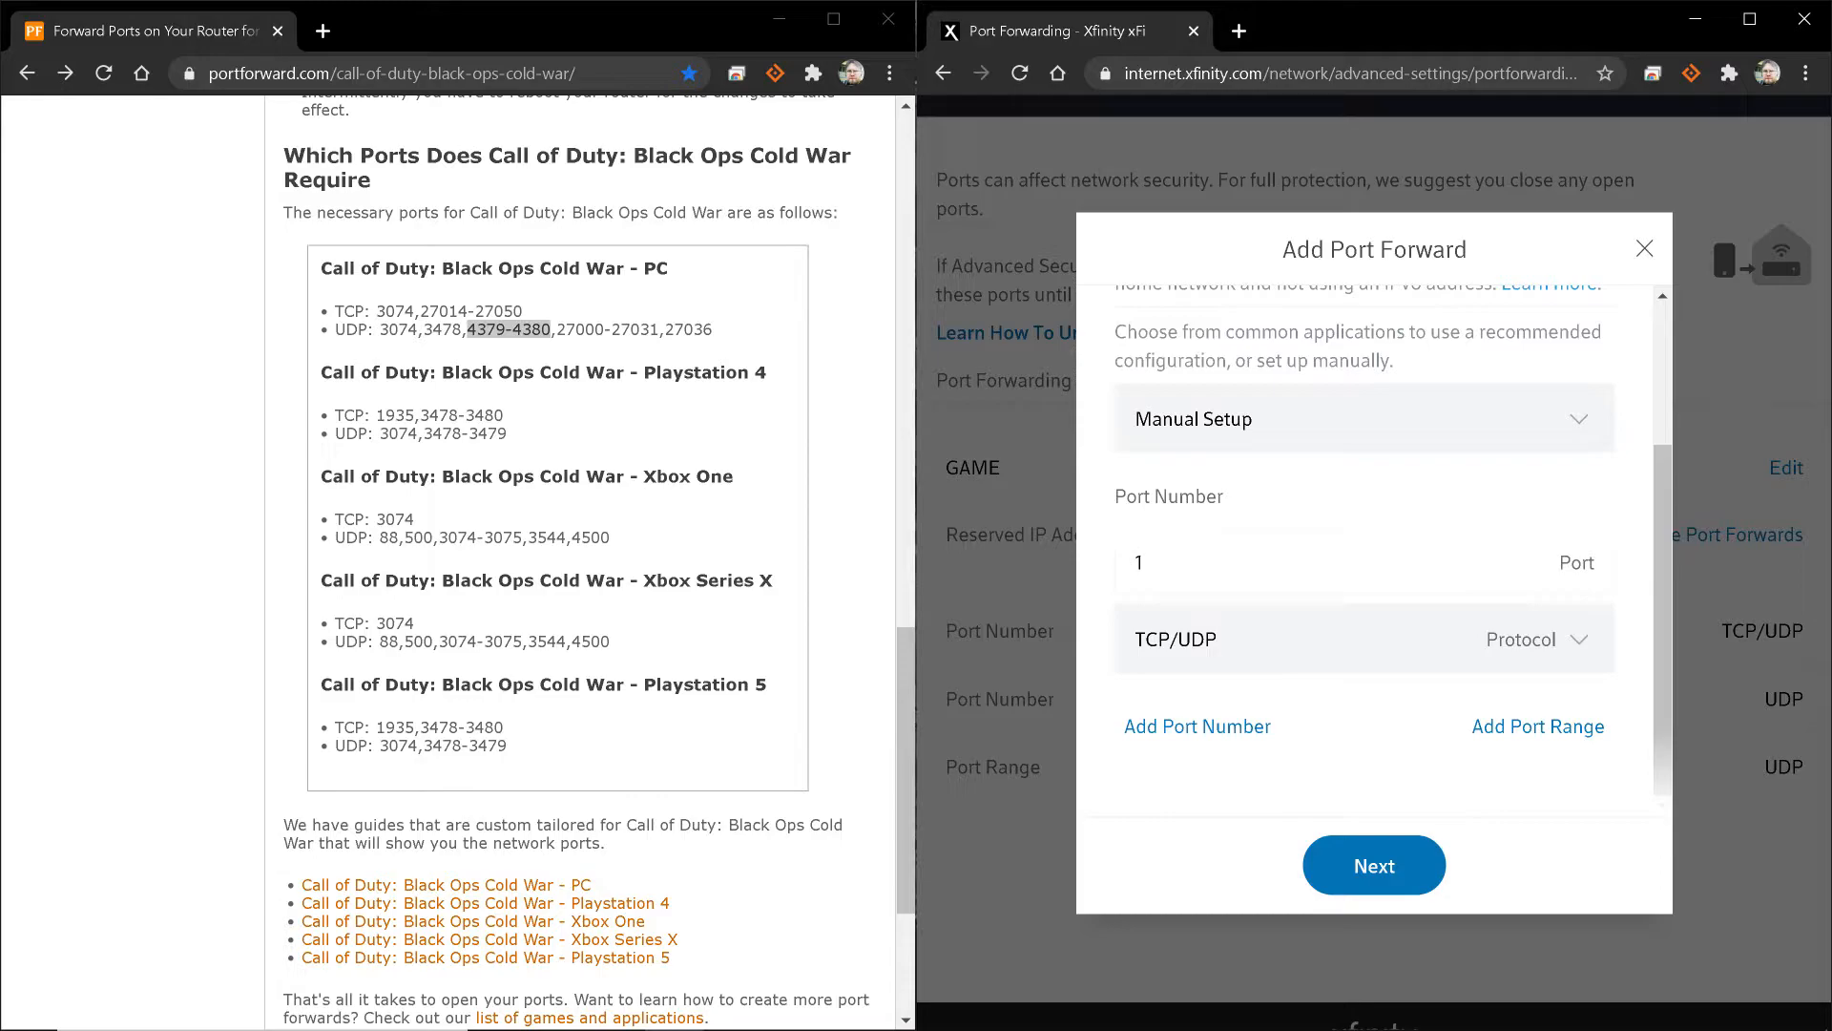
{"action": "left_click", "coordinate": [1285, 562]}
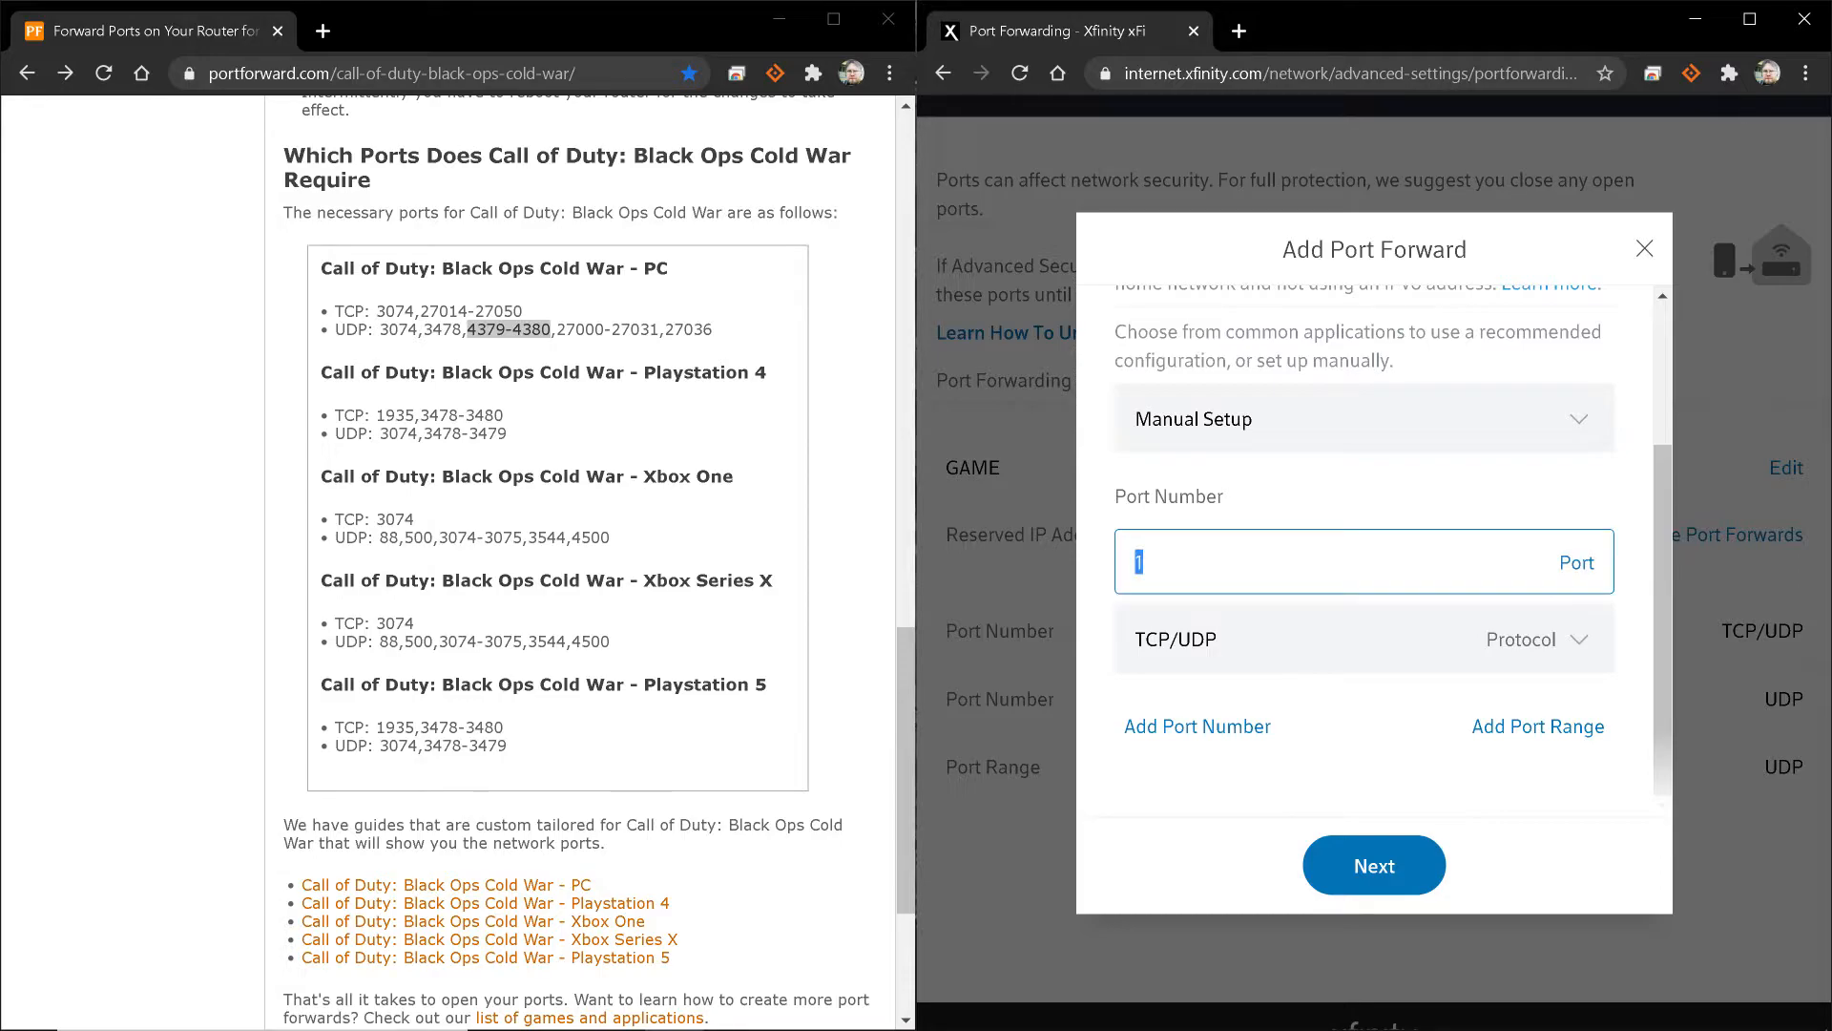
{"action": "type", "text": "27"}
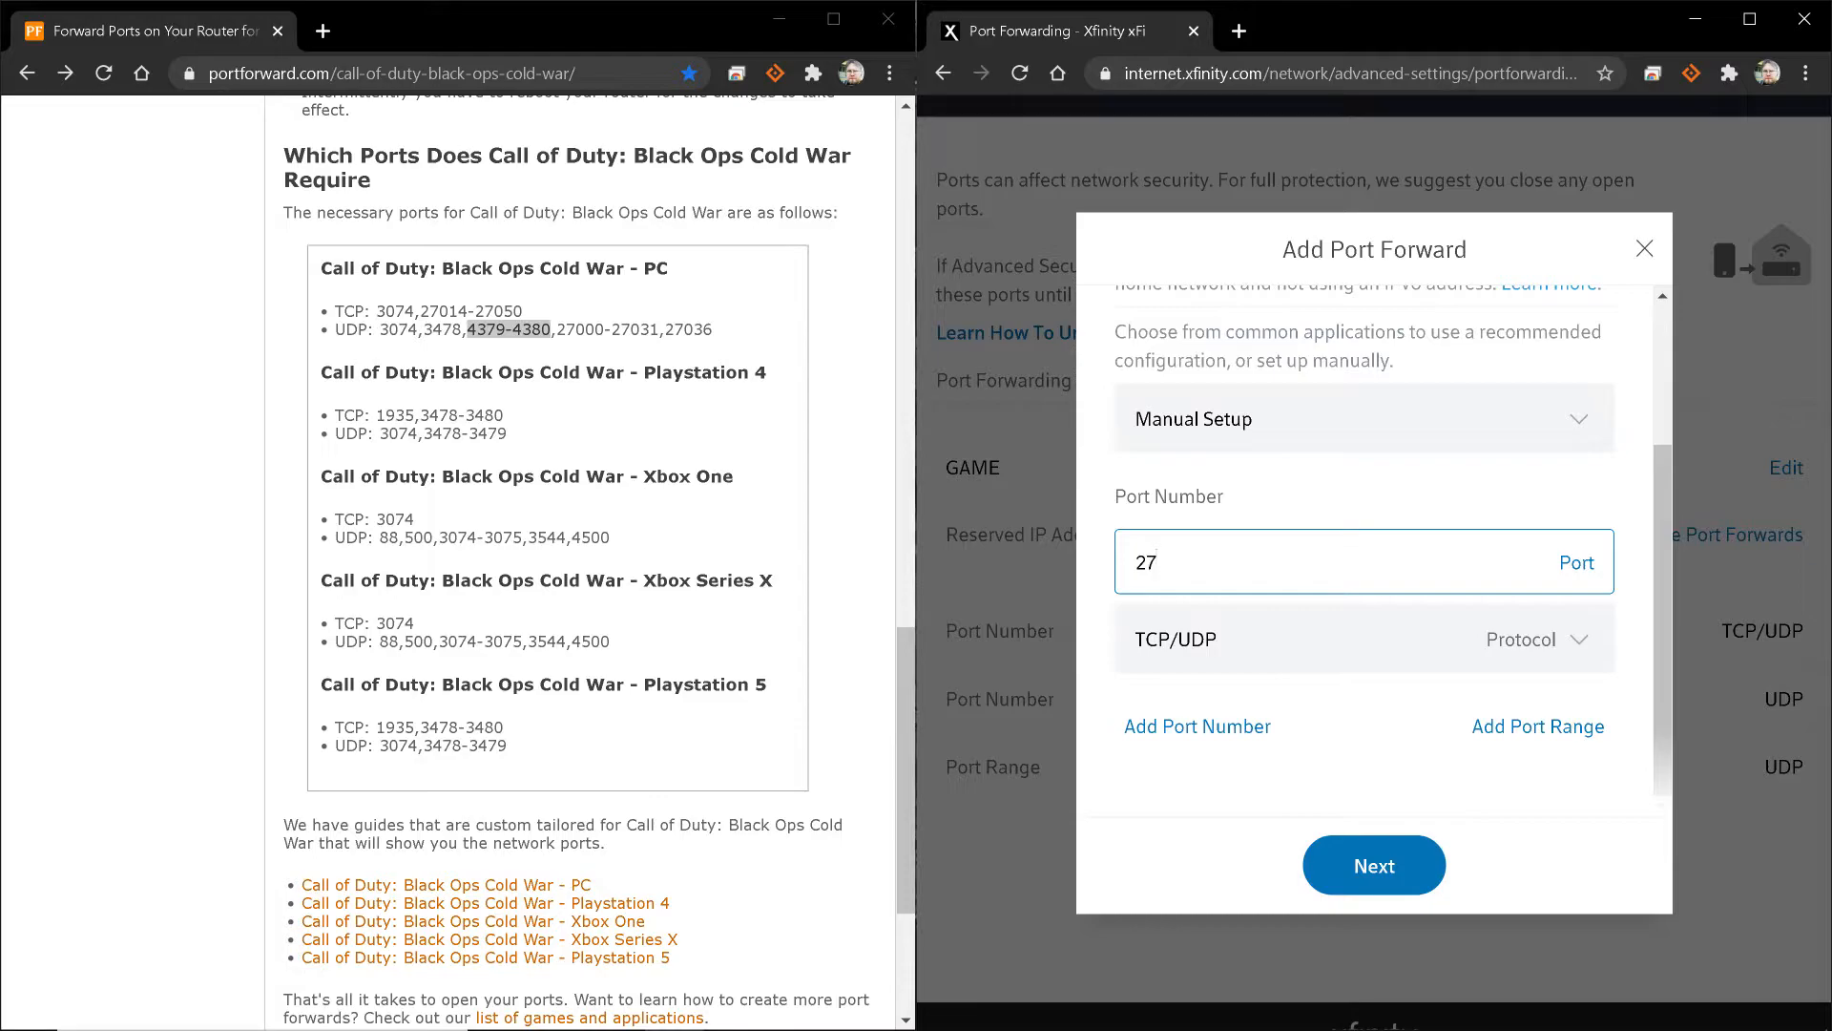
{"action": "type", "text": "036"}
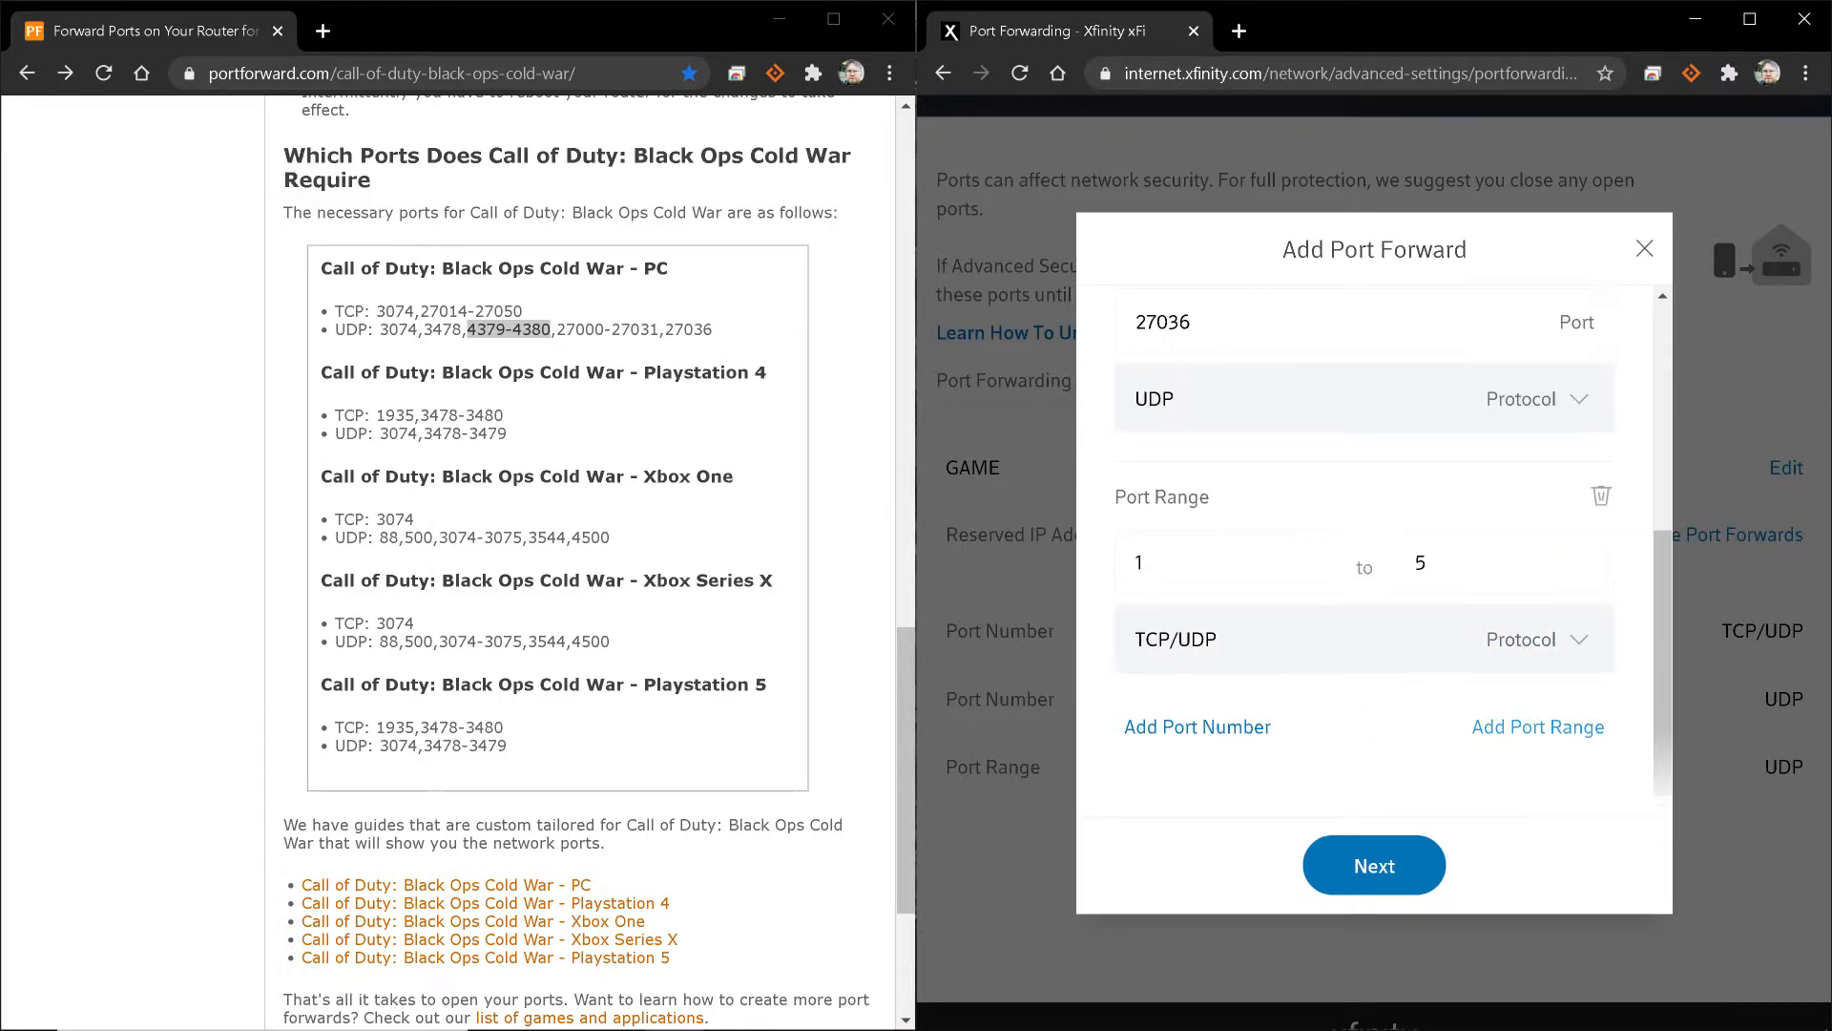
Add a port range from 27000 to 27031
{"action": "left_click", "coordinate": [1224, 562]}
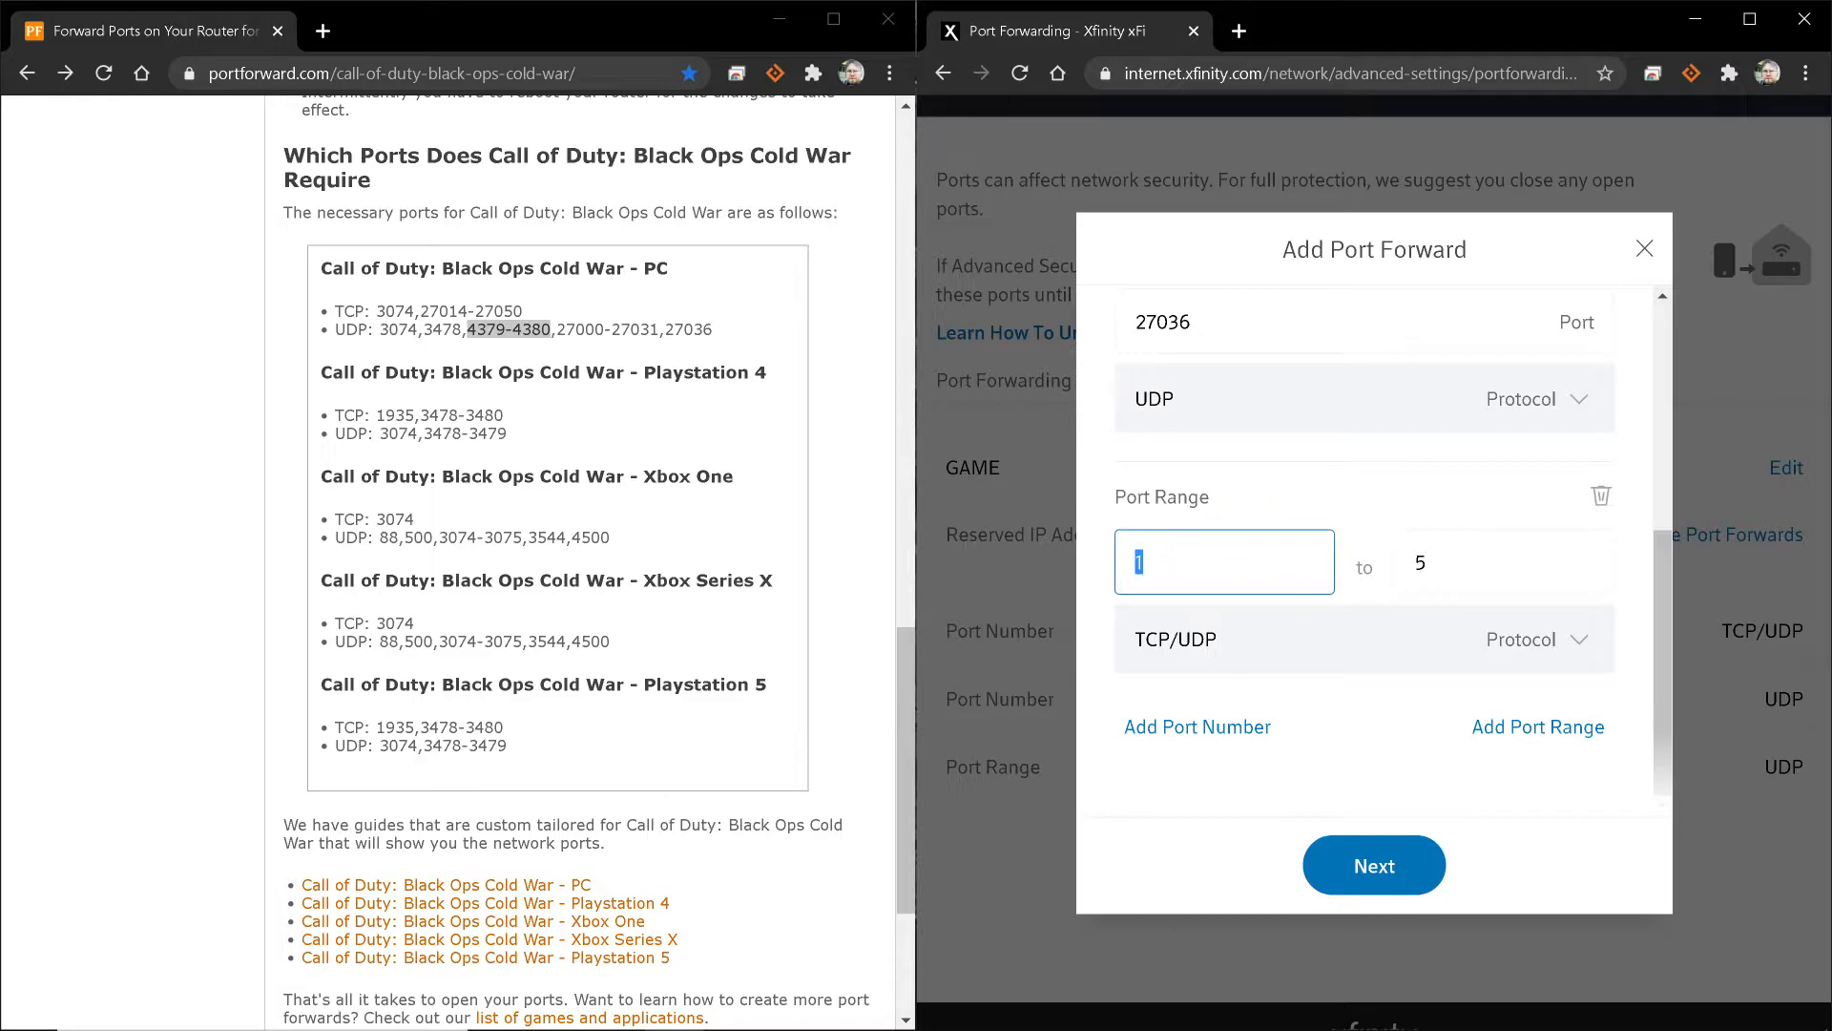
{"action": "type", "text": "27000"}
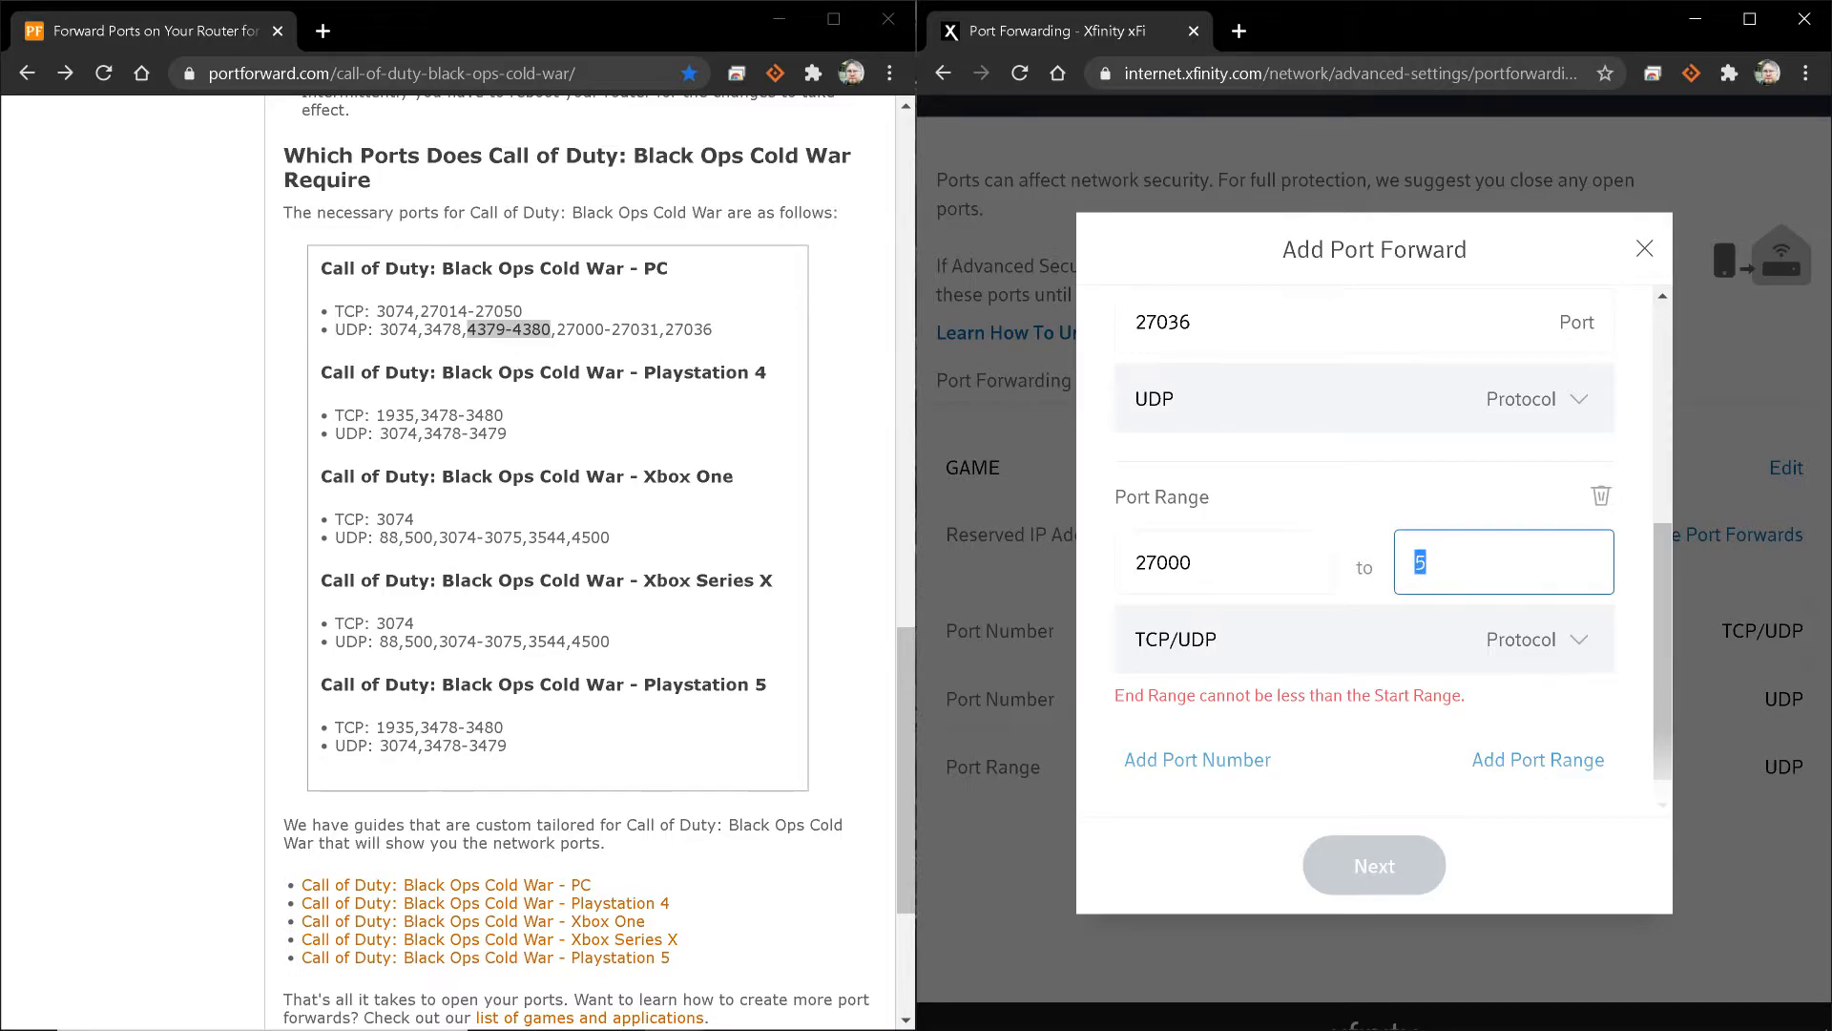
{"action": "type", "text": "27"}
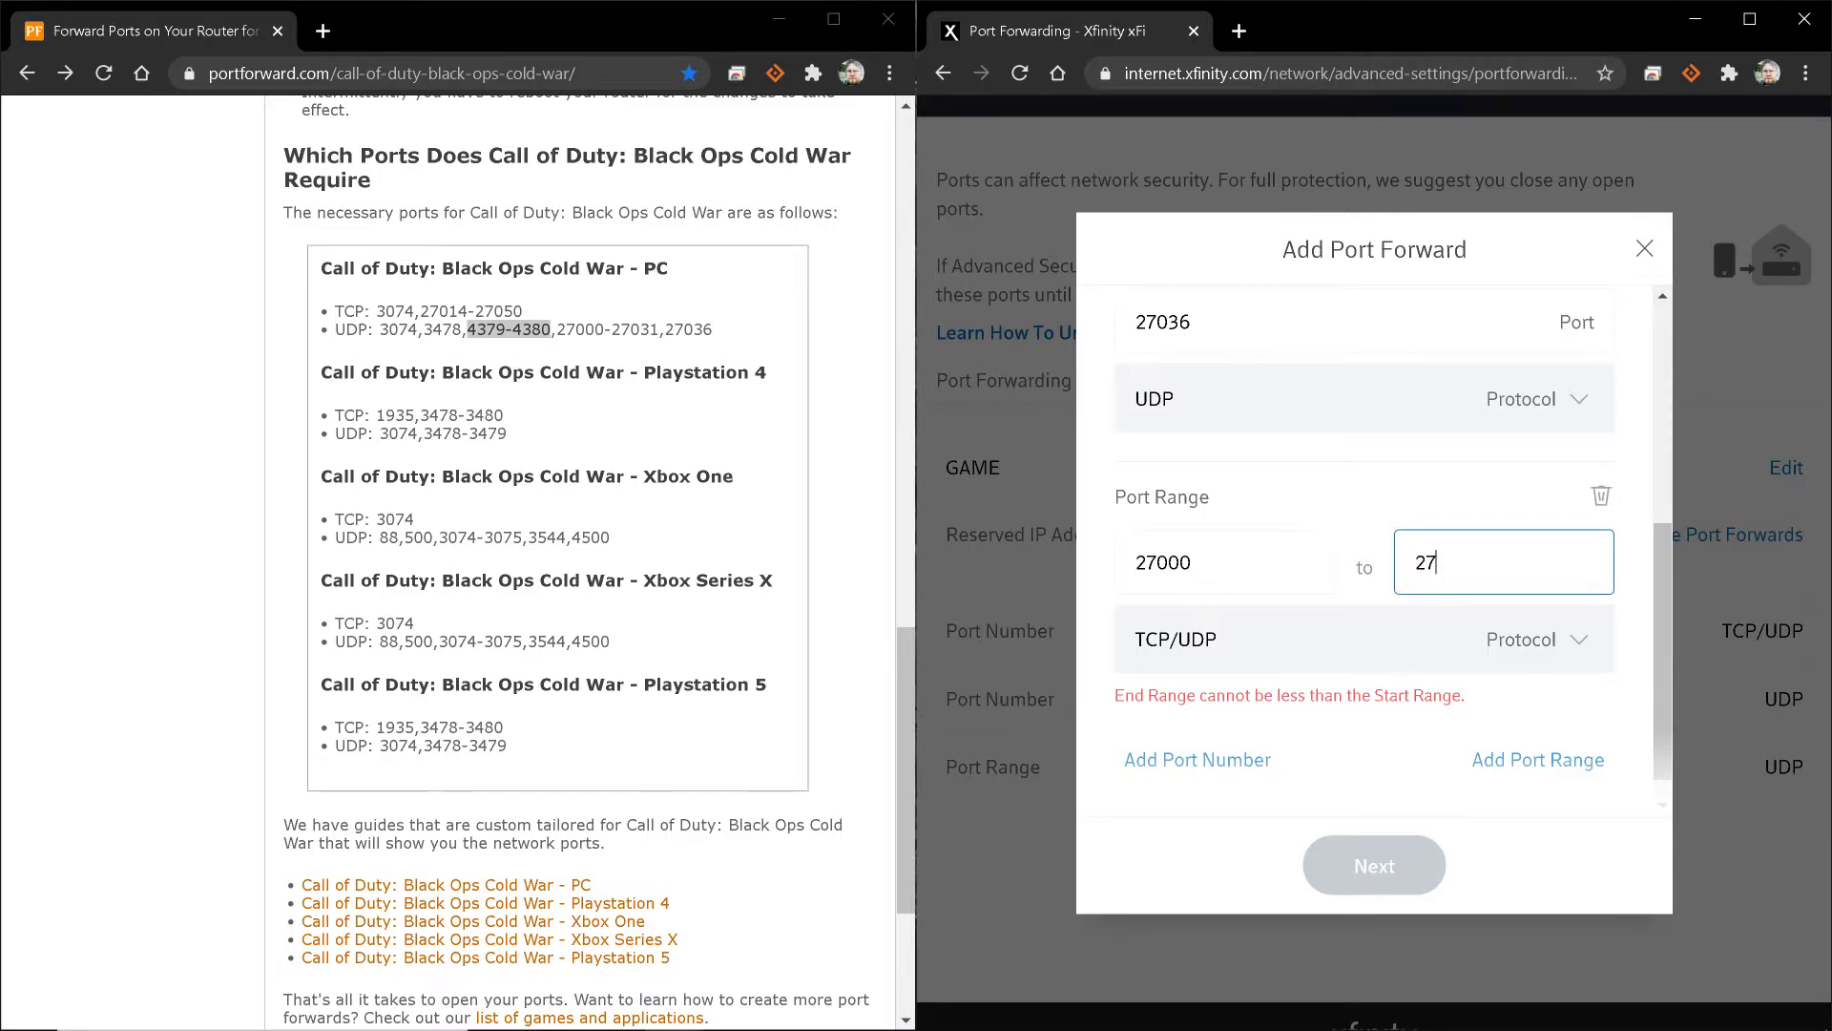
{"action": "type", "text": "031"}
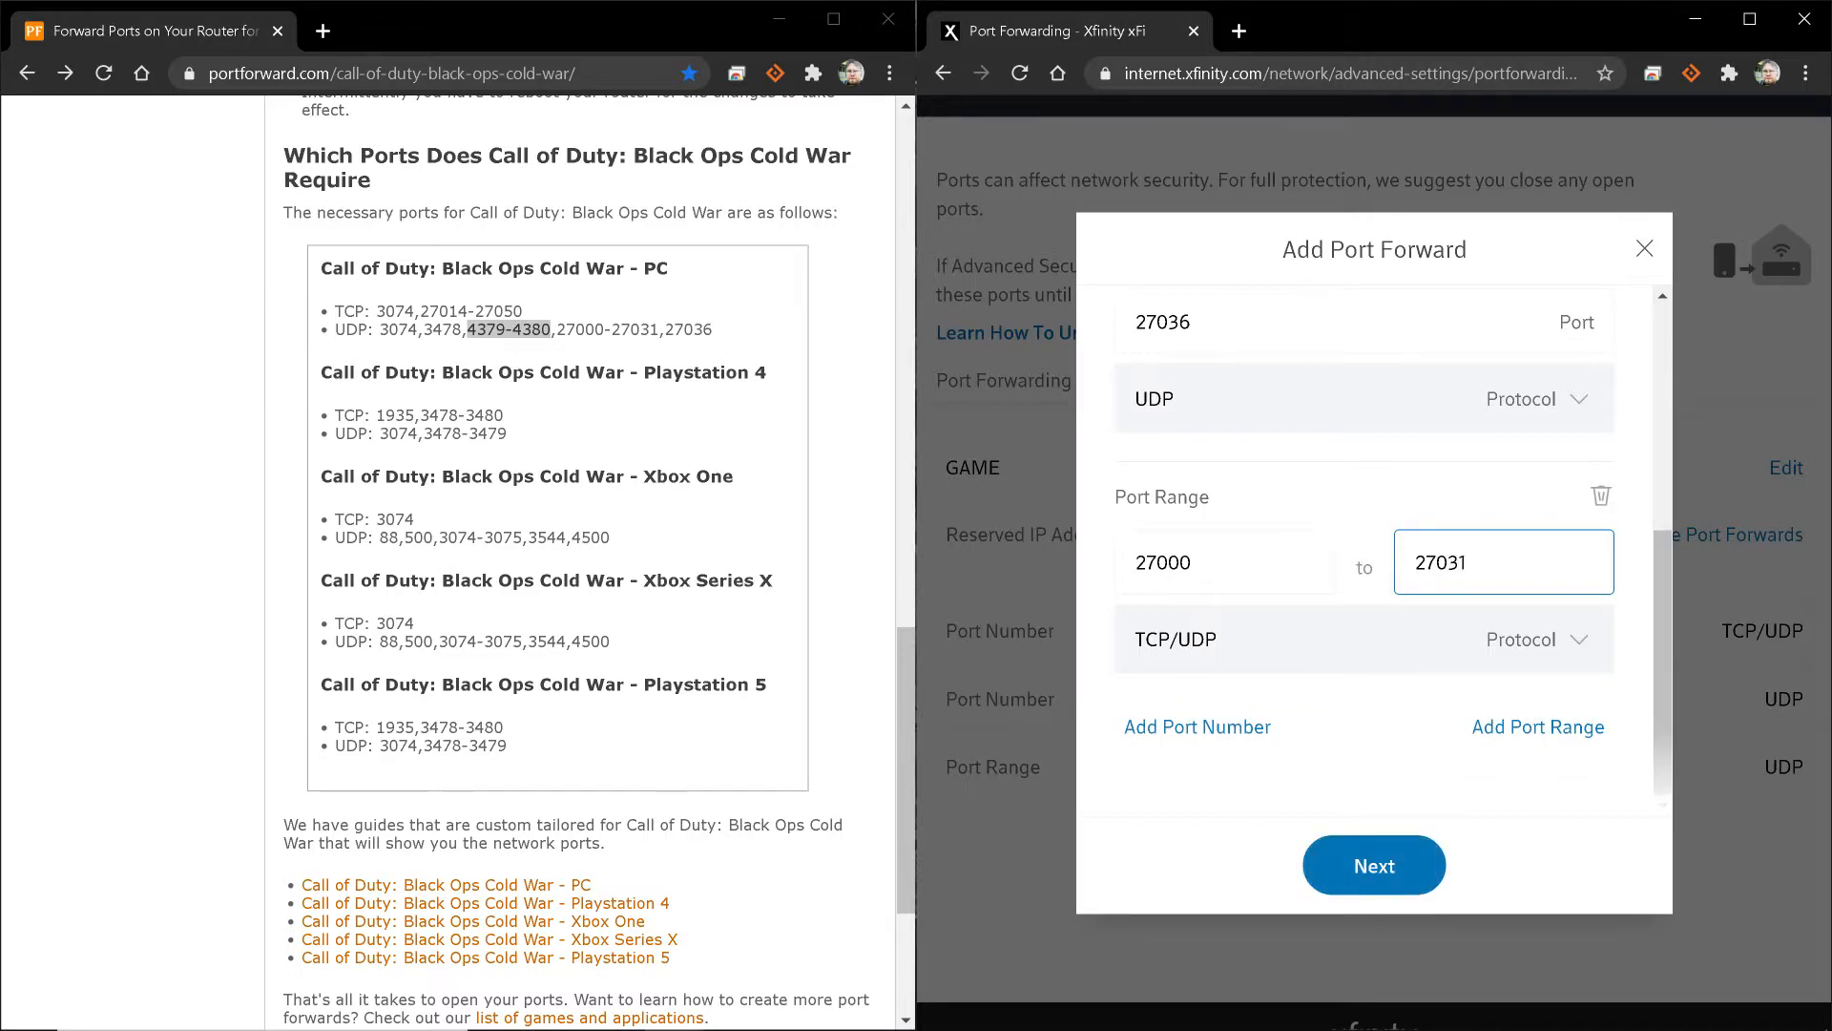
Add a TCP-only port range 27014–27050 alongside the UDP 27000–27031 range
{"action": "left_click", "coordinate": [1363, 639]}
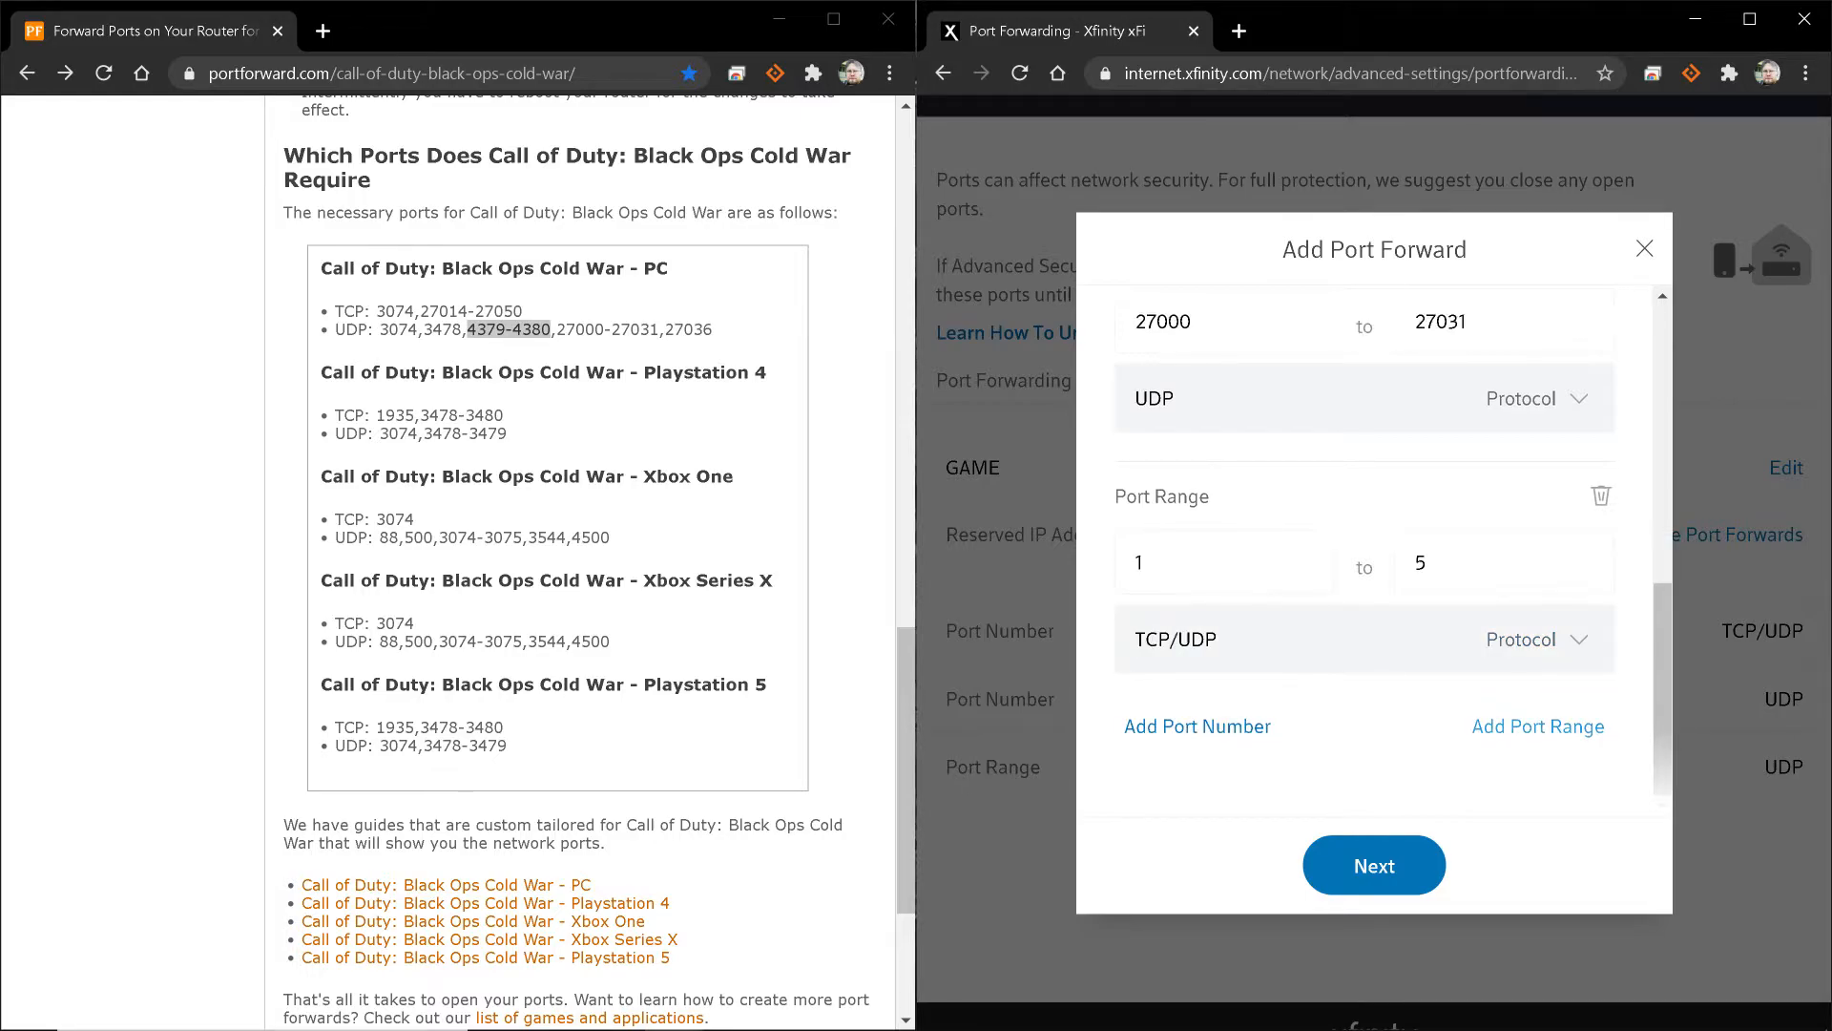
{"action": "left_click", "coordinate": [1222, 562]}
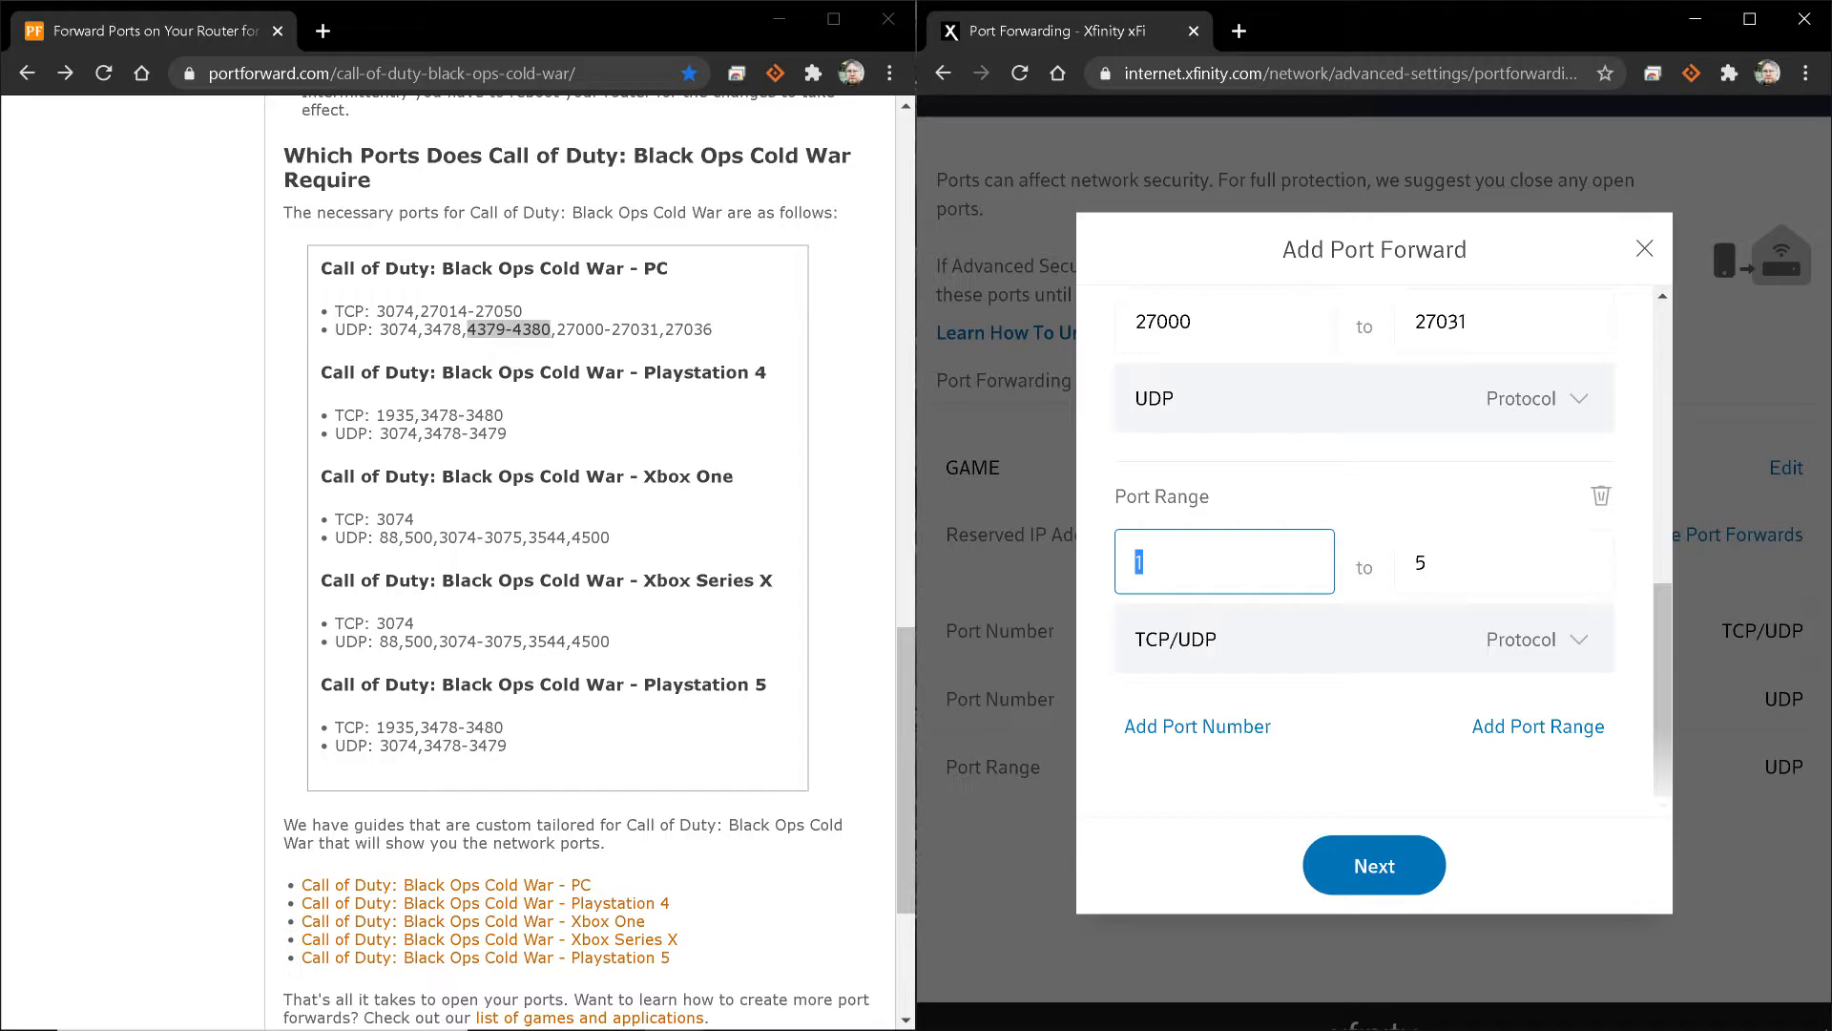
{"action": "type", "text": "27"}
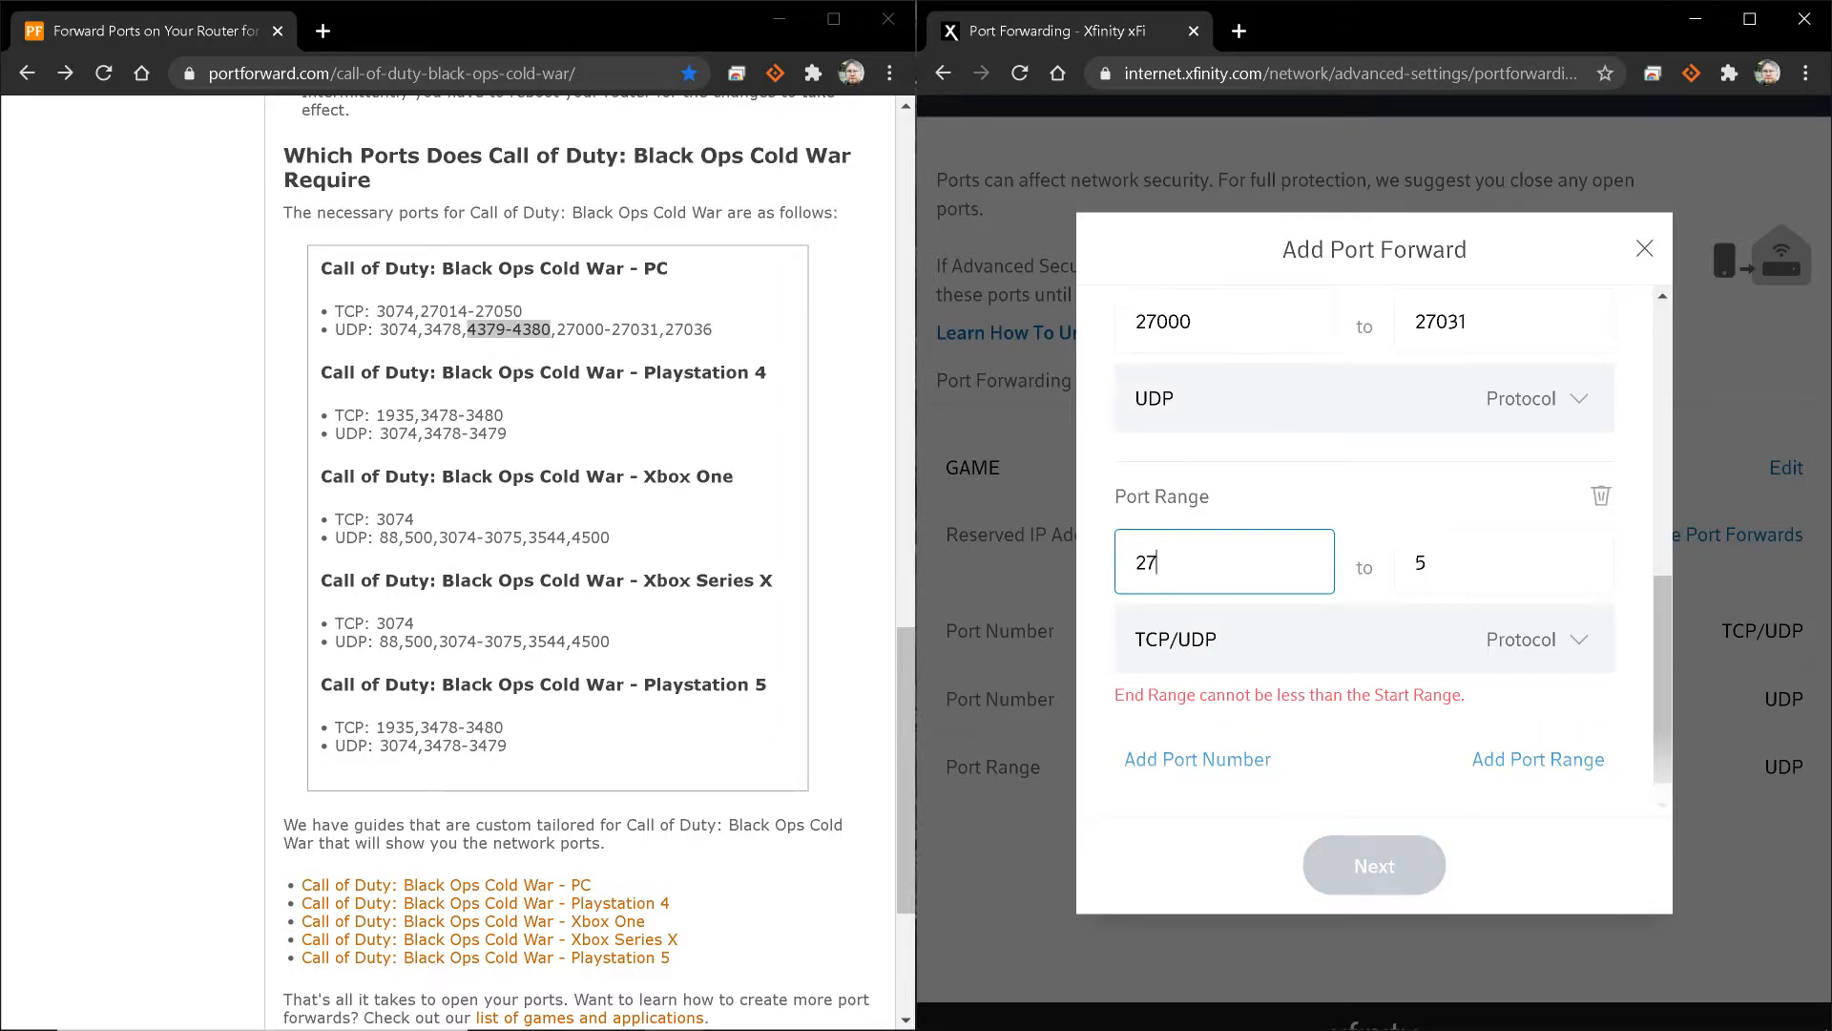
{"action": "type", "text": "014"}
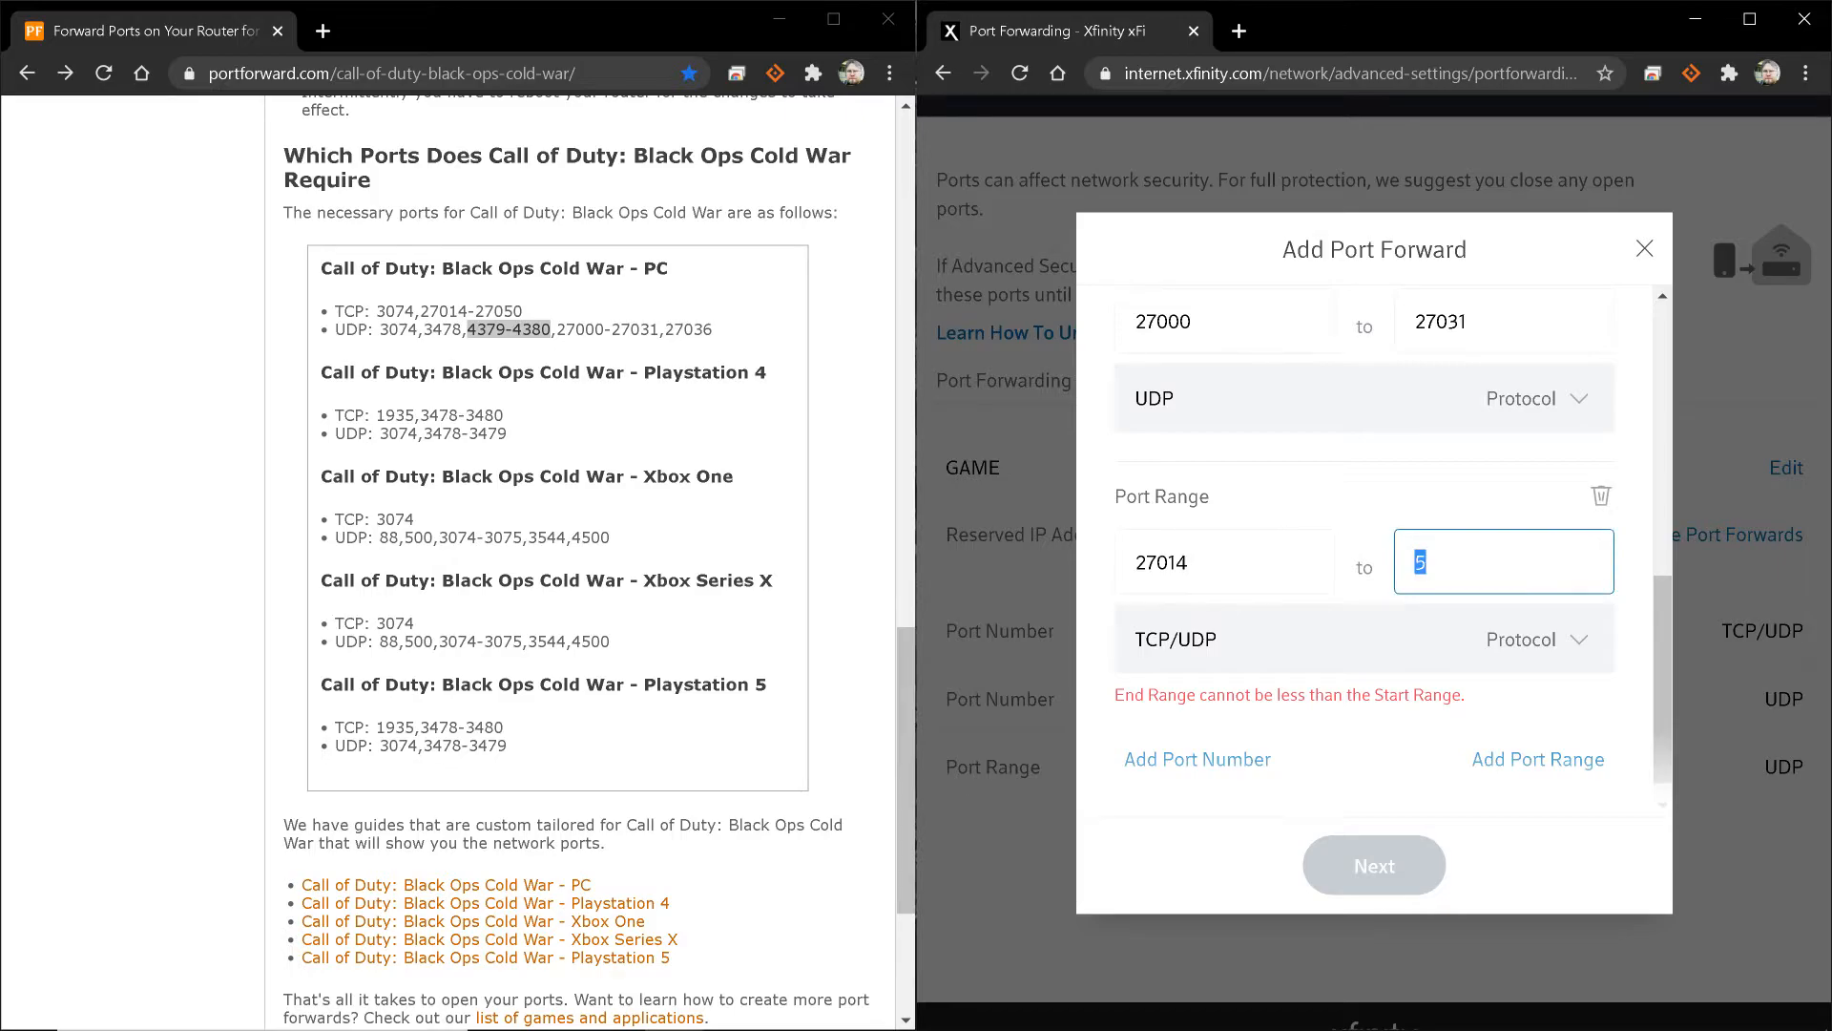
{"action": "type", "text": "270"}
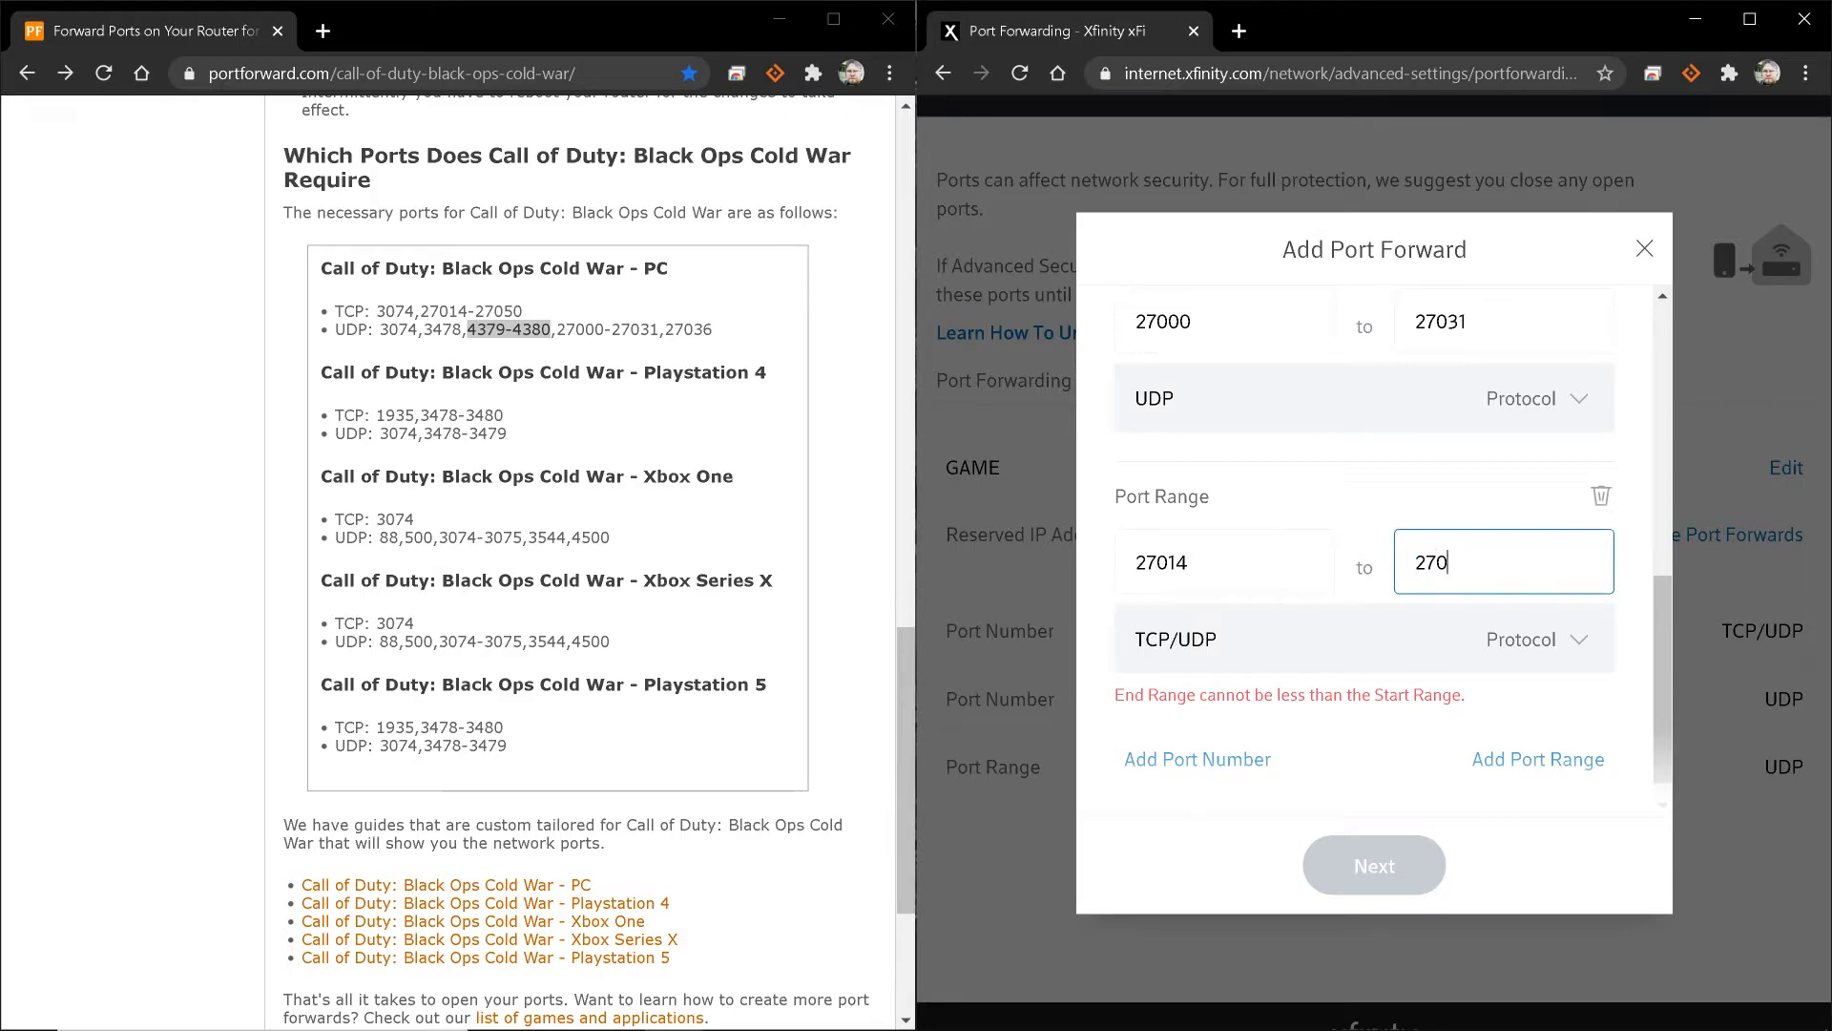
{"action": "type", "text": "50"}
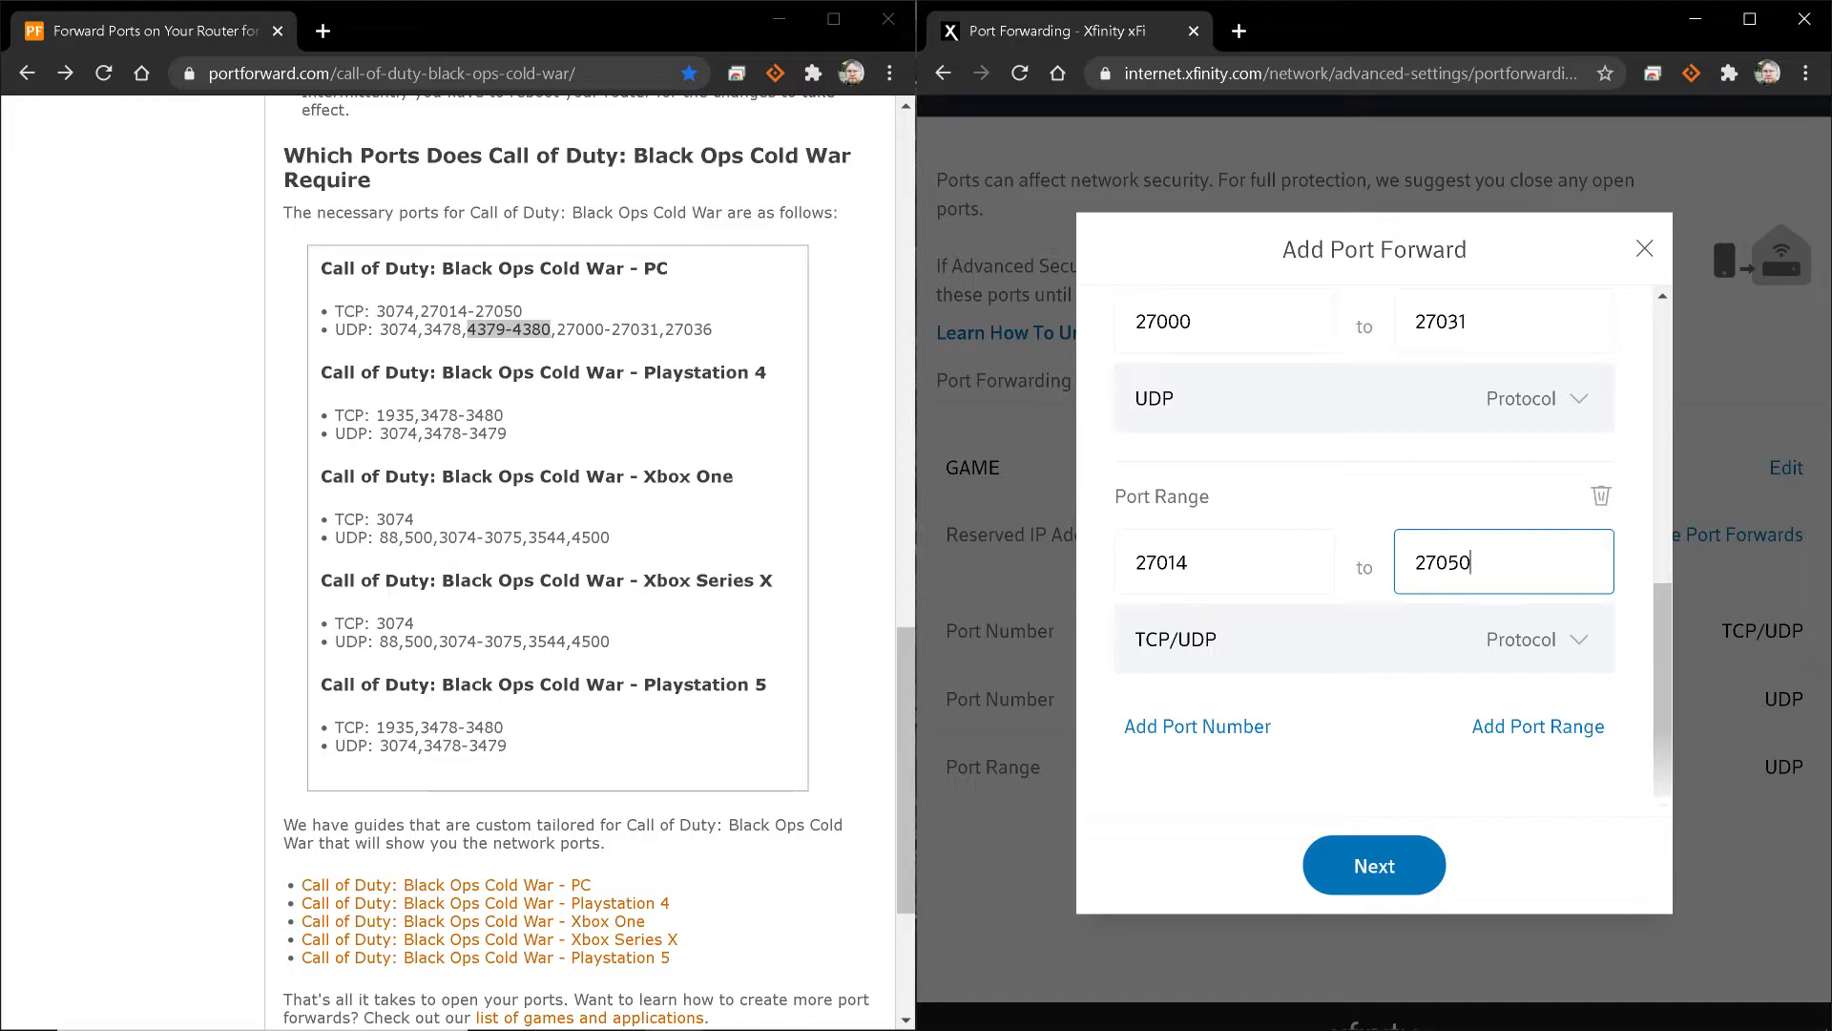
{"action": "left_click", "coordinate": [1363, 639]}
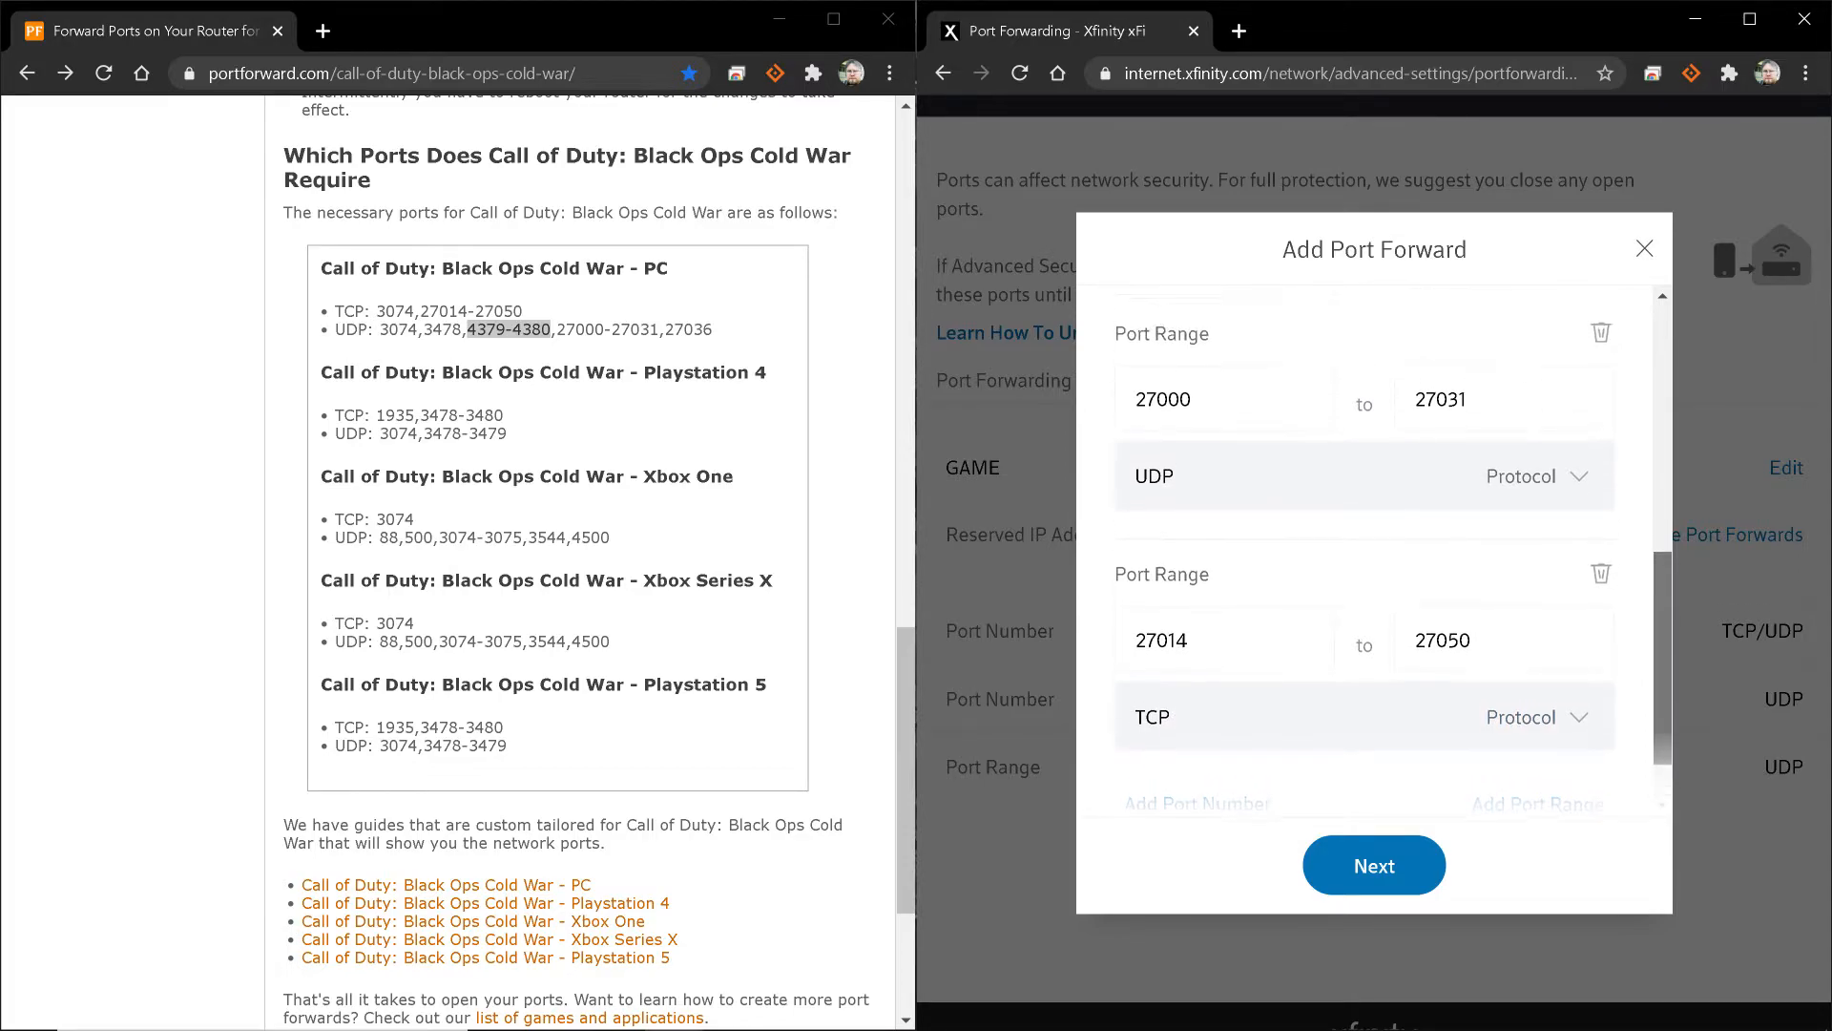
{"action": "scroll", "scroll_direction": "up", "scroll_amount": 3}
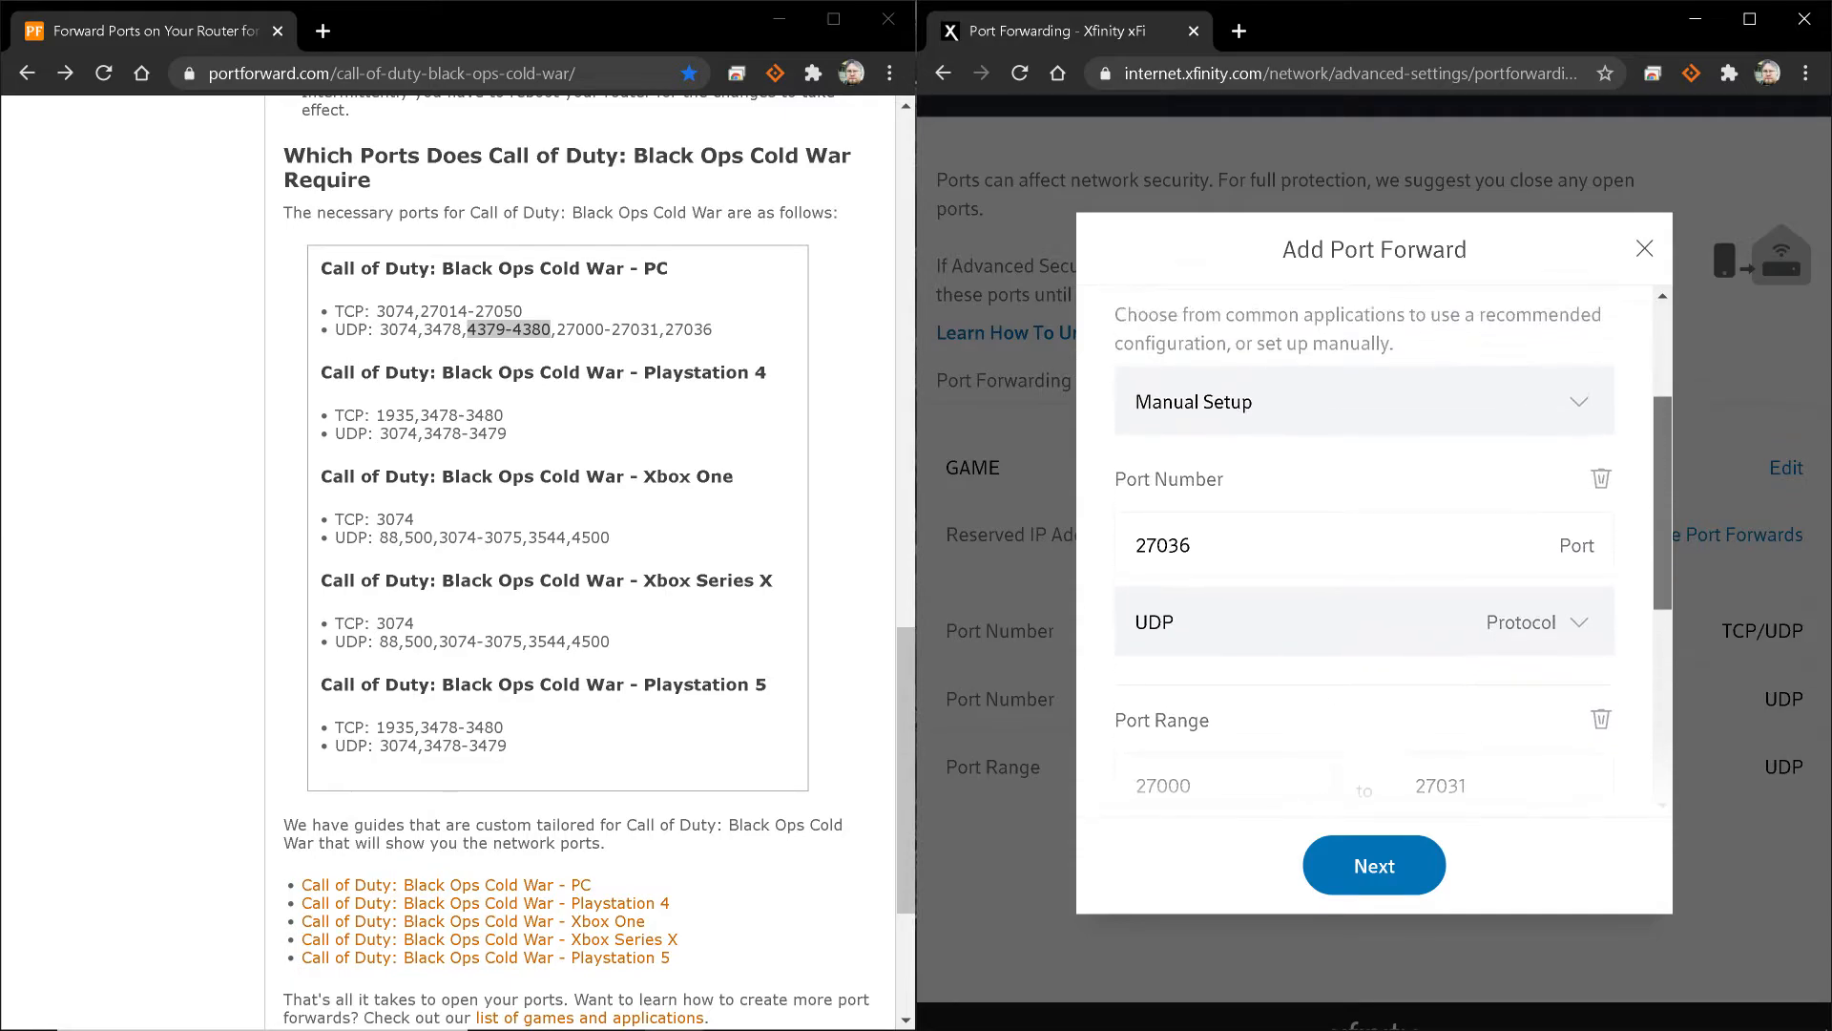
{"action": "scroll", "scroll_direction": "down", "scroll_amount": 3}
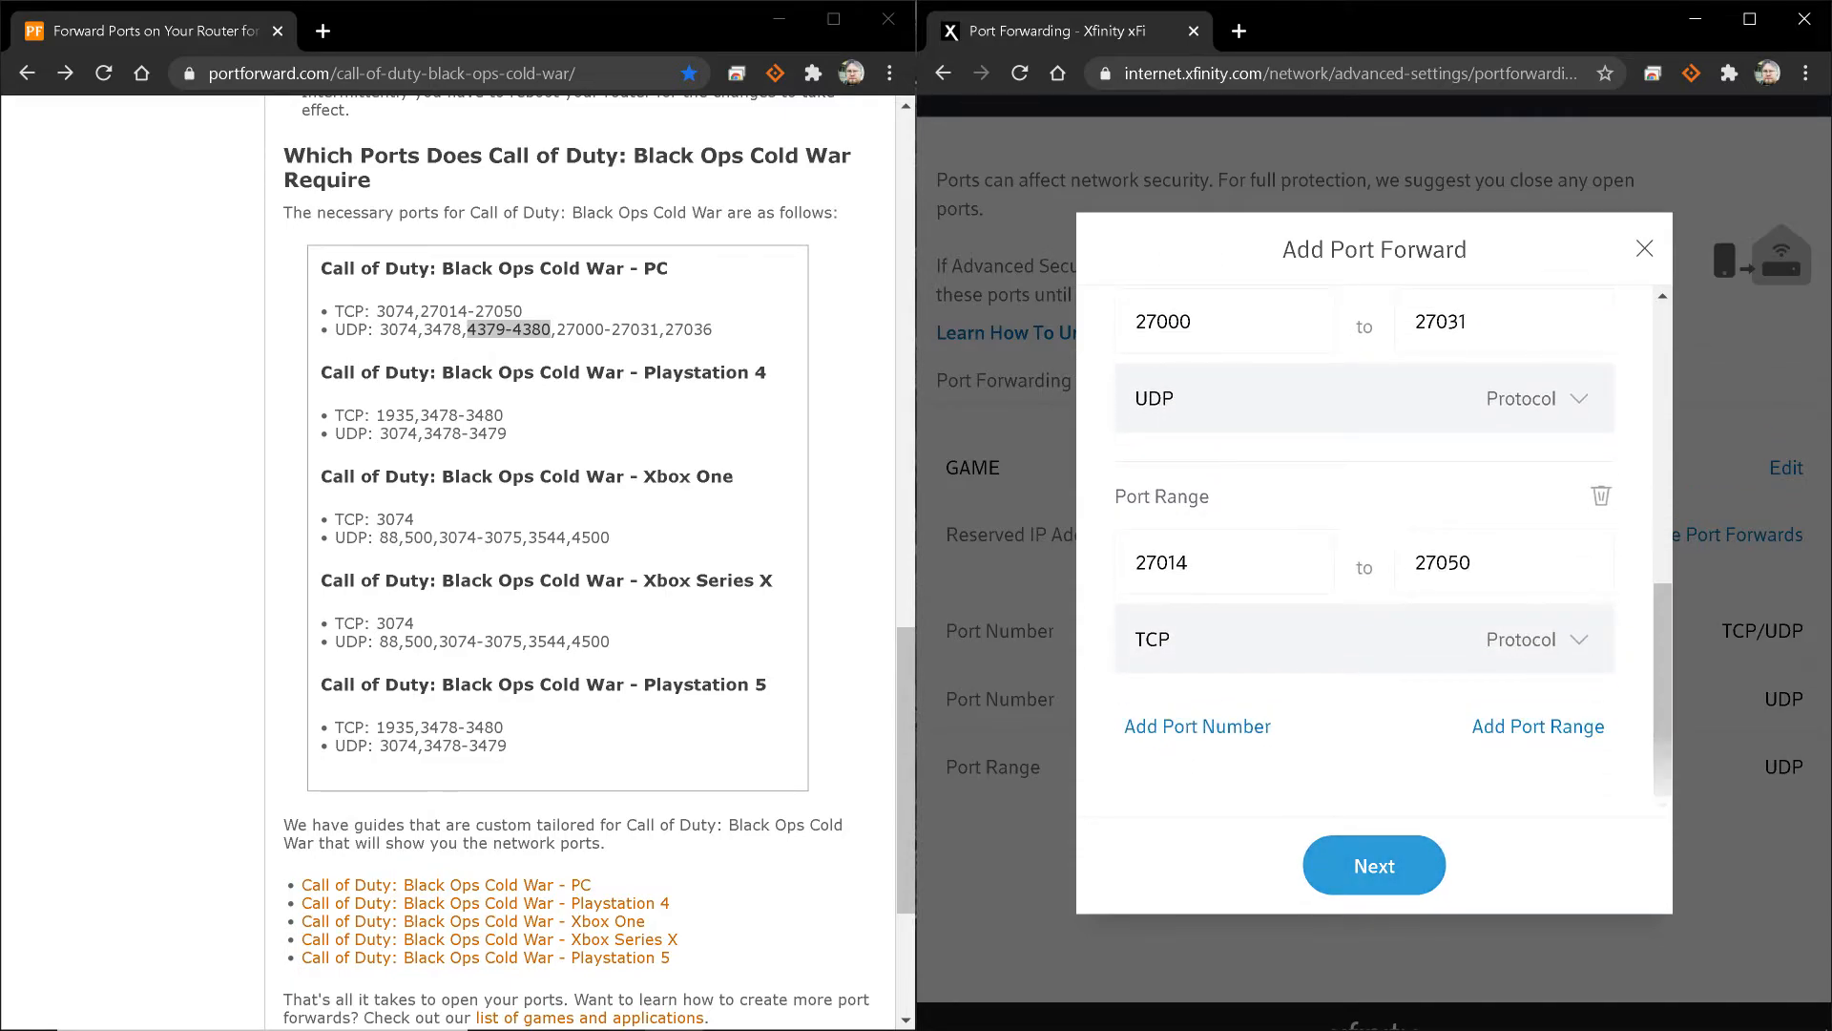
Save the port forward, close the confirmation, and show GAME's six rules
{"action": "left_click", "coordinate": [1374, 865]}
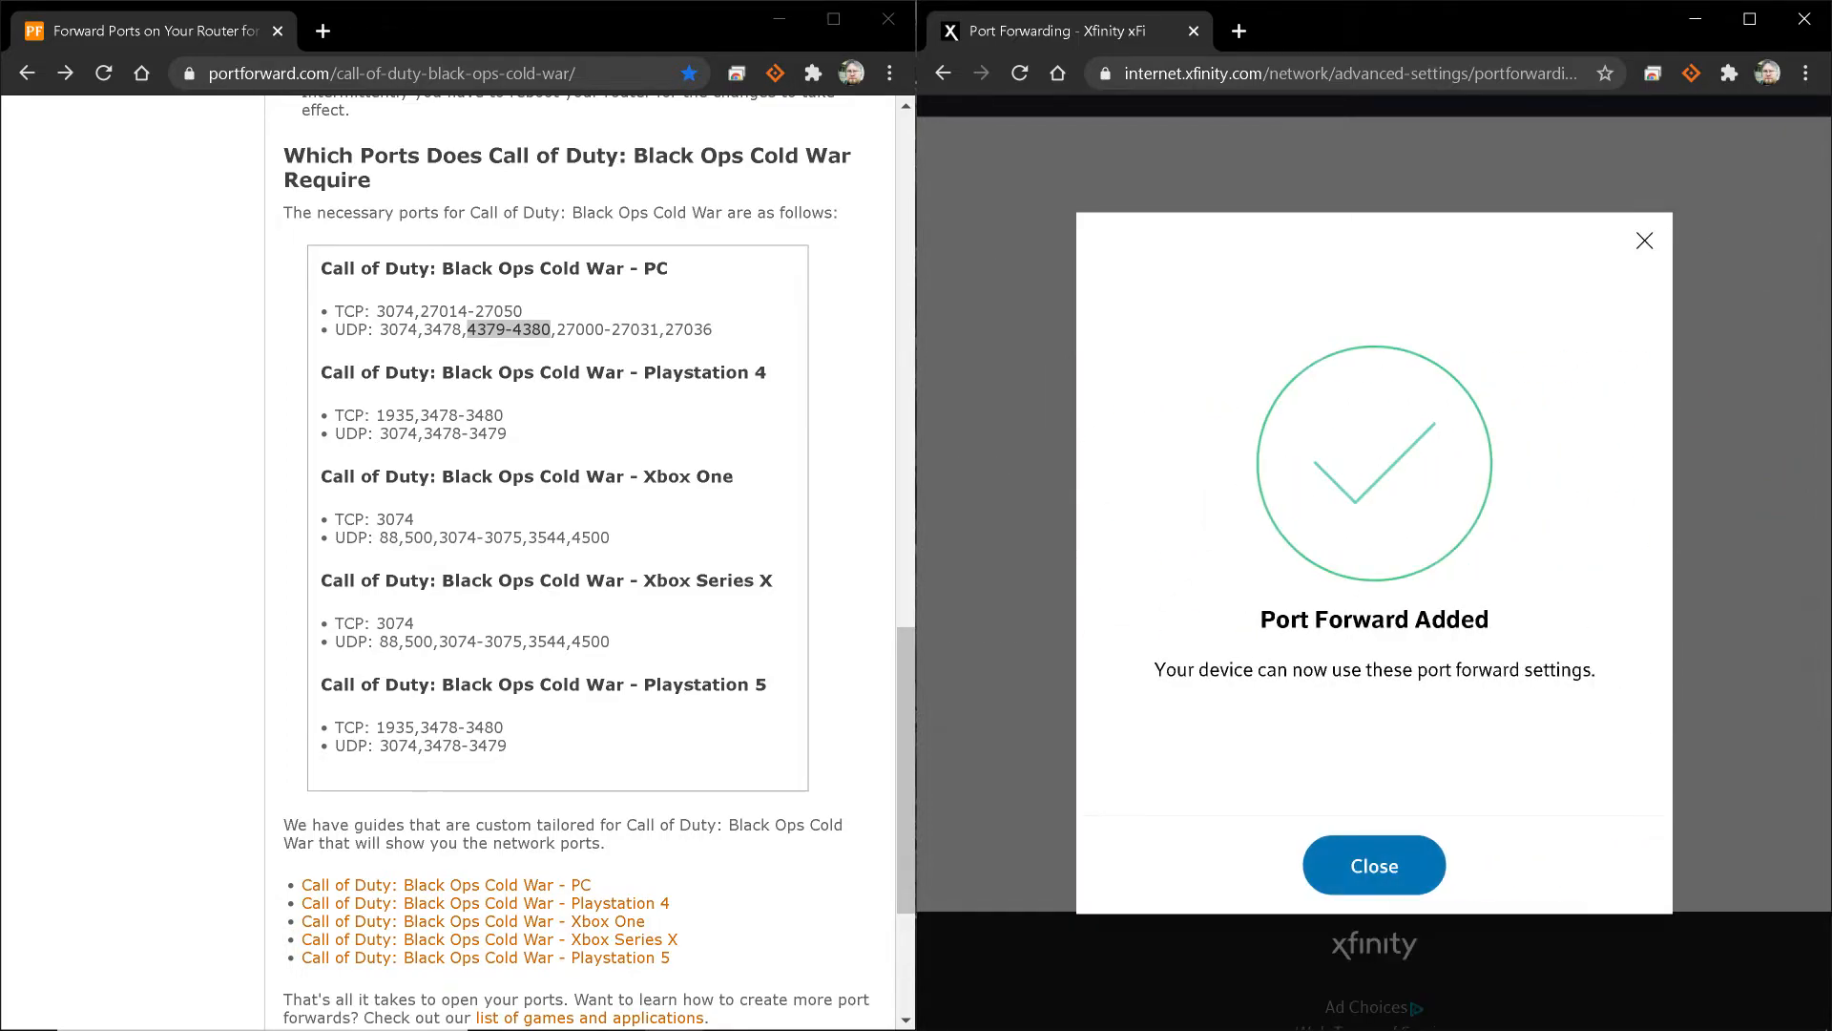
{"action": "left_click", "coordinate": [1373, 864]}
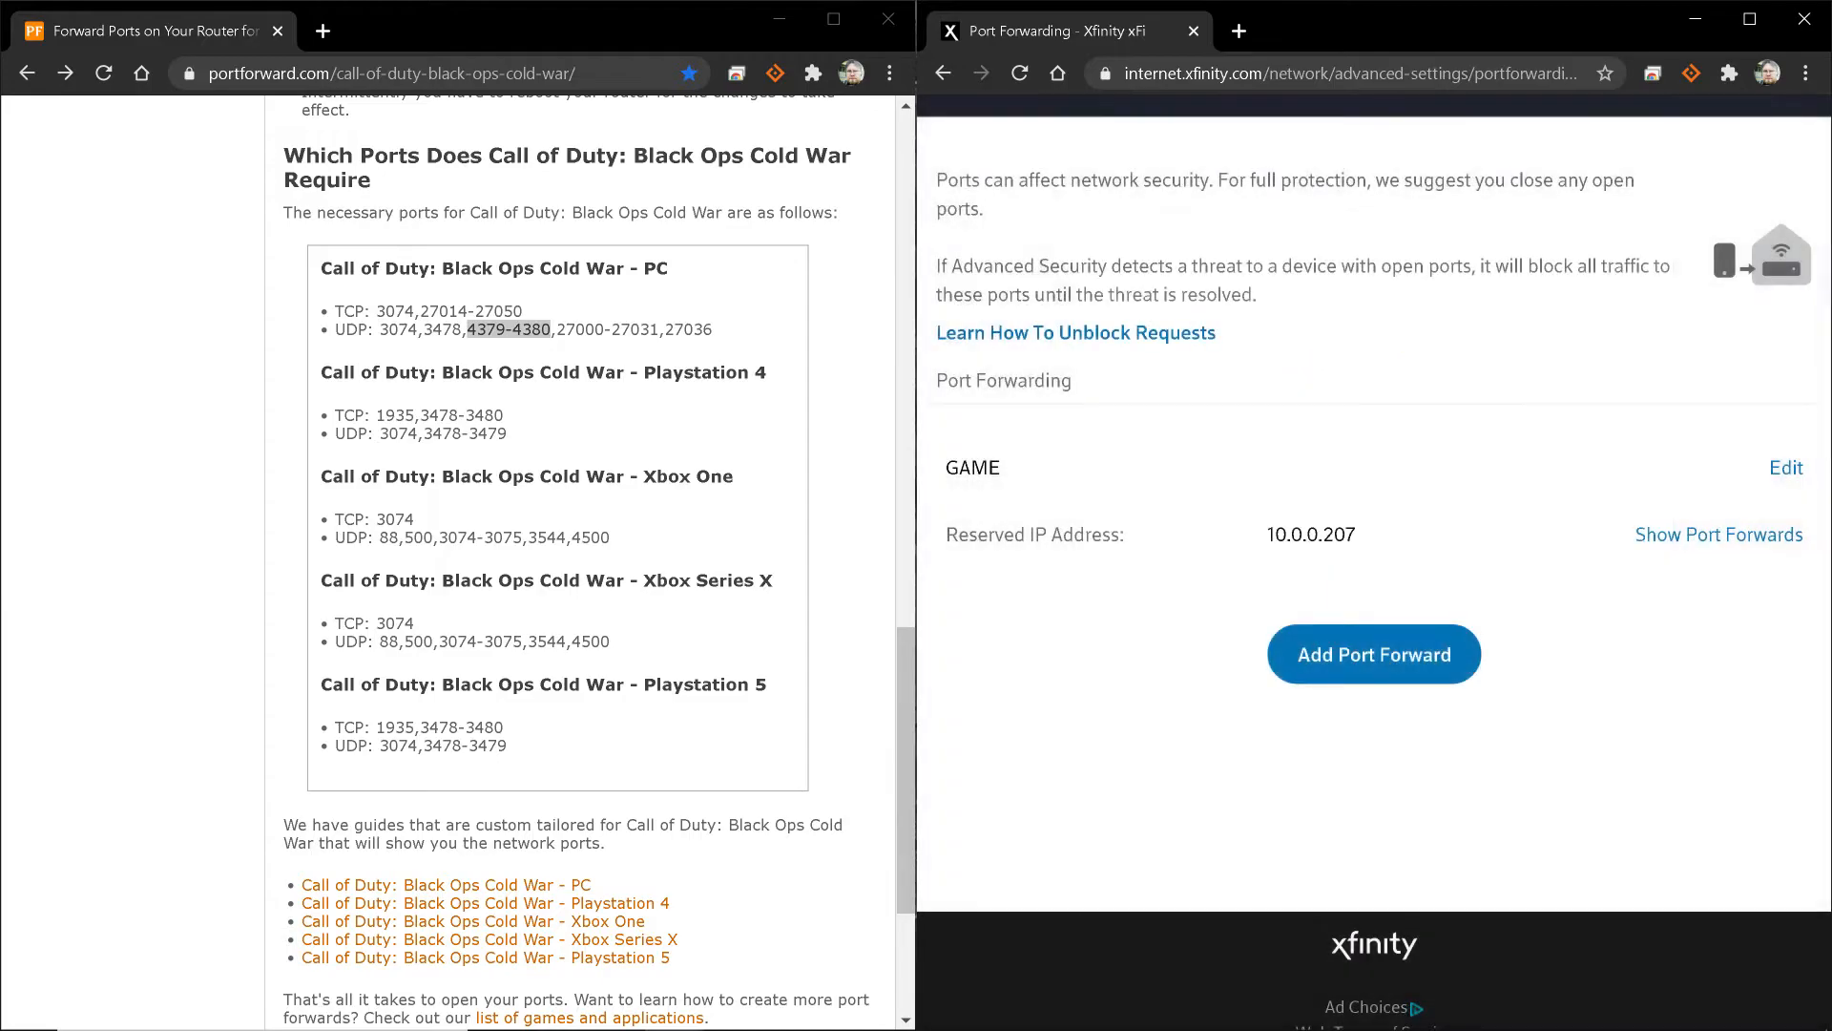
{"action": "left_click", "coordinate": [1717, 535]}
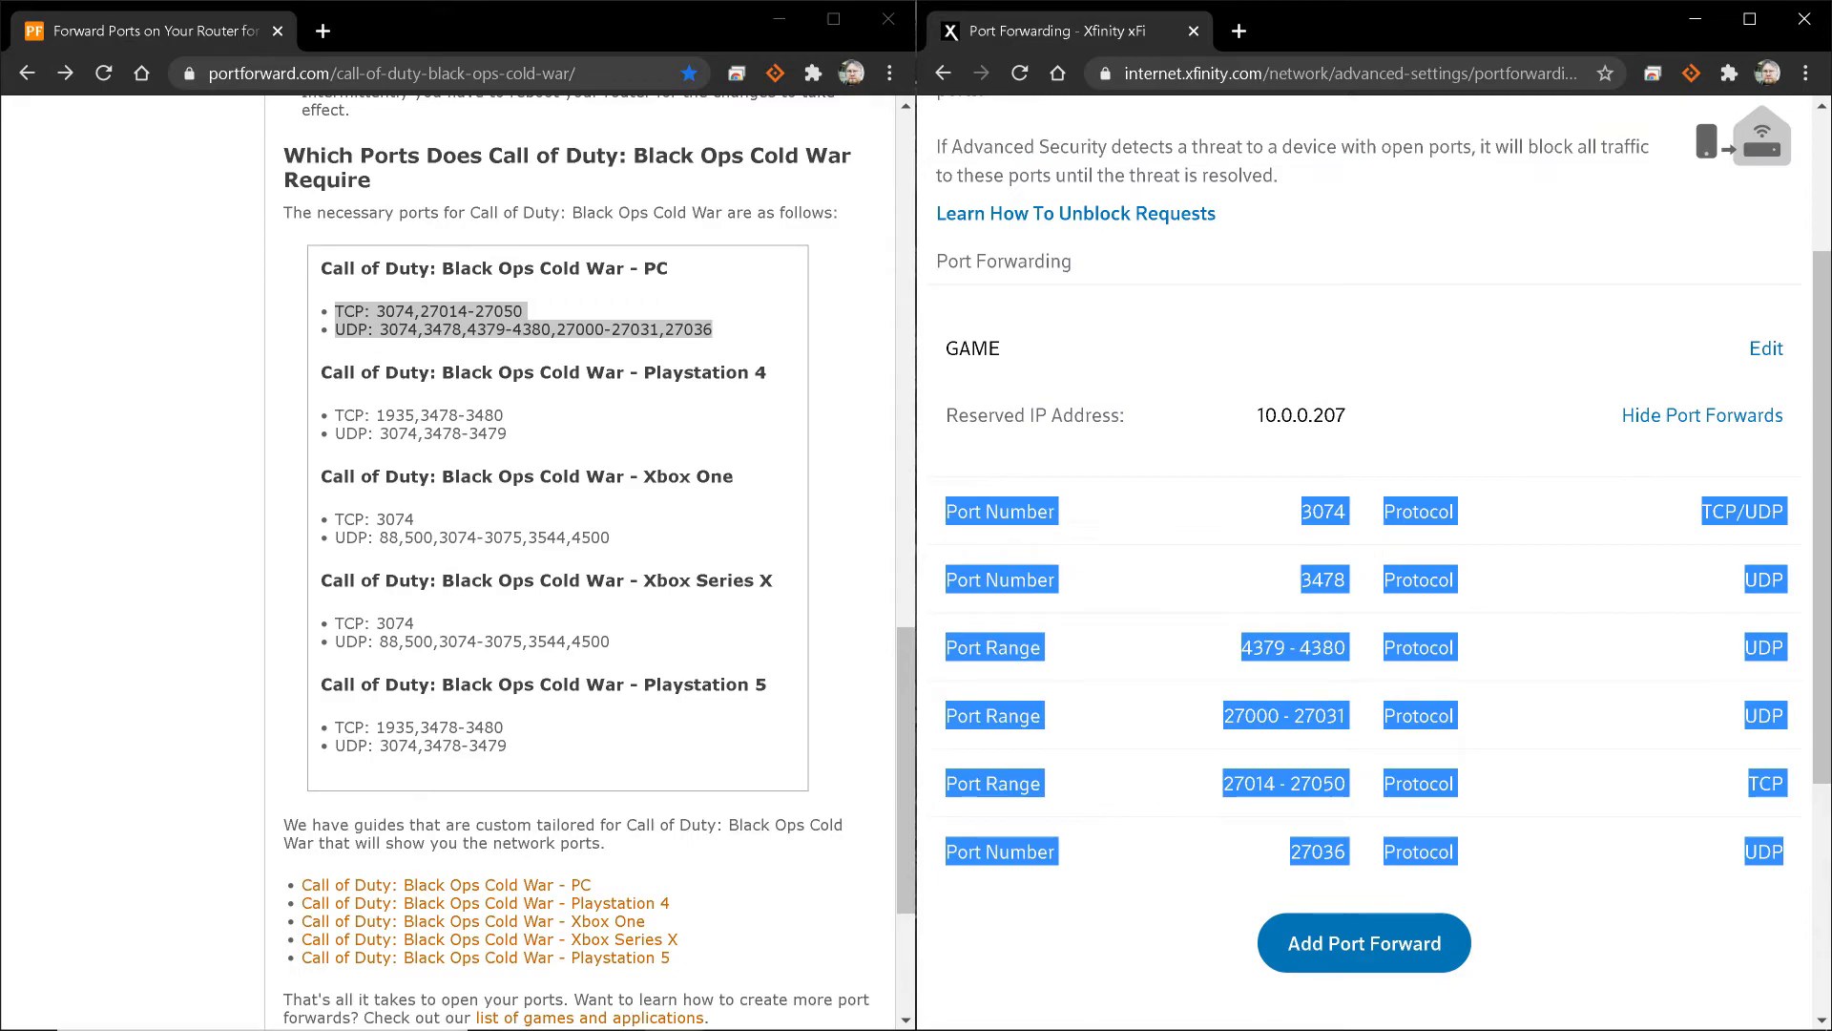
Open Activision's Call of Duty ports article and highlight the PC UDP ports
{"action": "left_click", "coordinate": [444, 31]}
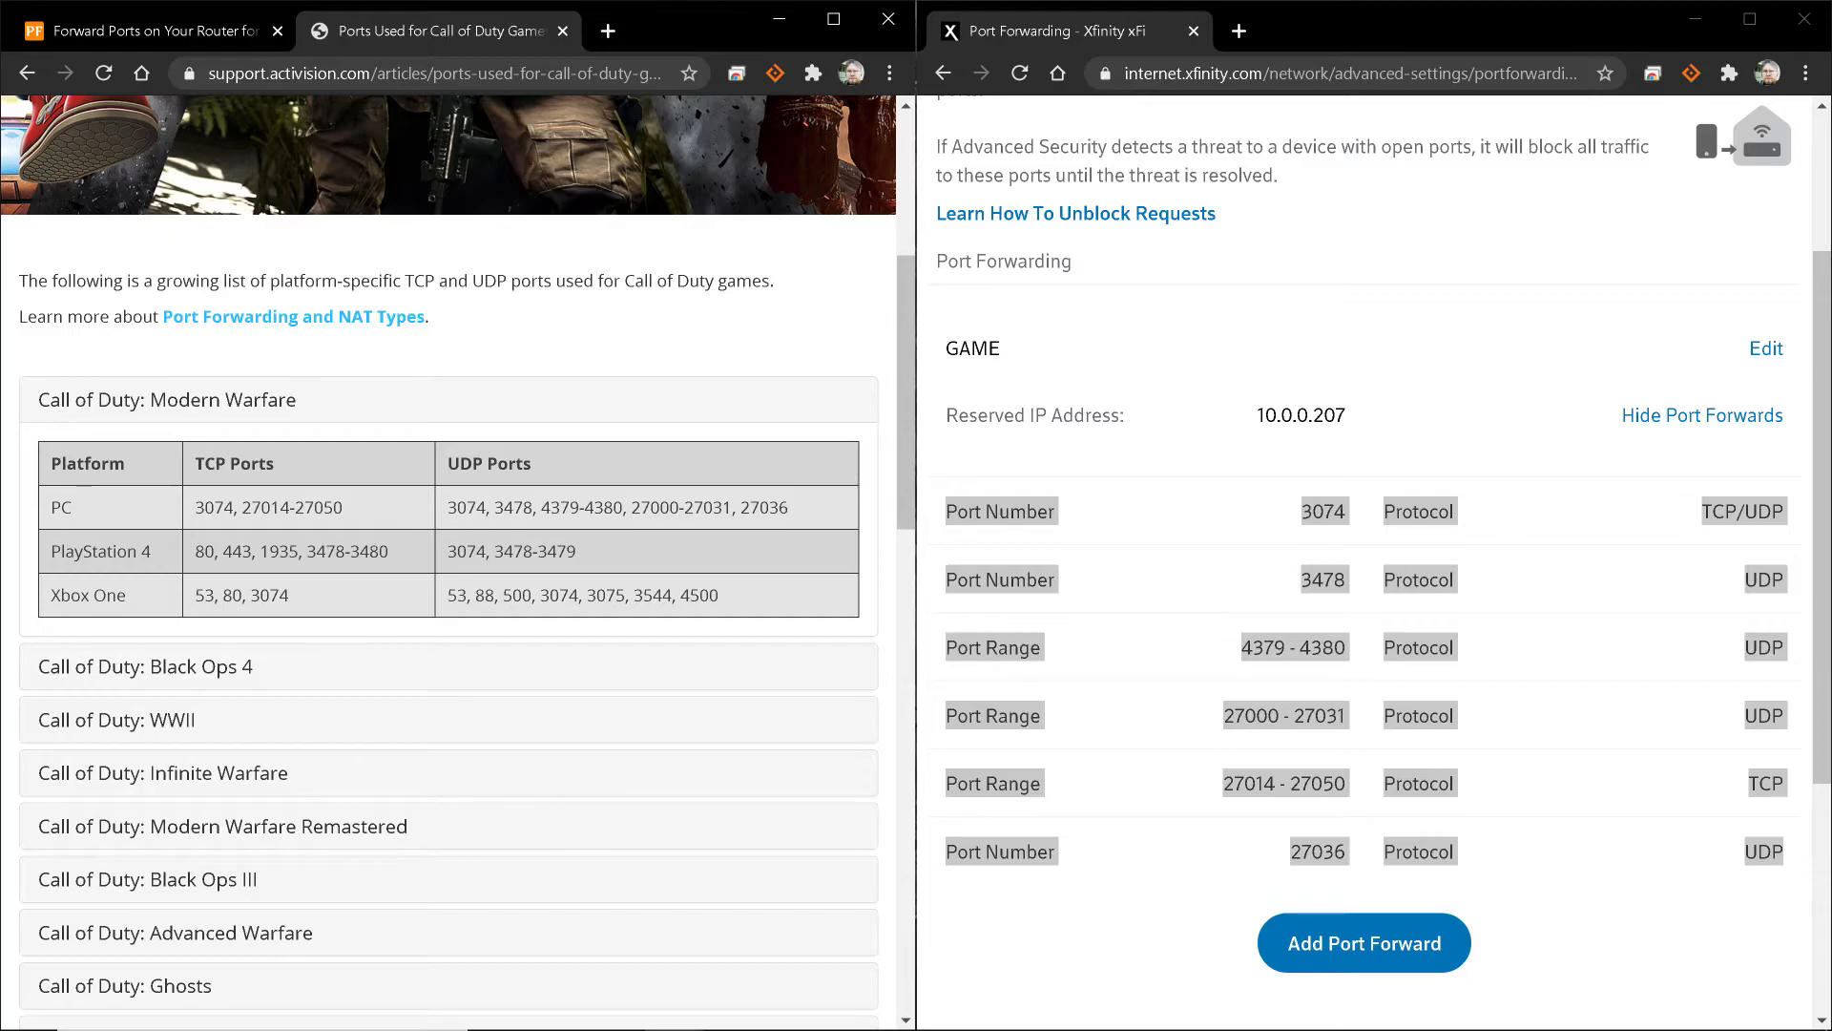
{"action": "double_click", "coordinate": [267, 506]}
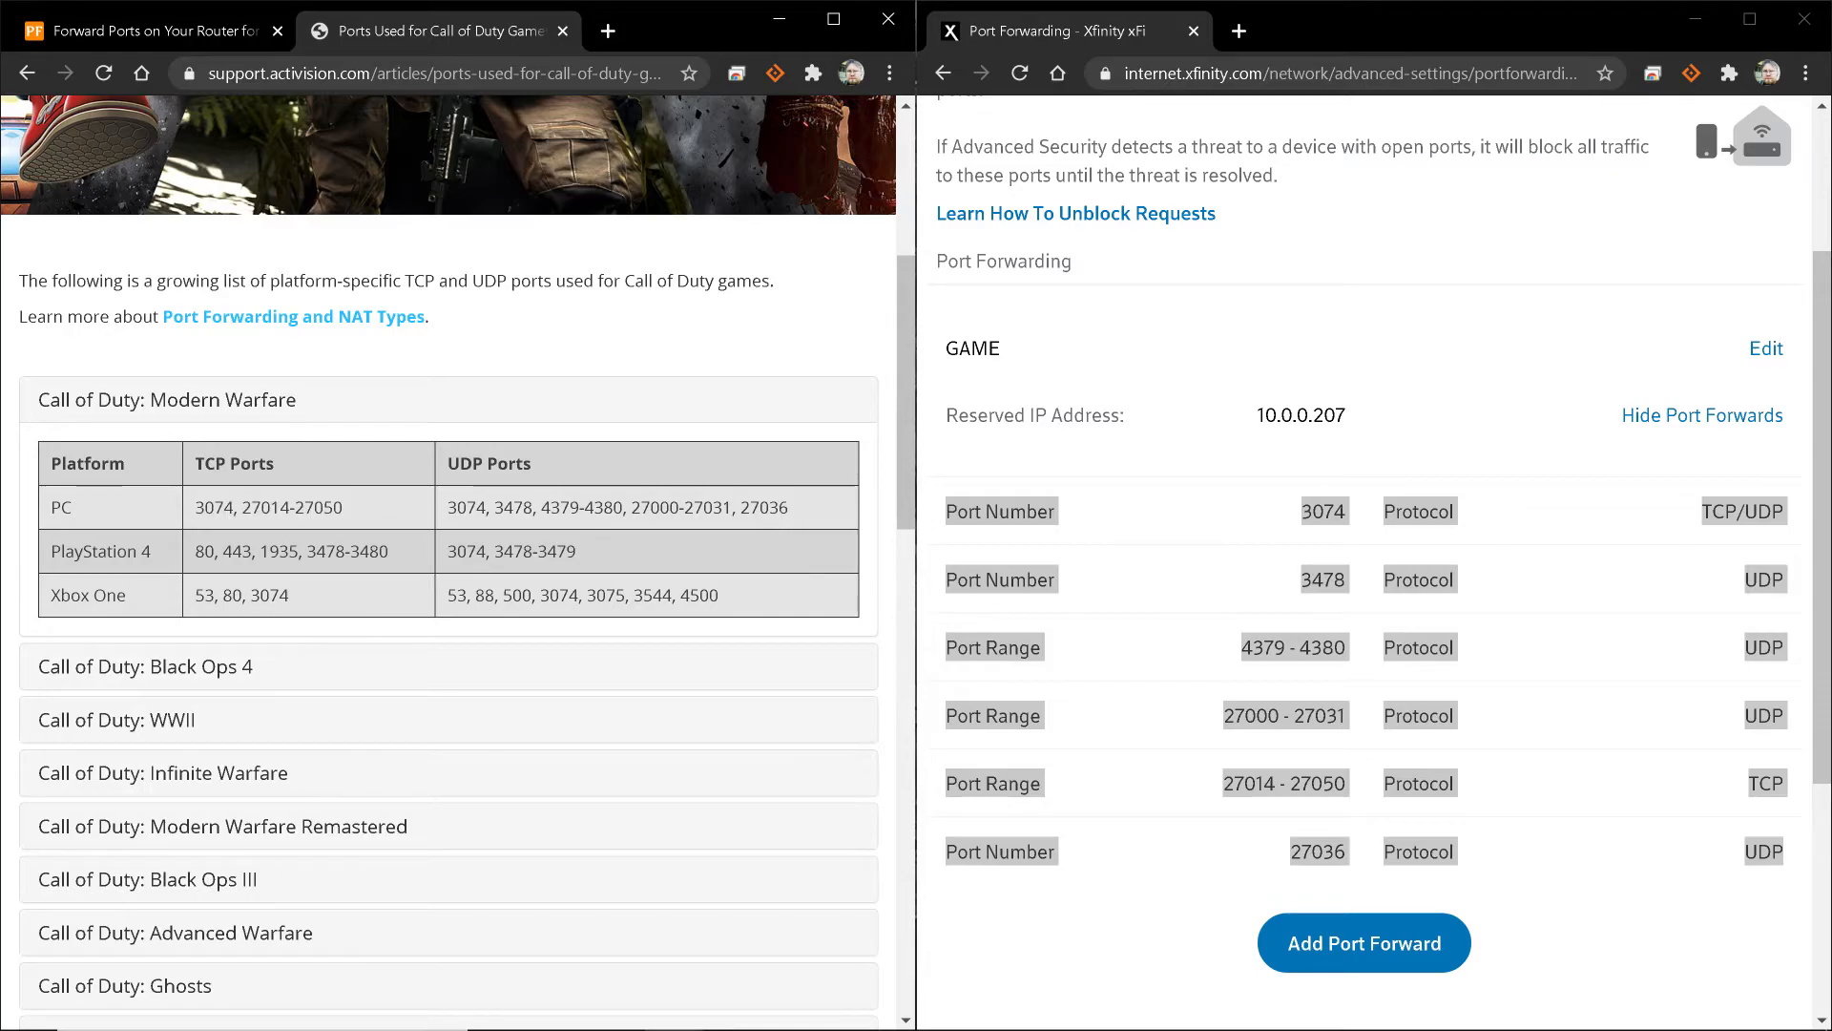
{"action": "triple_click", "coordinate": [618, 507]}
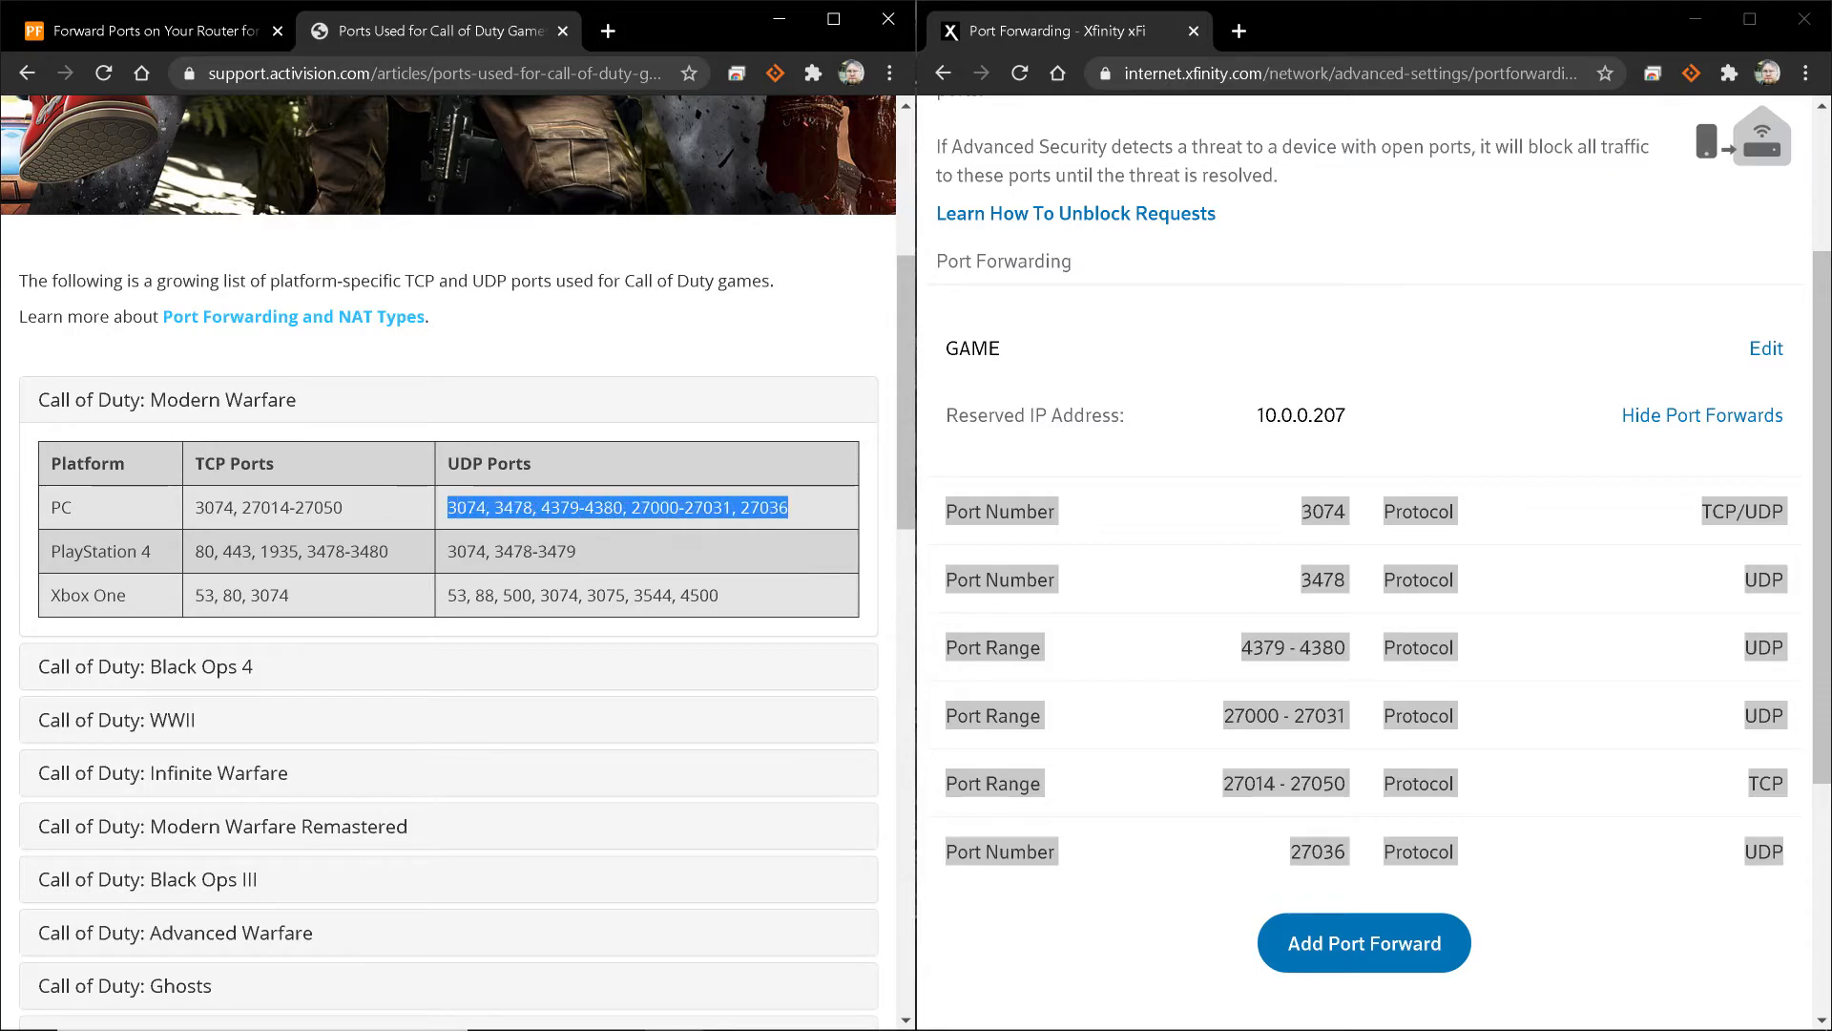